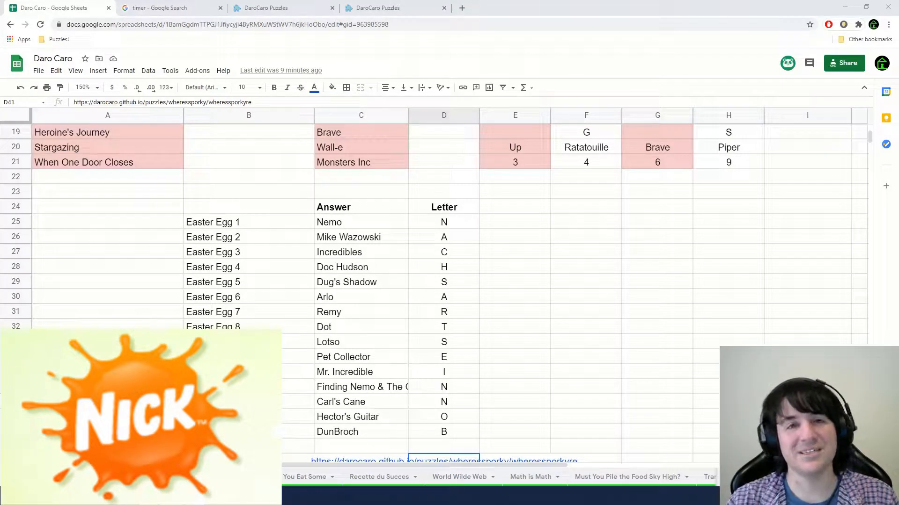
# Open the linked [Meta] Where's Sporky? (Part 2) puzzle page
pyautogui.click(375, 8)
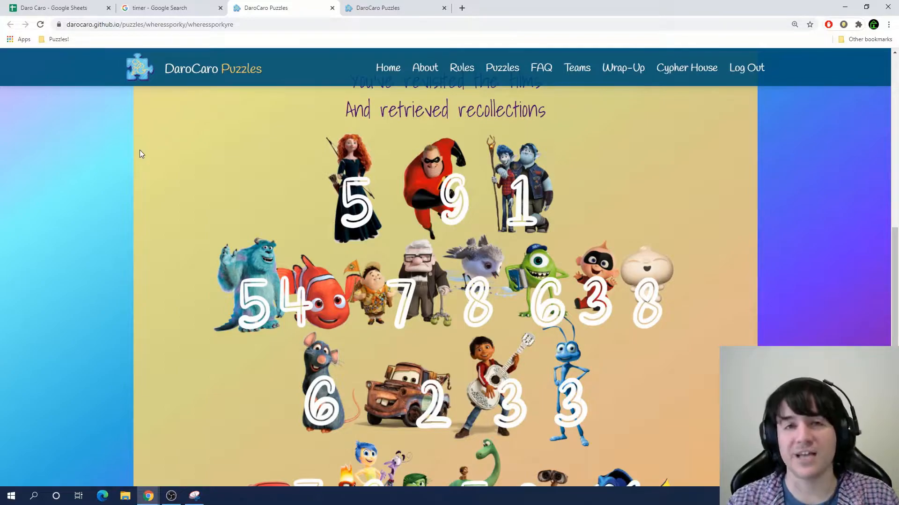
pyautogui.moveTo(299, 168)
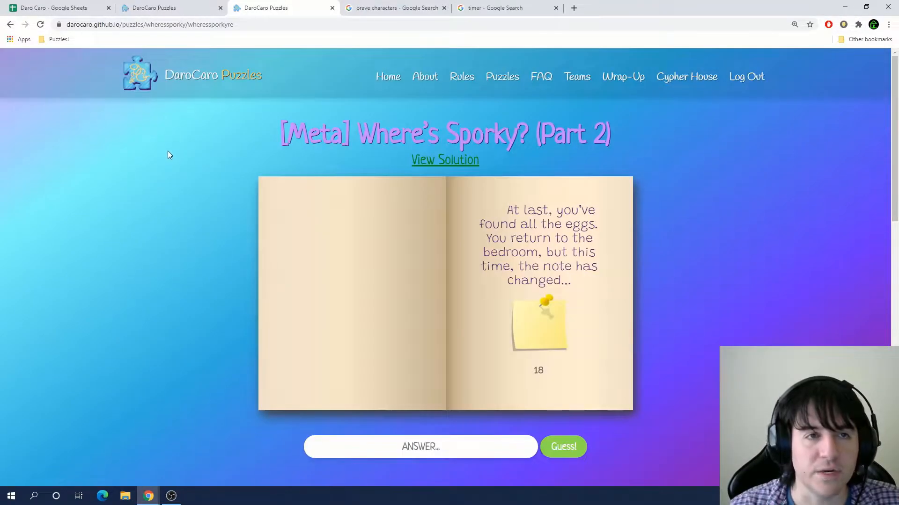
pyautogui.moveTo(243, 190)
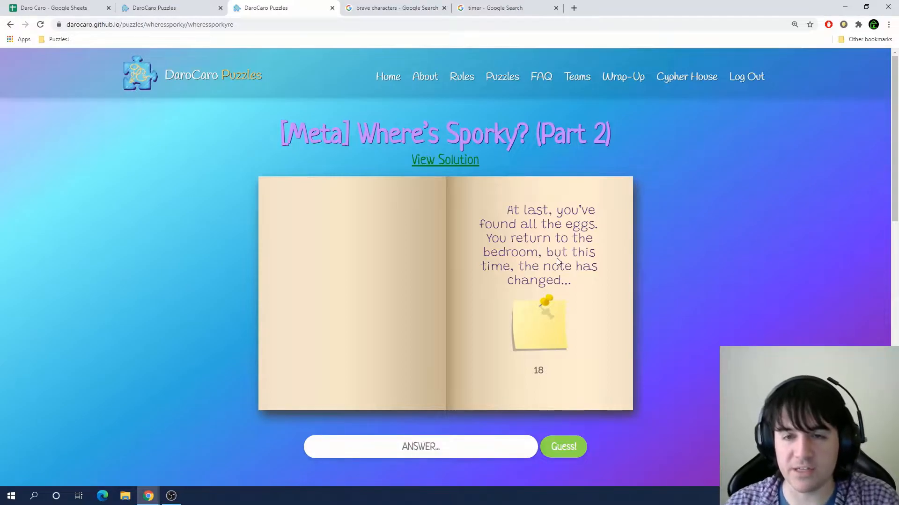
pyautogui.moveTo(544, 310)
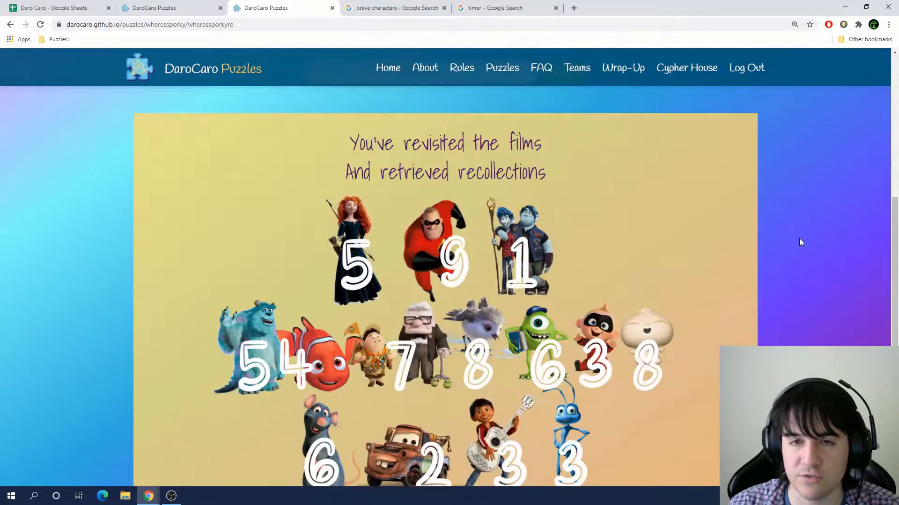
pyautogui.scroll(-3)
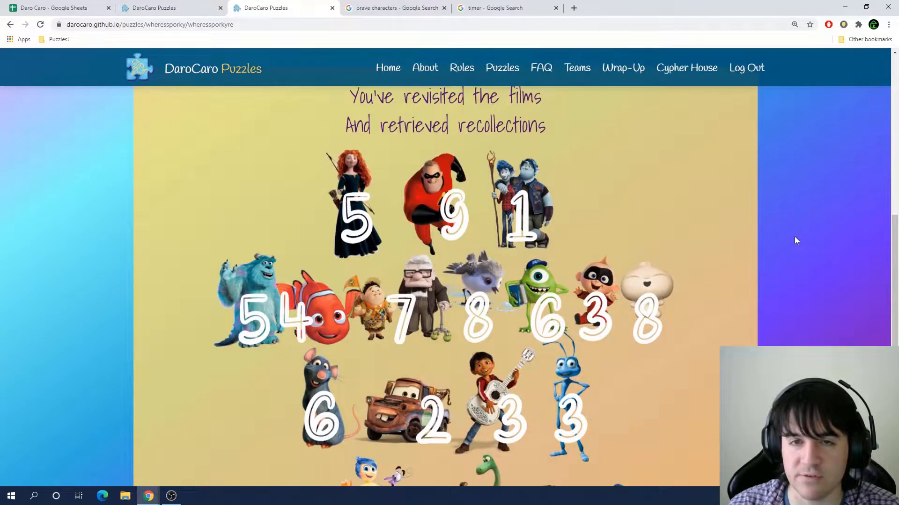
pyautogui.scroll(-3)
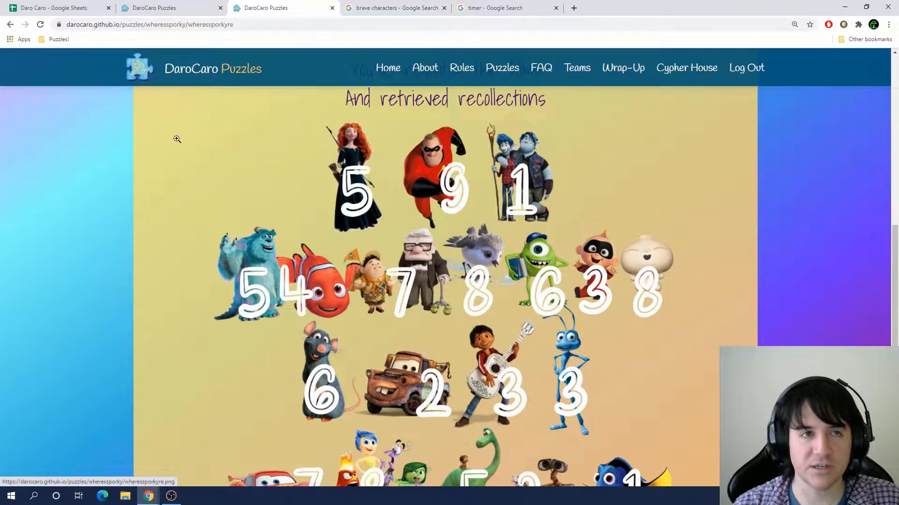
# Shade unsolved films pink in the META grid and add extracted letters, one row spelling YOUR
pyautogui.click(54, 7)
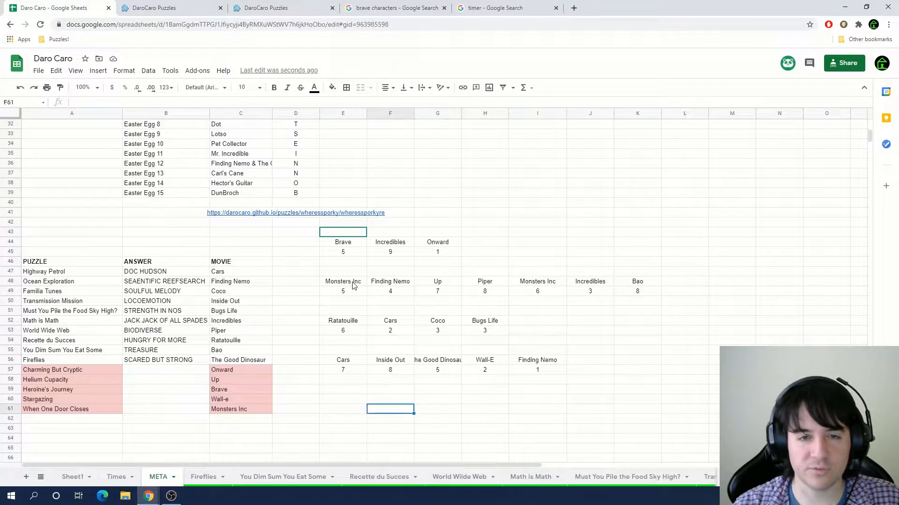
pyautogui.click(537, 311)
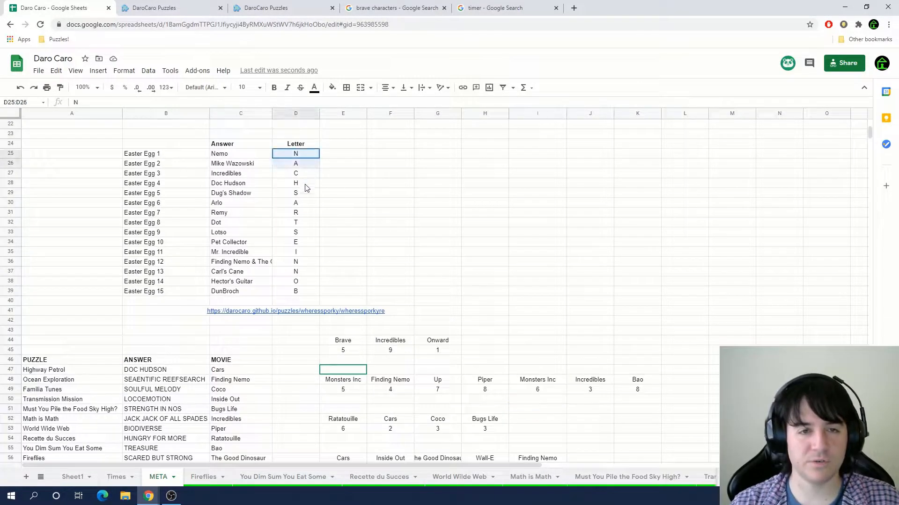
pyautogui.moveTo(295, 154); pyautogui.dragTo(296, 291)
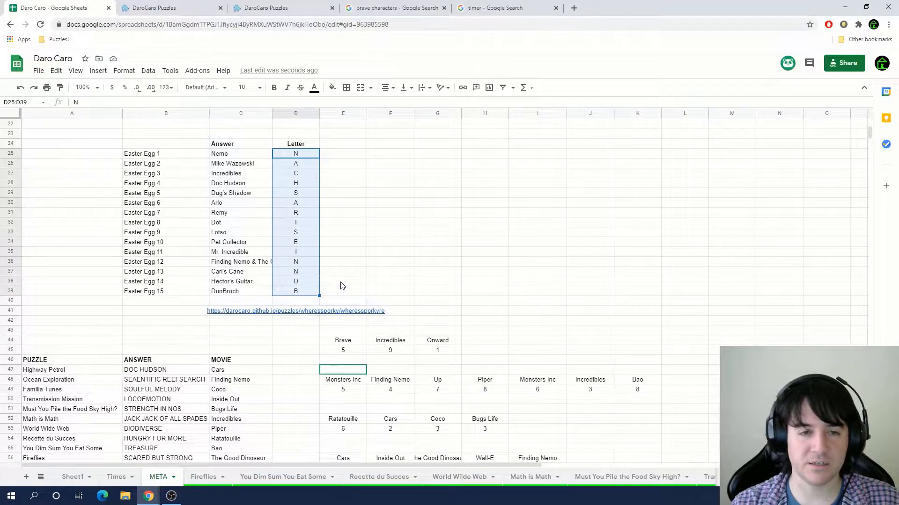
pyautogui.click(343, 280)
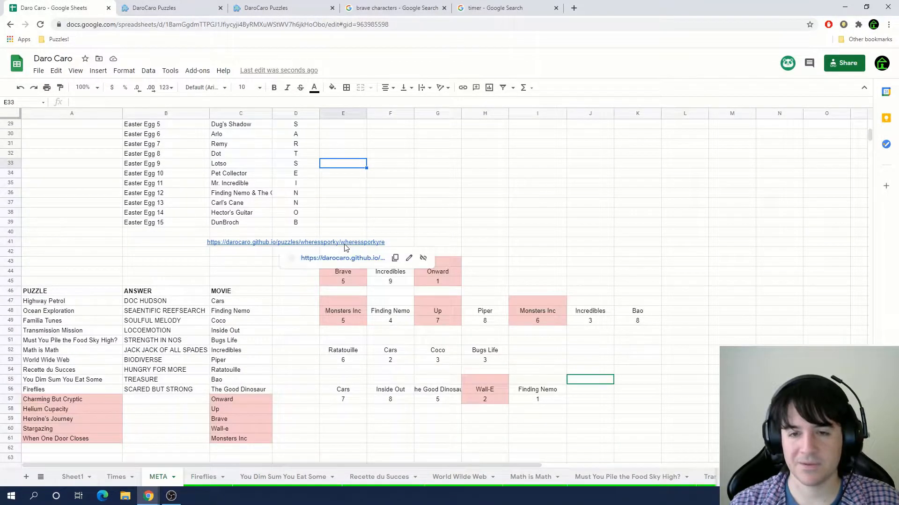
pyautogui.moveTo(297, 330)
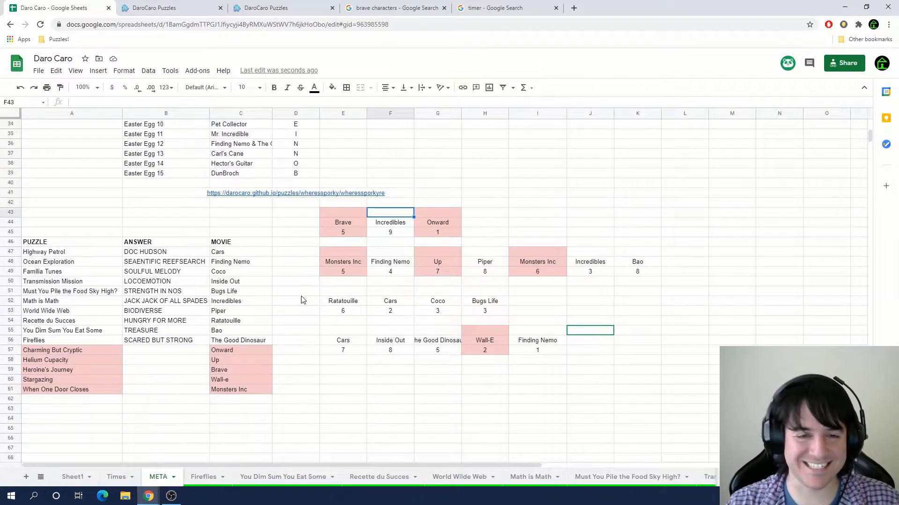
pyautogui.moveTo(151, 315)
pyautogui.write('O')
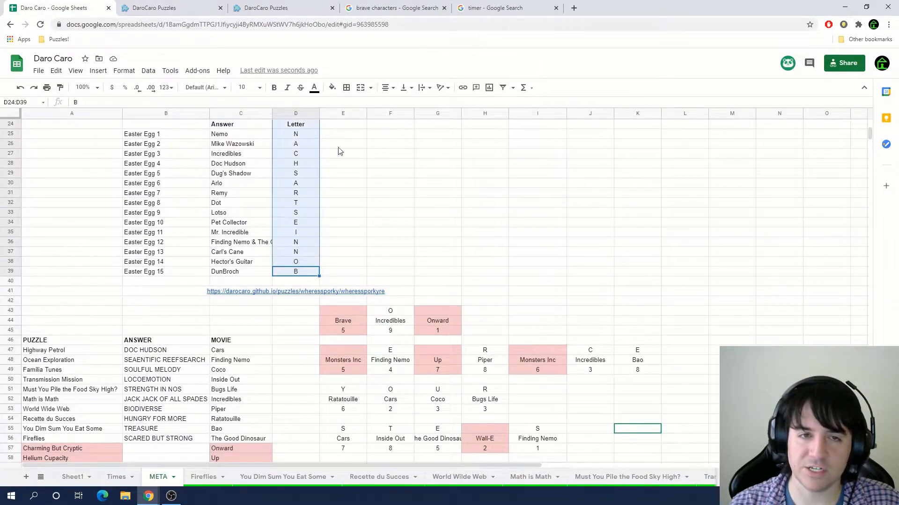
pyautogui.click(281, 8)
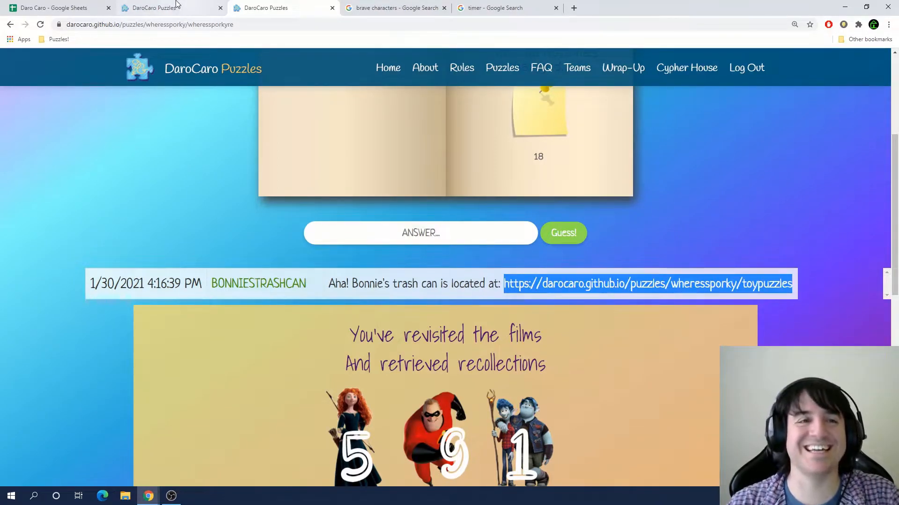
# Open Bonnie's trash can link to the Puzzled Toys meta page and read through the storybook
pyautogui.click(57, 7)
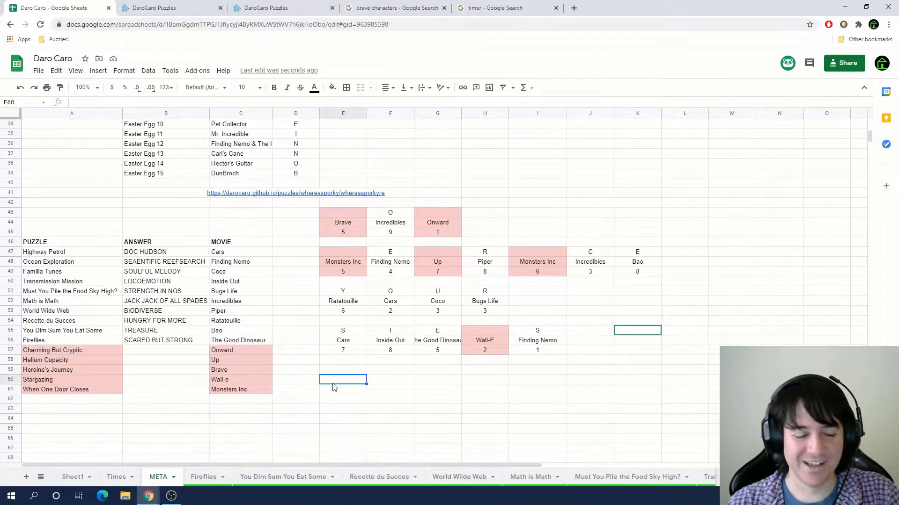
pyautogui.click(270, 8)
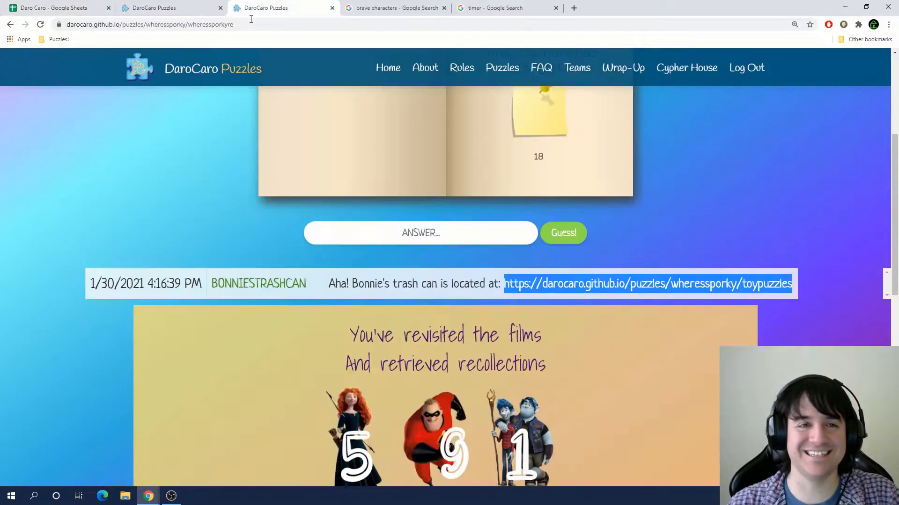
pyautogui.click(646, 283)
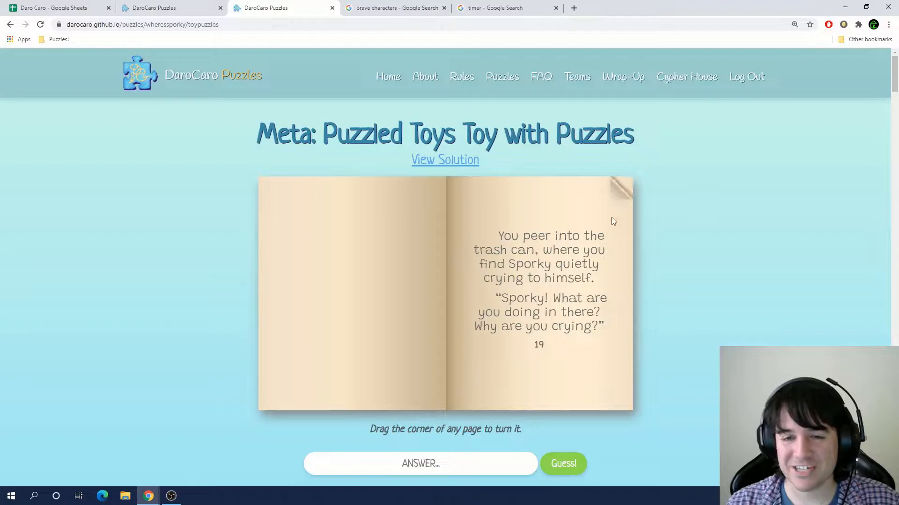
pyautogui.moveTo(624, 199)
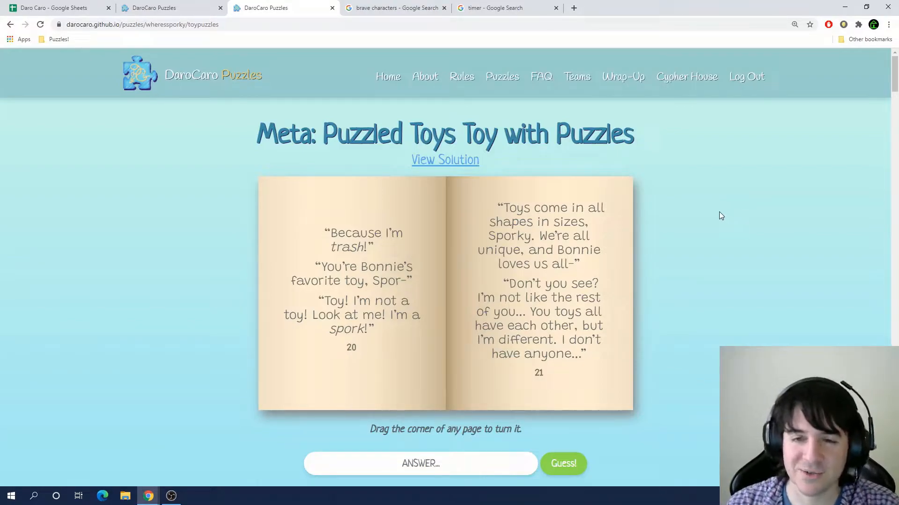
pyautogui.moveTo(710, 214)
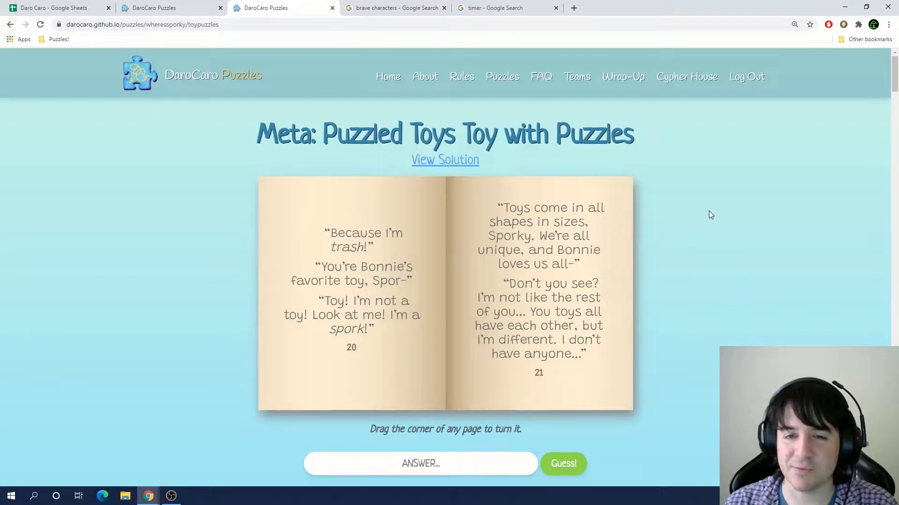
pyautogui.moveTo(703, 214)
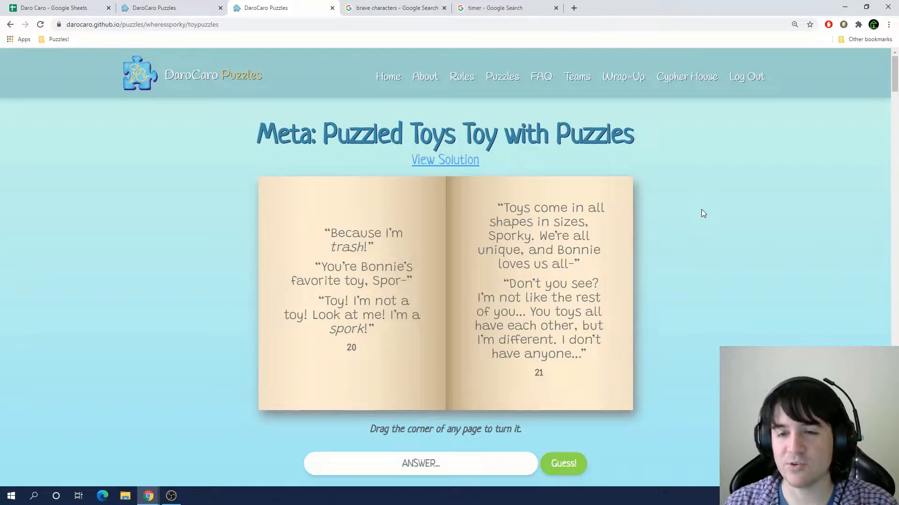
pyautogui.moveTo(696, 211)
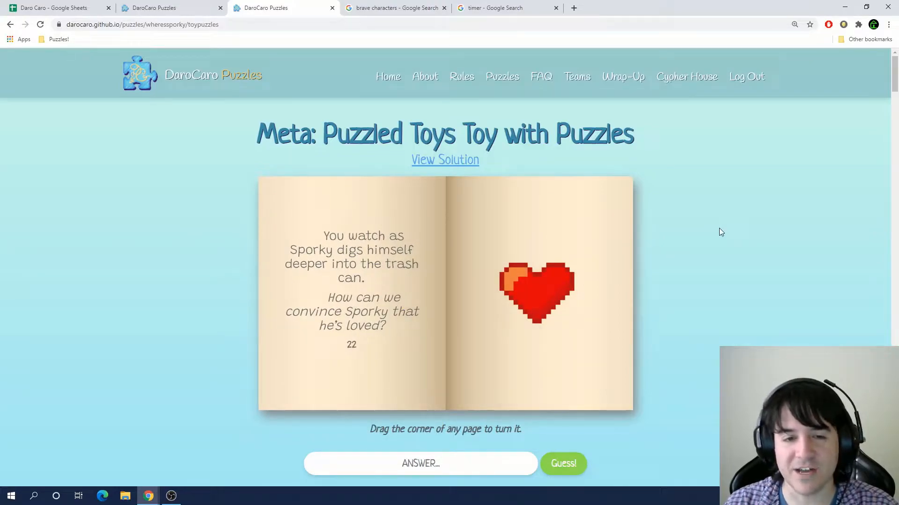
pyautogui.moveTo(605, 222)
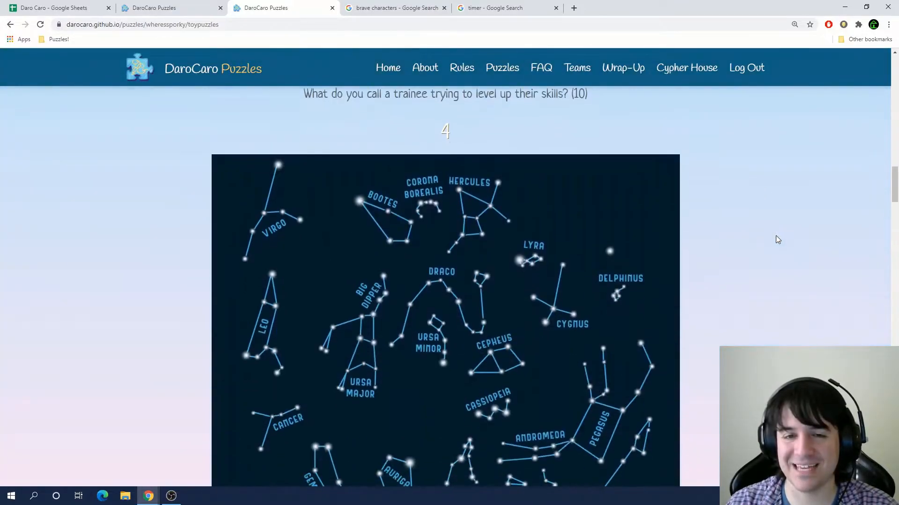
pyautogui.scroll(-3)
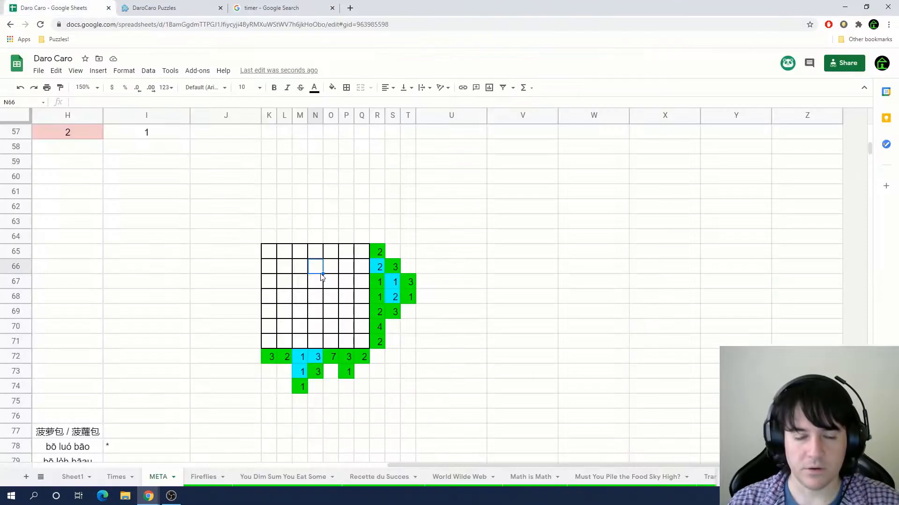
pyautogui.moveTo(291, 332)
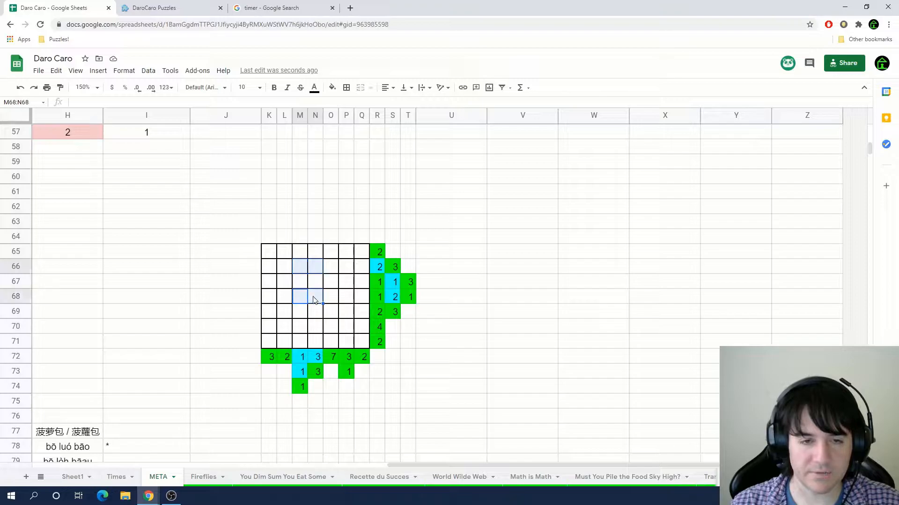
# Shade nonogram cells green and blue, mark blanks, and note the toypuzzles link beside Wall-e
pyautogui.click(315, 281)
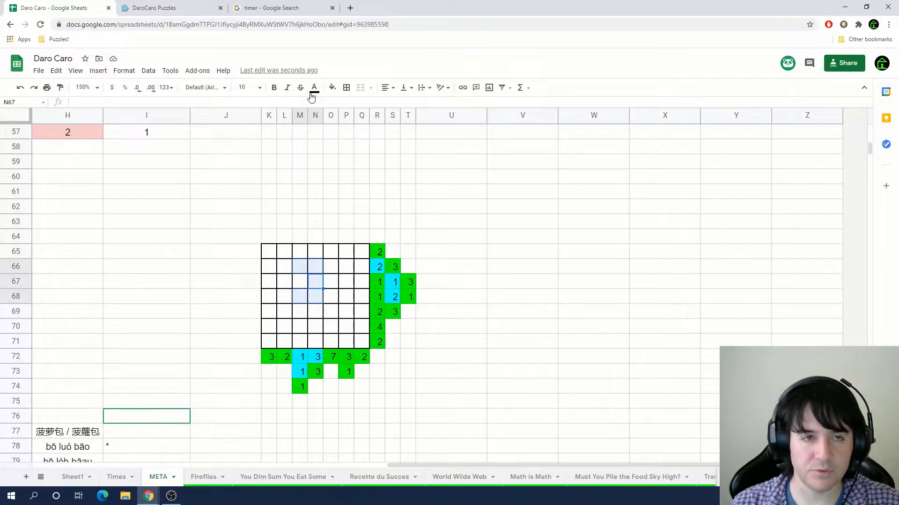
pyautogui.click(332, 87)
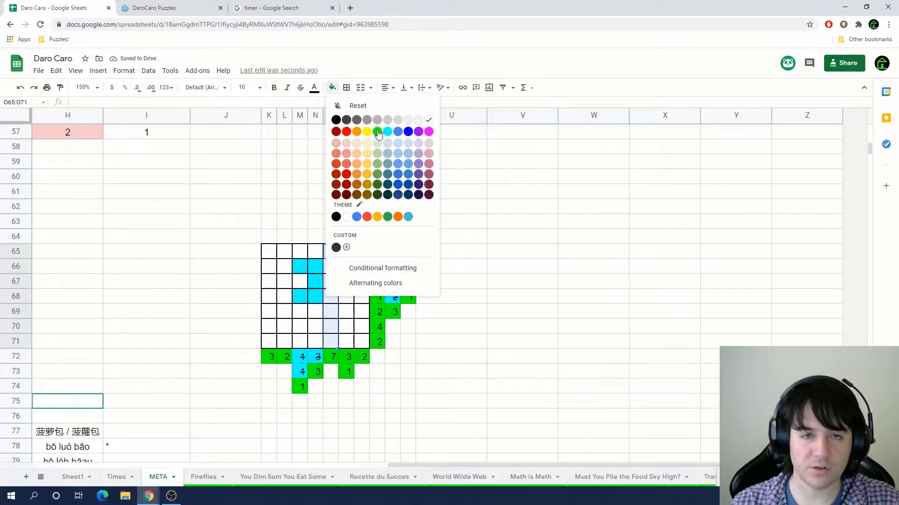
pyautogui.click(377, 132)
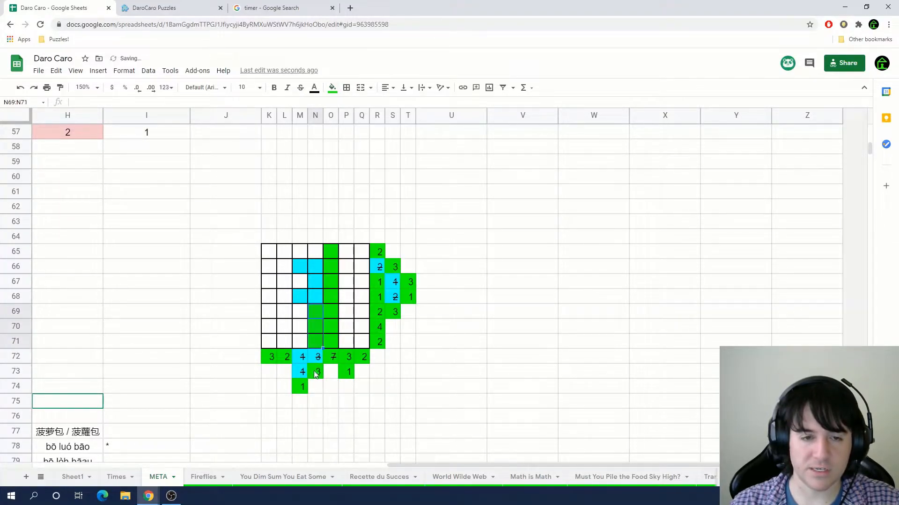
pyautogui.click(331, 87)
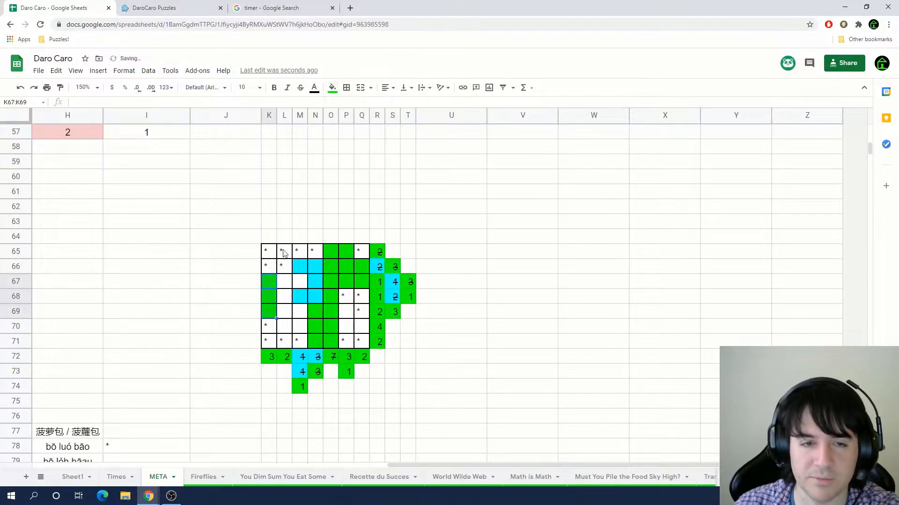
pyautogui.click(284, 282)
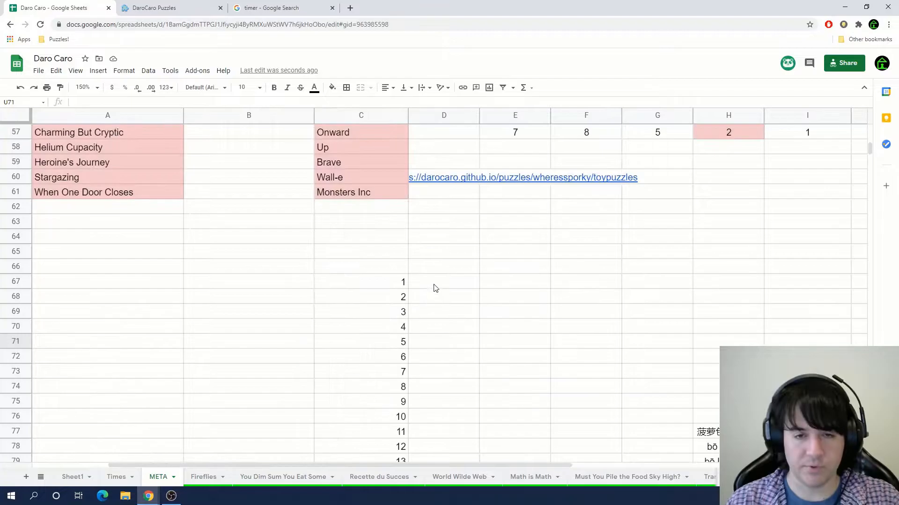
pyautogui.write('y/toypuzzles')
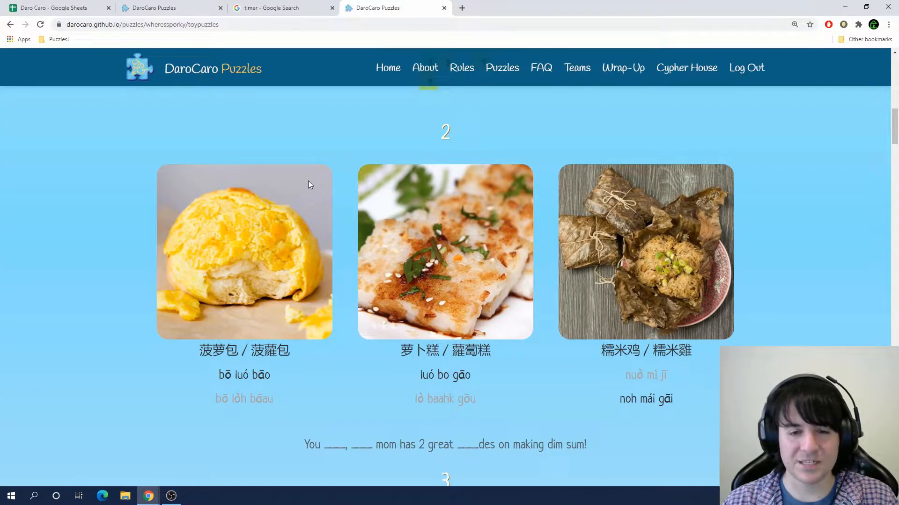
pyautogui.moveTo(329, 373)
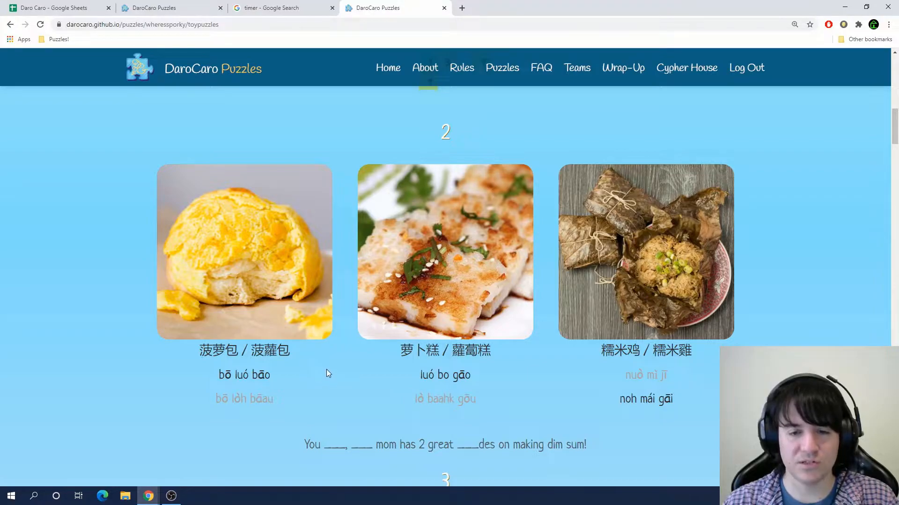
pyautogui.moveTo(469, 390)
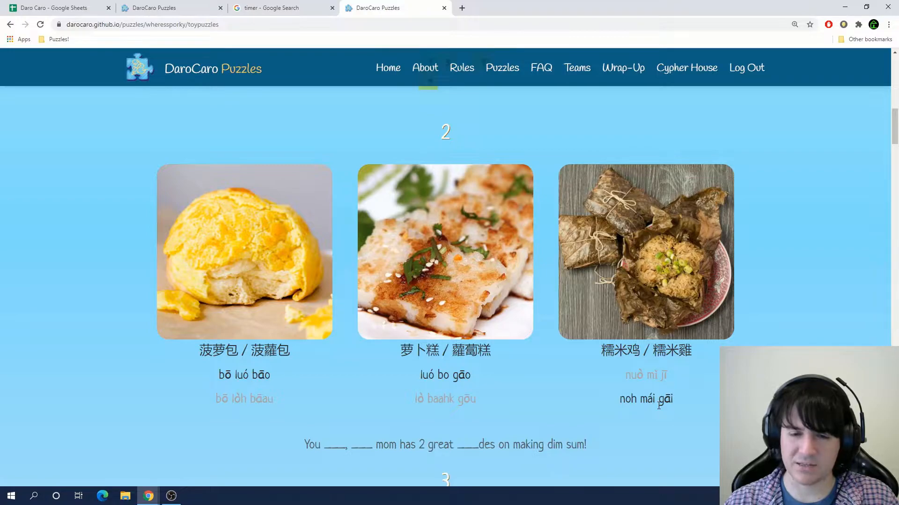
# Note the romanization noh mái gāi and move down to puzzle 5's lettered grass grid
pyautogui.doubleClick(626, 399)
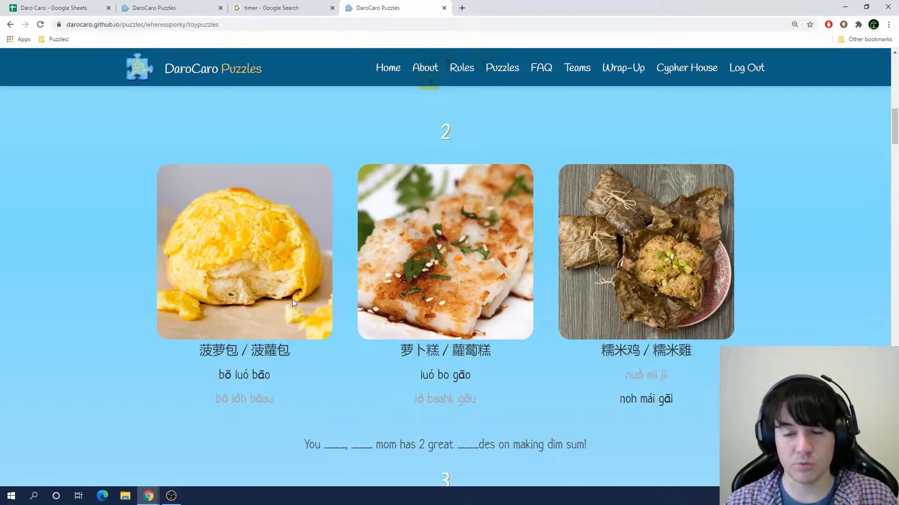
pyautogui.scroll(-3)
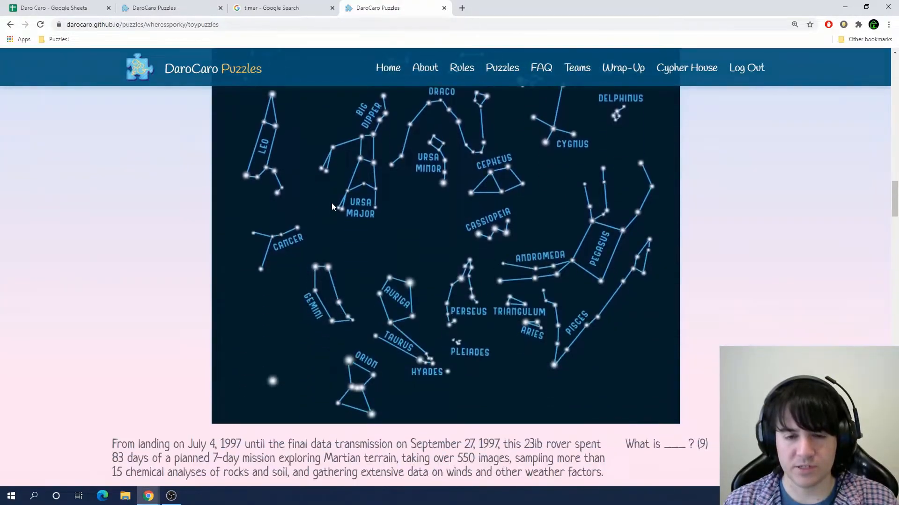
pyautogui.scroll(-3)
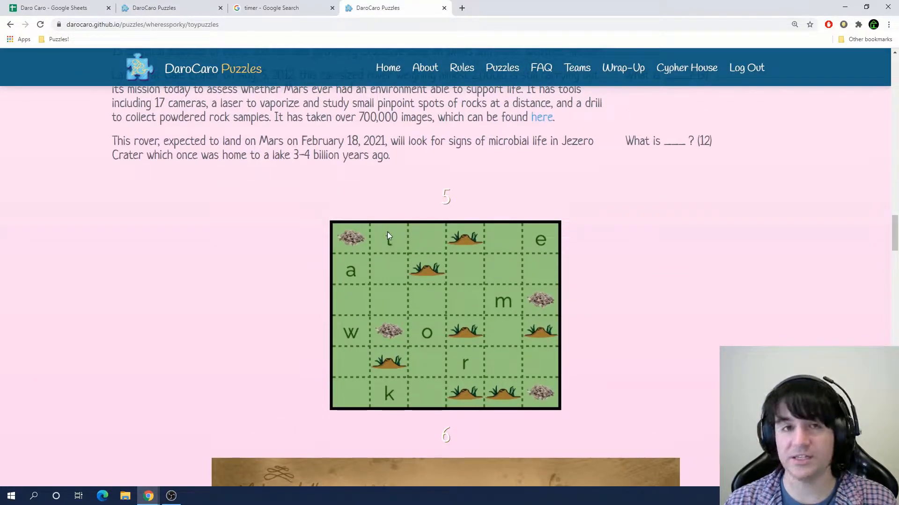
# Draw green loop segments through the circles of the 6×6 Masyu puzzle in puzz.link
pyautogui.click(507, 7)
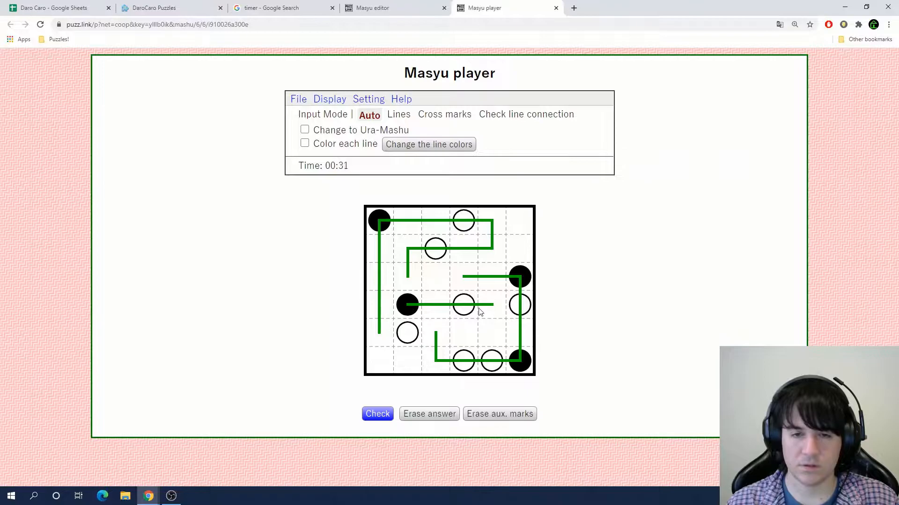
pyautogui.click(54, 8)
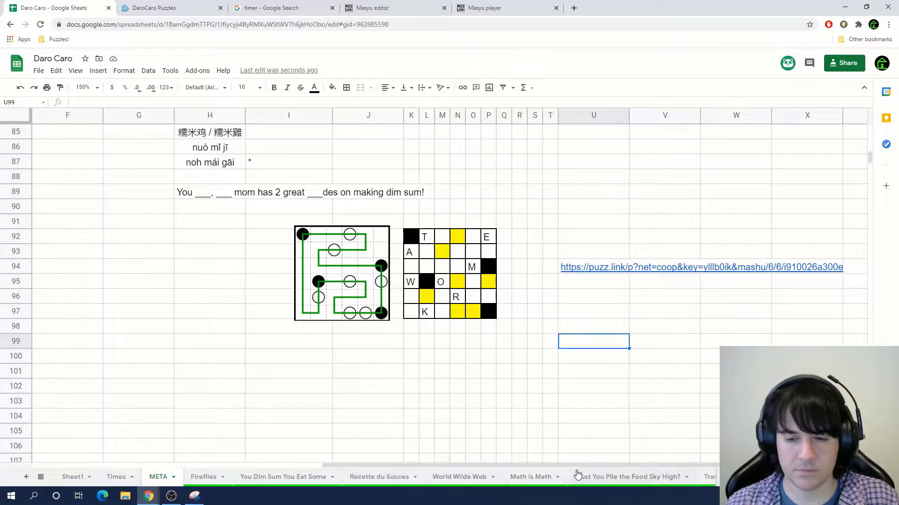
pyautogui.click(368, 356)
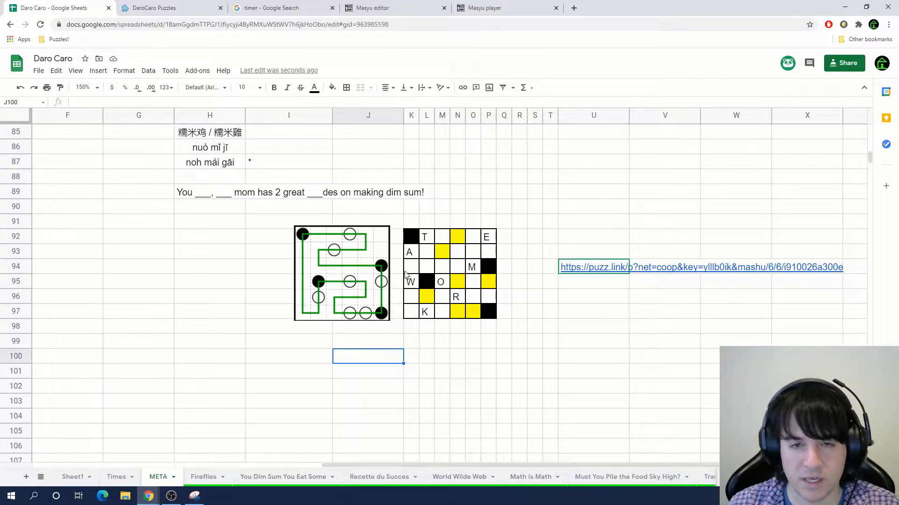
pyautogui.moveTo(394, 244)
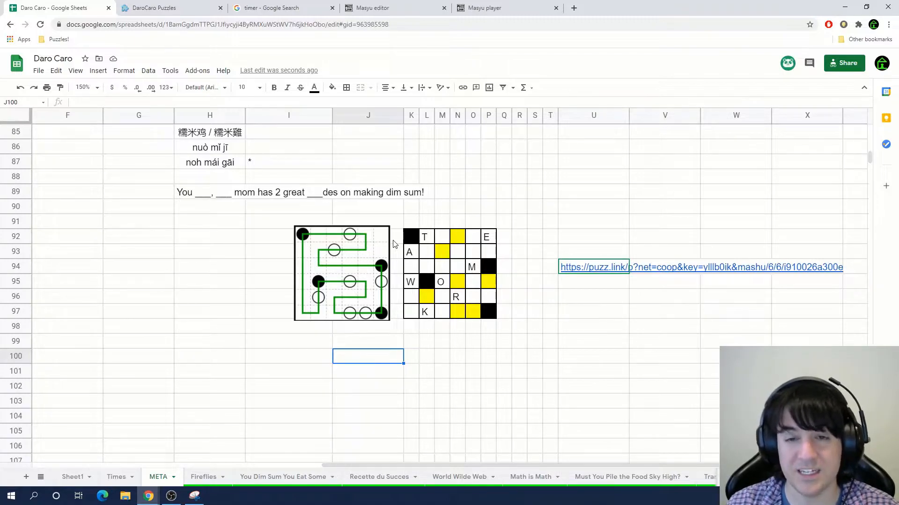
pyautogui.moveTo(281, 373)
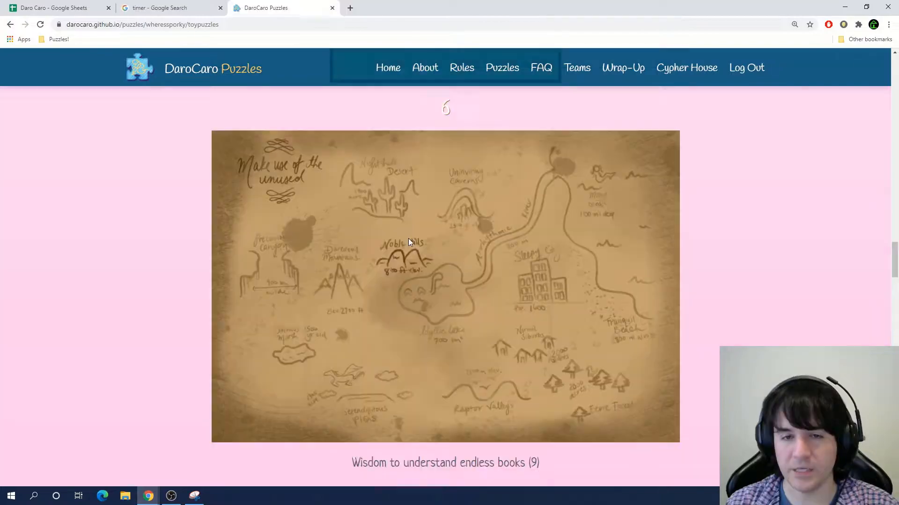
# Move past the treasure map to puzzle 7's route-16 grid and return to the spreadsheet
pyautogui.scroll(-3)
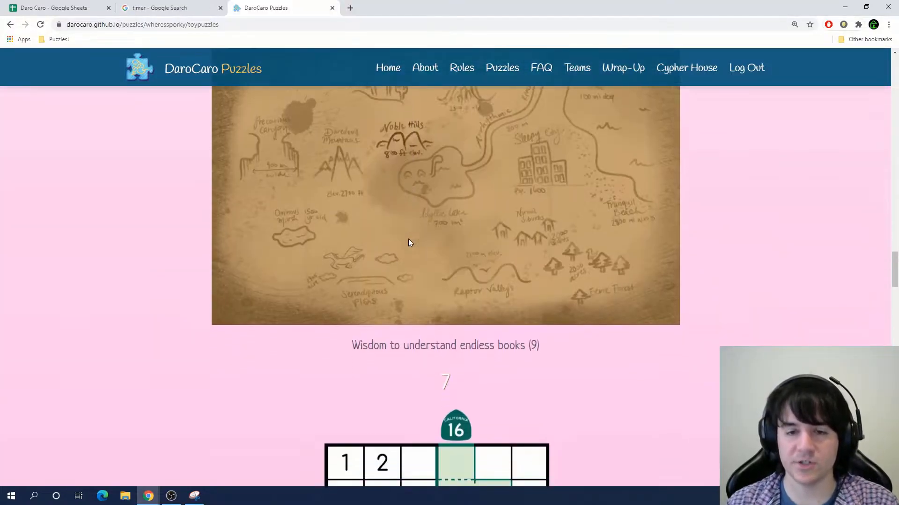
pyautogui.scroll(-3)
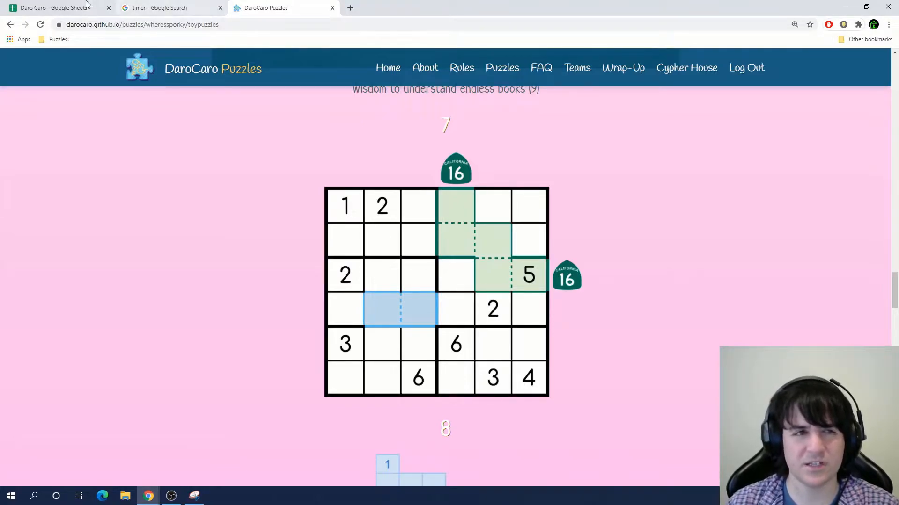
pyautogui.click(54, 8)
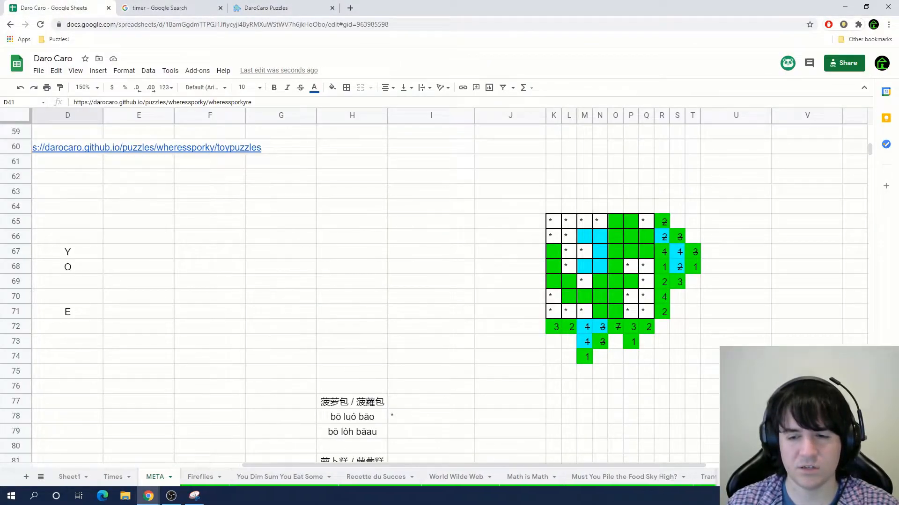
# Check the Highway Petrol sheet and puzzle 7 on the puzzle page, then return to META
pyautogui.click(675, 477)
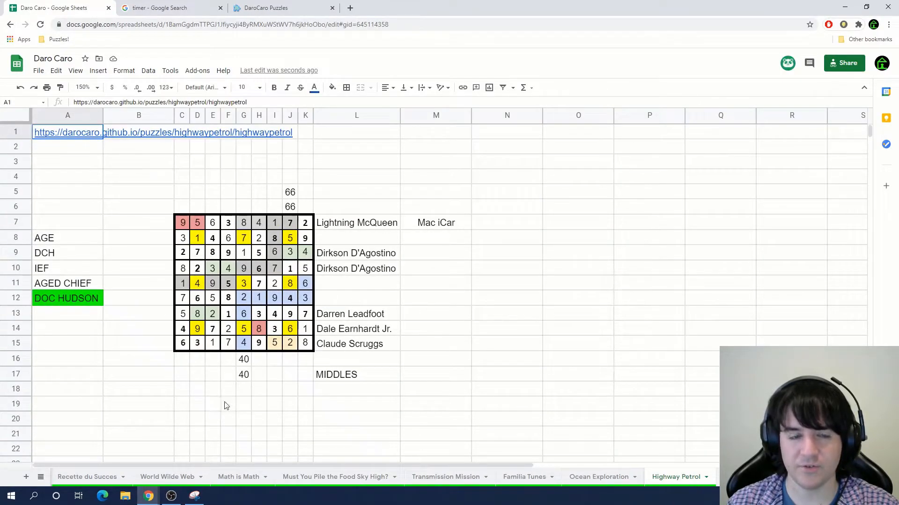
pyautogui.click(197, 418)
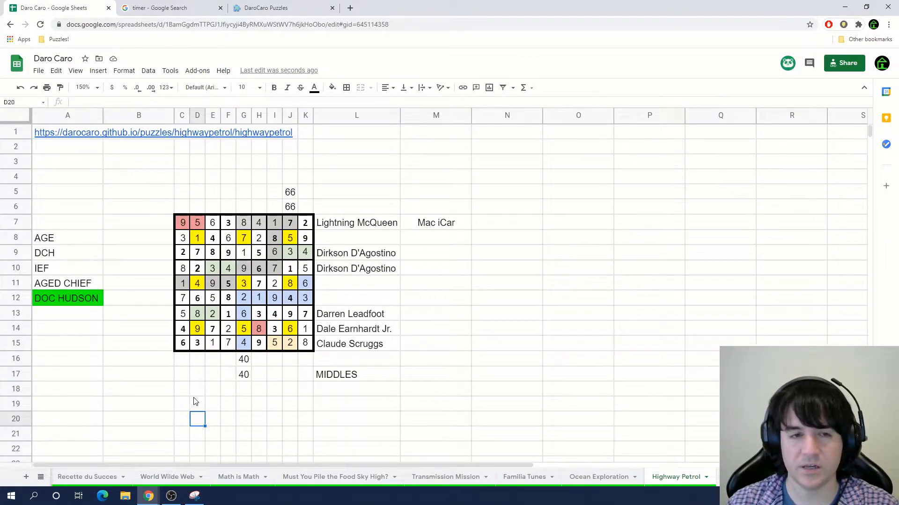
pyautogui.moveTo(218, 177)
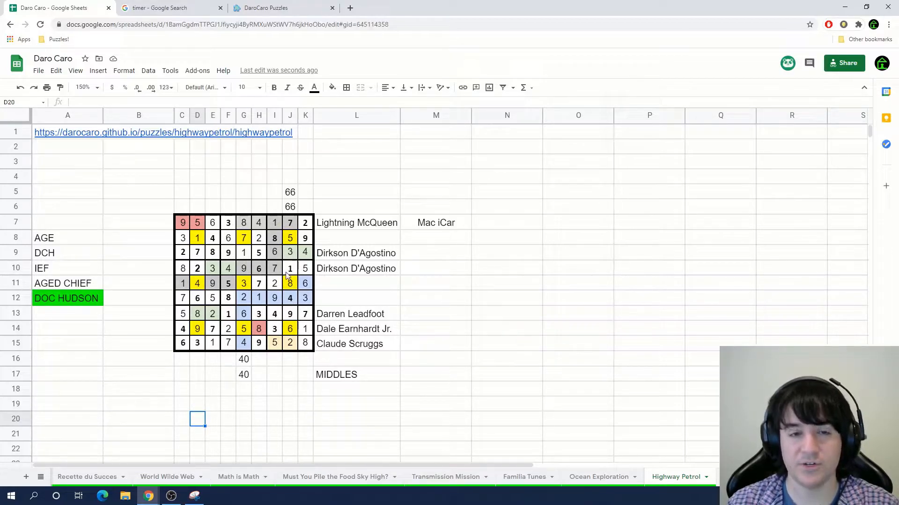
pyautogui.click(264, 7)
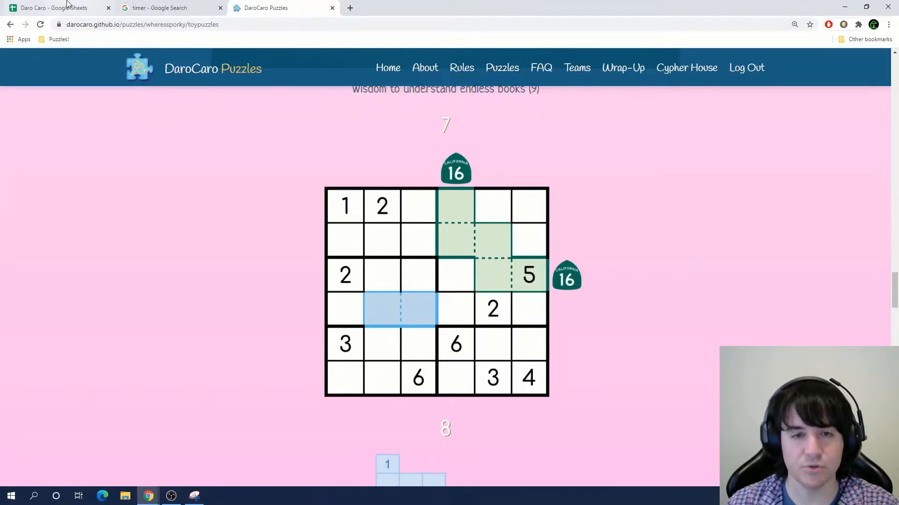
pyautogui.click(55, 8)
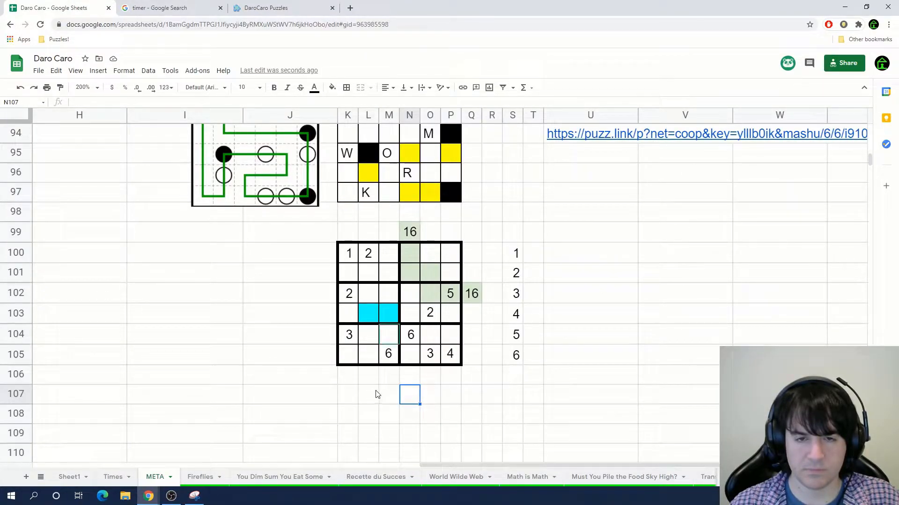
# Fill digits 1 and 5 into the puzzle 7 grid and record answer 7 as O
pyautogui.click(388, 335)
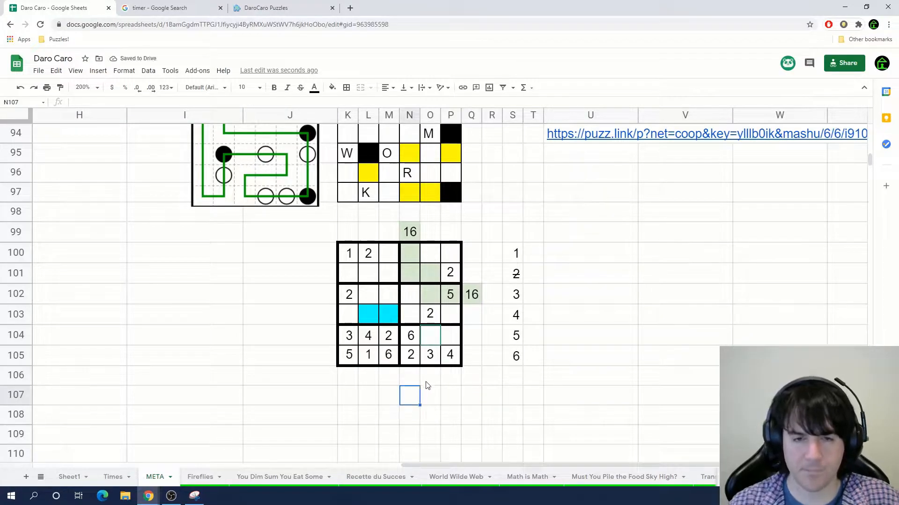
pyautogui.write('1')
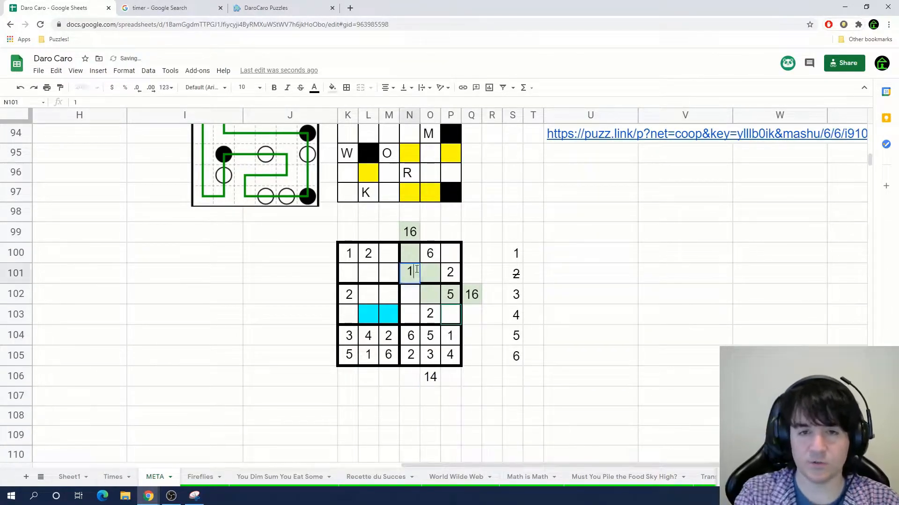
pyautogui.write('5')
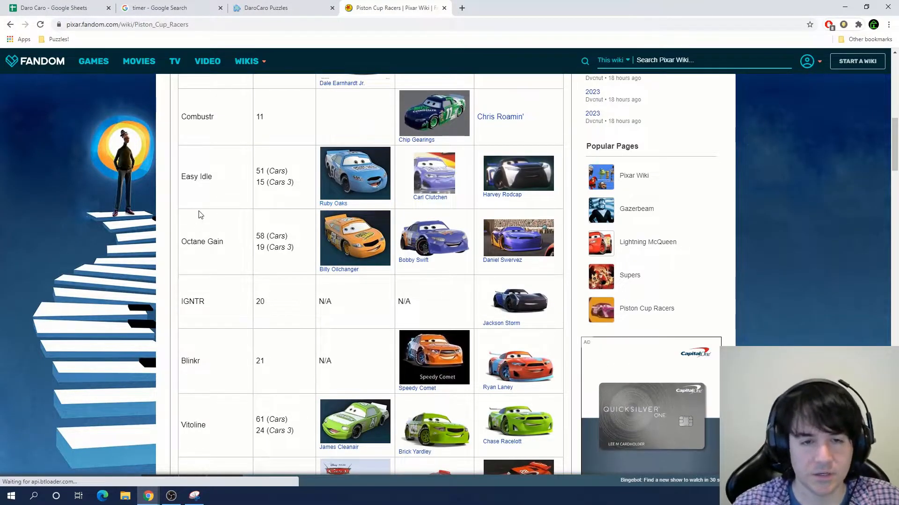
pyautogui.click(54, 7)
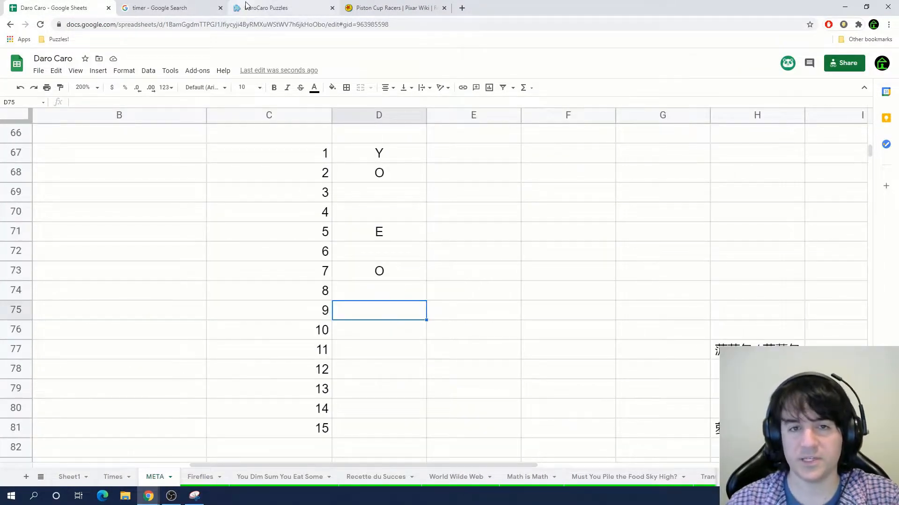
# Read puzzle 8 and look up brain regions in Google Images for the crossword
pyautogui.click(280, 8)
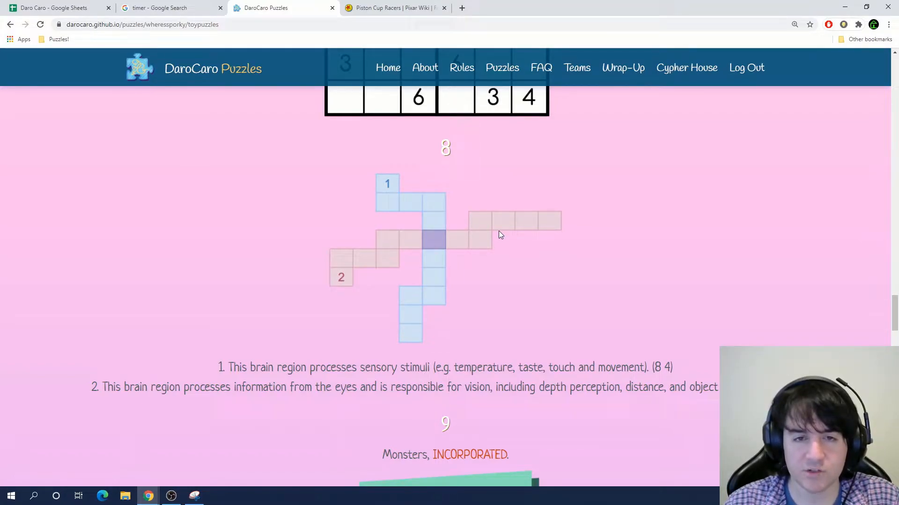
pyautogui.click(169, 8)
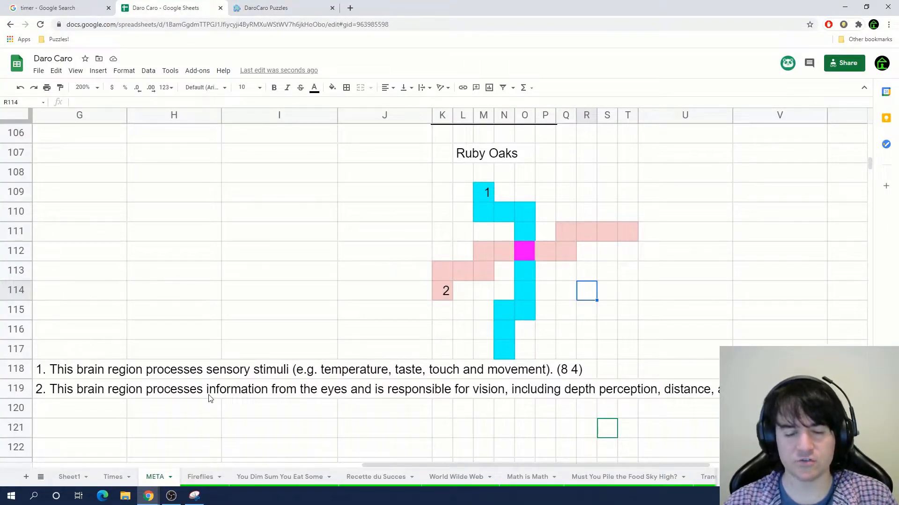
pyautogui.moveTo(173, 347)
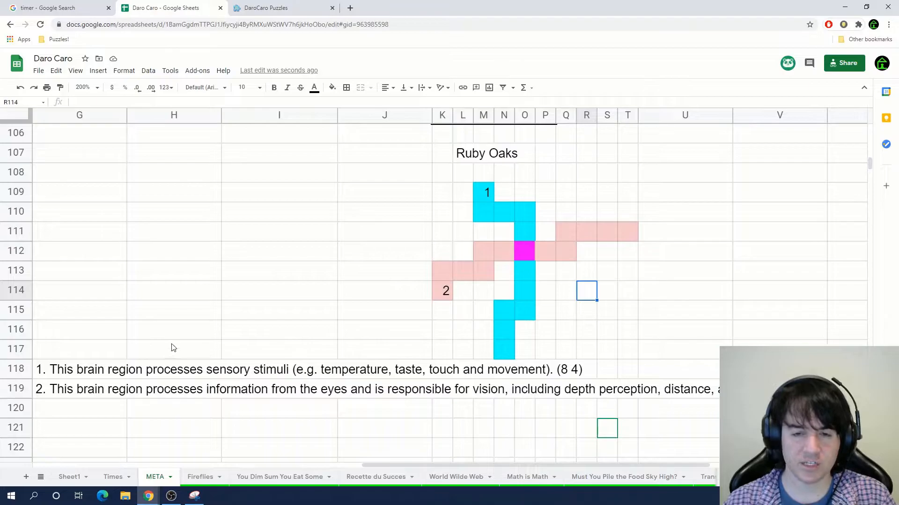
pyautogui.click(394, 7)
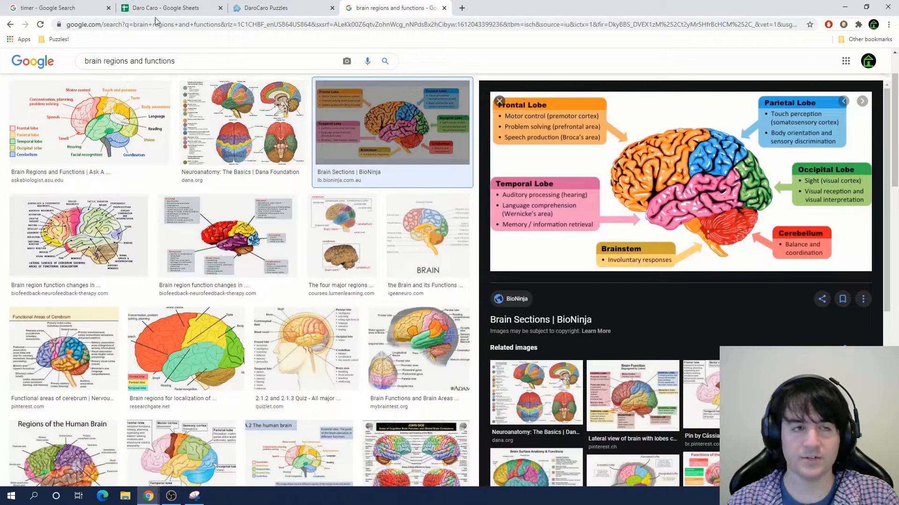
pyautogui.click(167, 7)
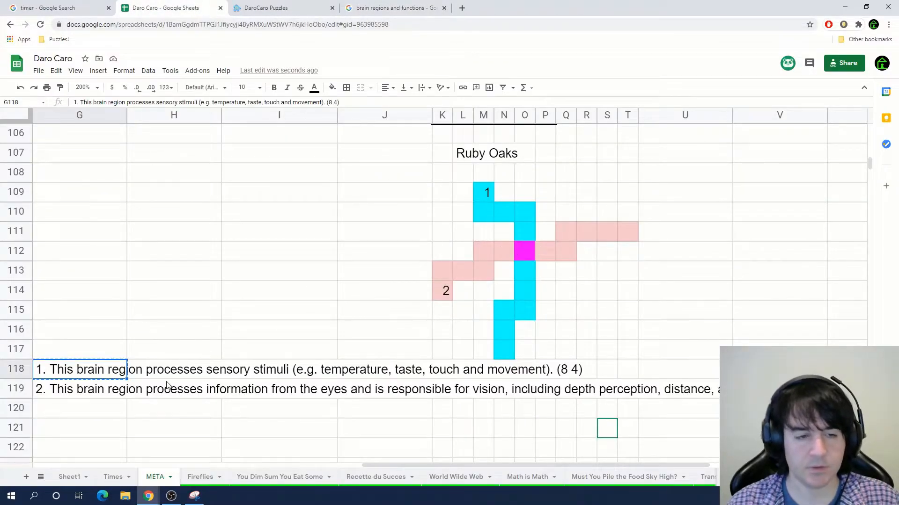
pyautogui.moveTo(341, 396)
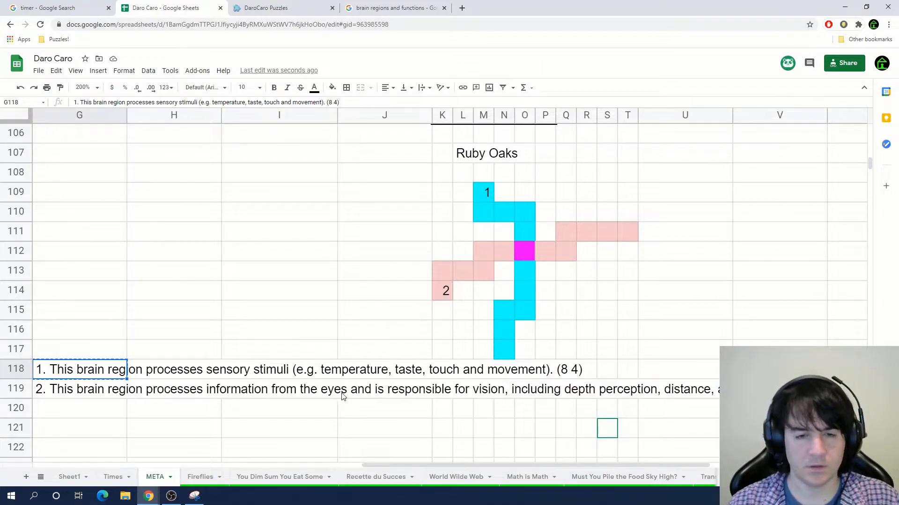
pyautogui.moveTo(362, 404)
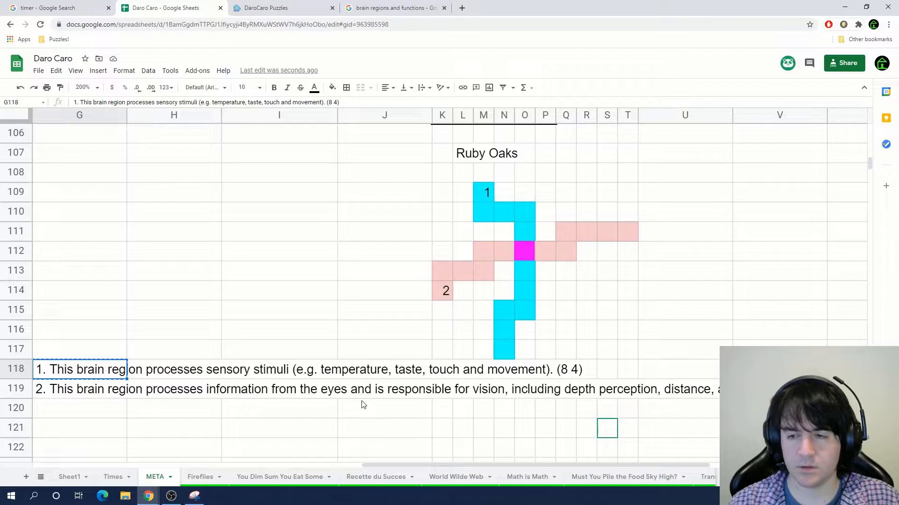
# Fill the Ruby Oaks crossword with PARIETAL LOBE and OCCIPITAL LOBE
pyautogui.click(79, 407)
pyautogui.write('occipital lobe')
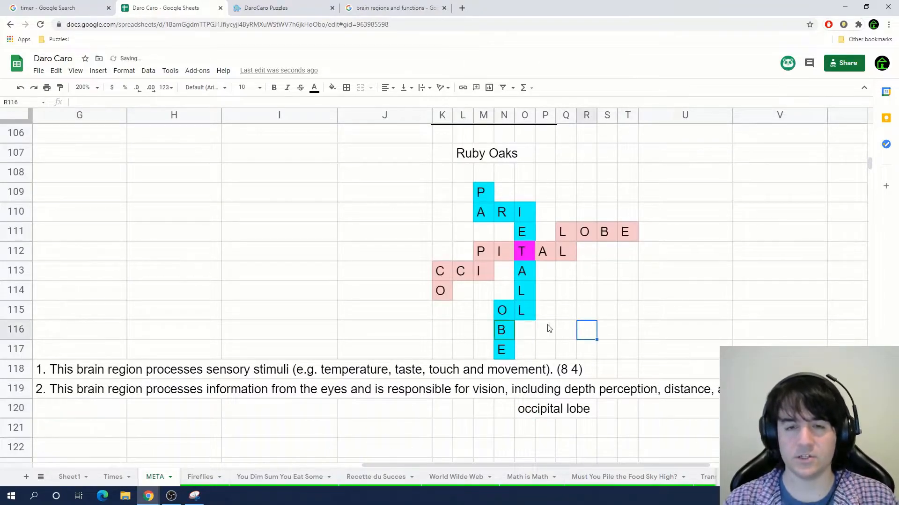
pyautogui.click(267, 7)
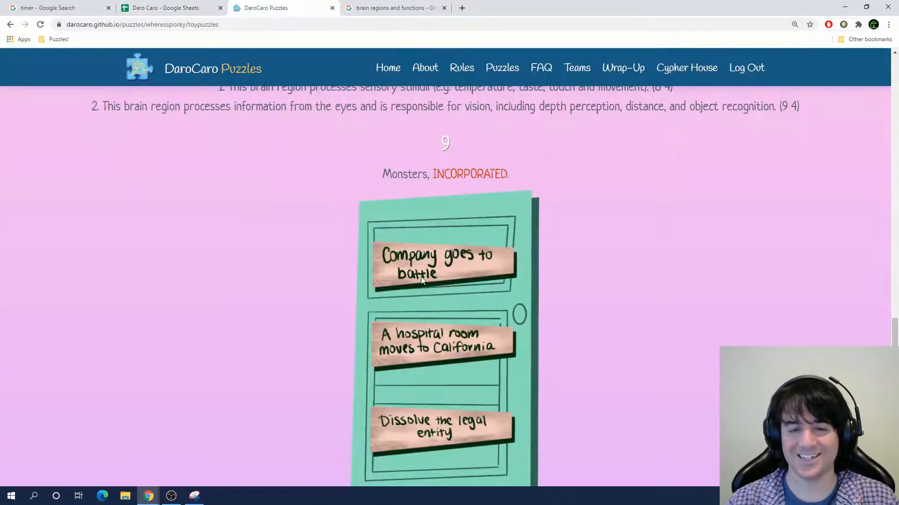
# Draw black lines joining opposite blue dots across the bird image in Paint
pyautogui.scroll(-3)
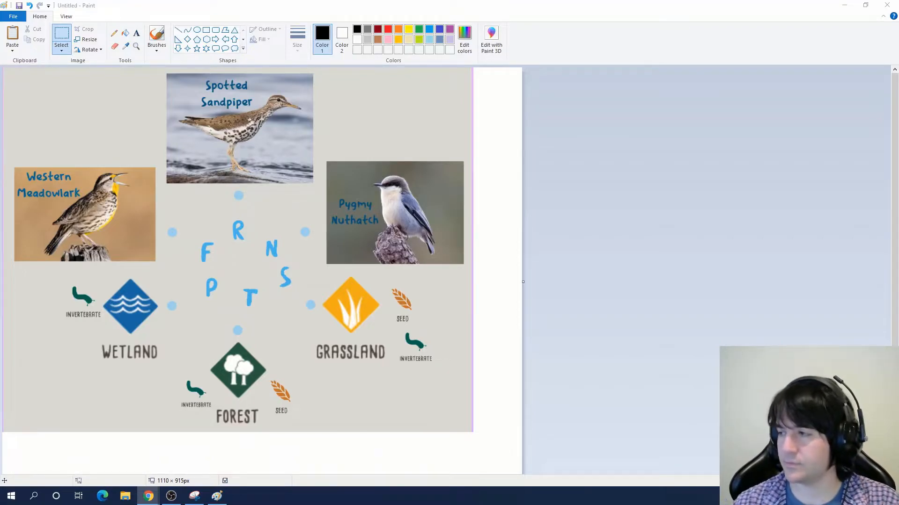
pyautogui.moveTo(392, 286)
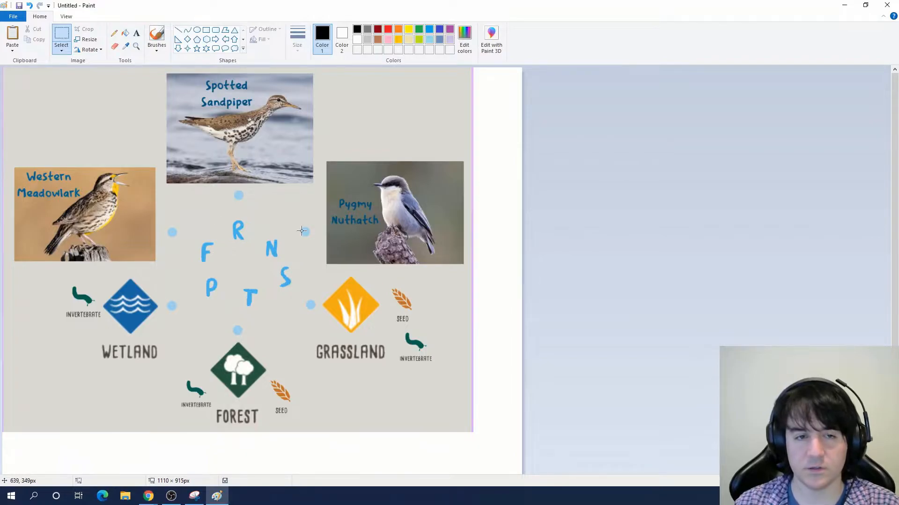
pyautogui.moveTo(304, 231); pyautogui.dragTo(289, 252)
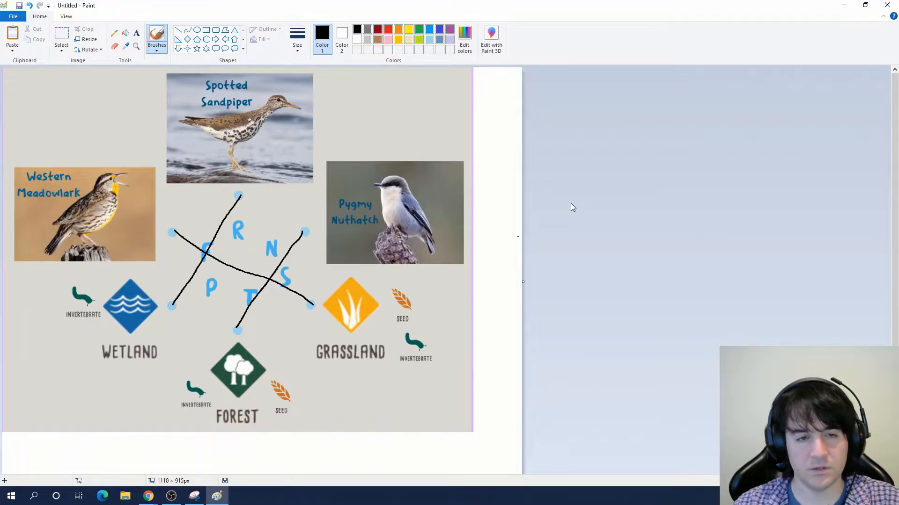
pyautogui.click(148, 495)
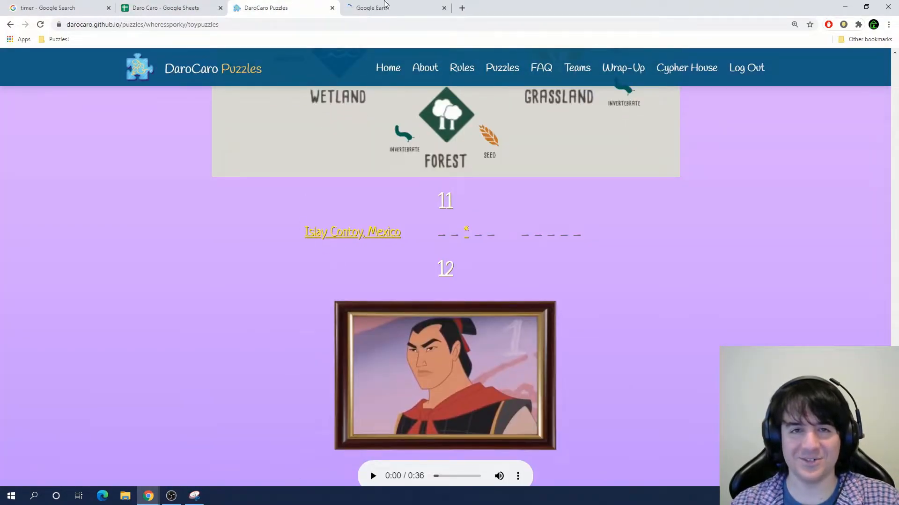
# Check puzzle 11's map location and play puzzle 12's Mulan audio clip on the puzzle page
pyautogui.click(372, 8)
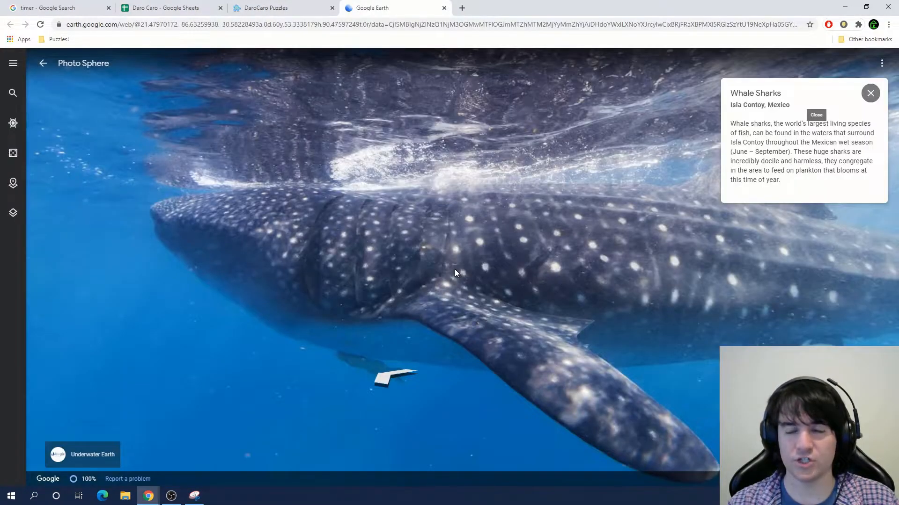
pyautogui.click(166, 8)
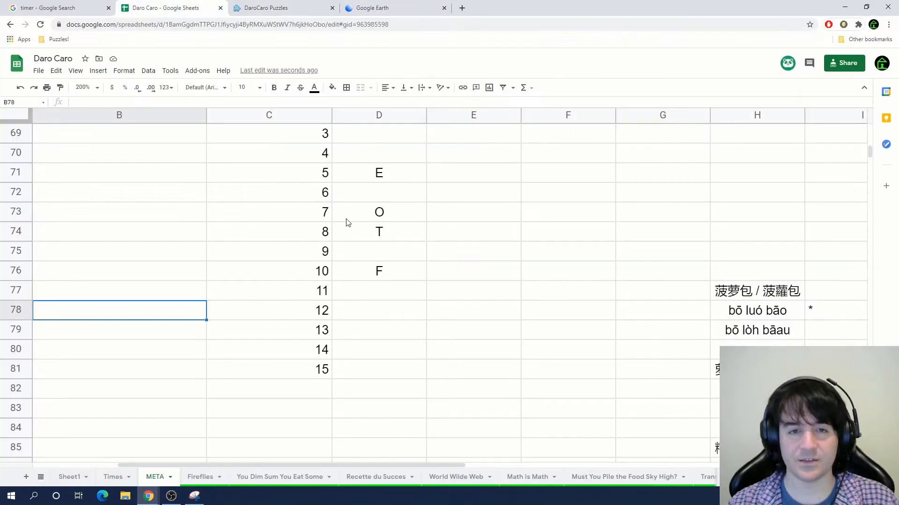
pyautogui.click(281, 8)
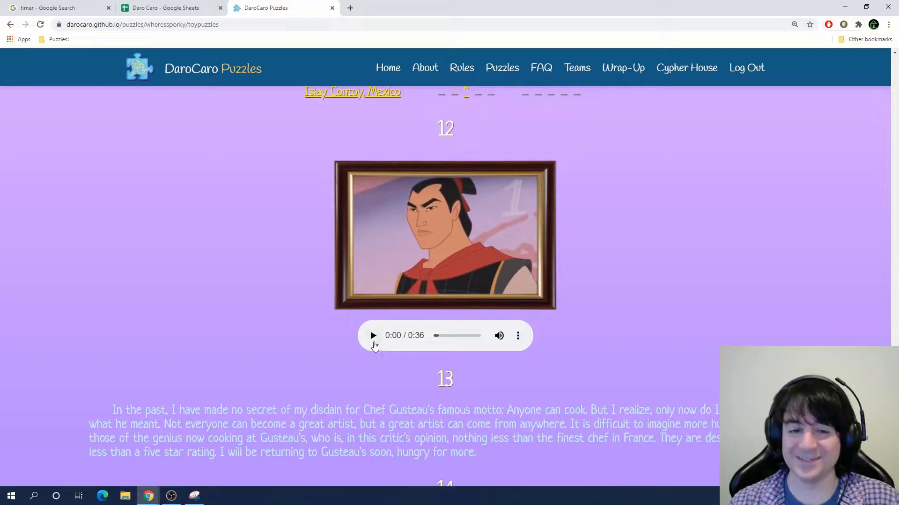
pyautogui.click(372, 335)
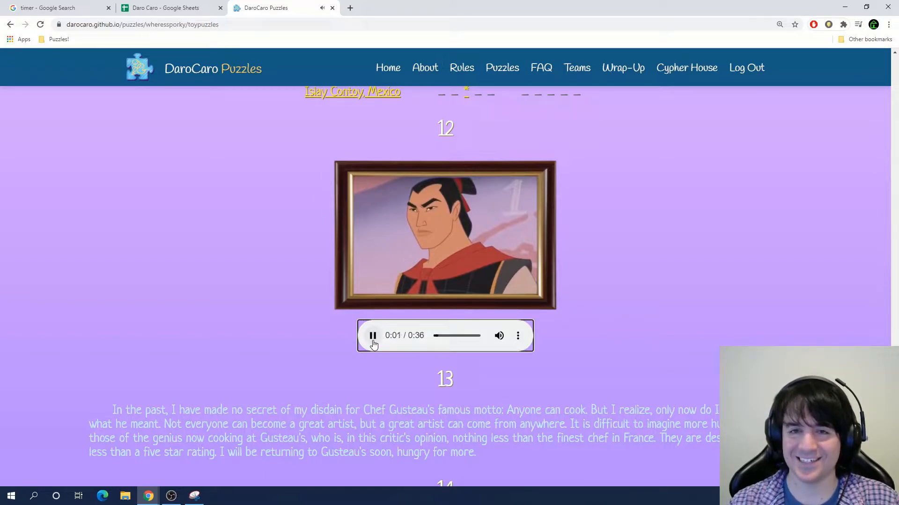
# Consult the Familia Tunes sheet, then record A beside 11 and E beside 12 on META
pyautogui.click(166, 7)
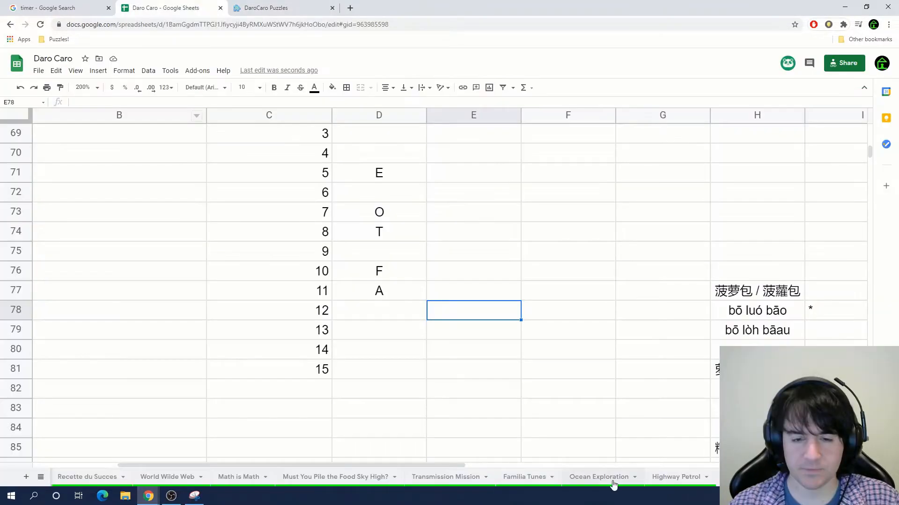
pyautogui.click(523, 477)
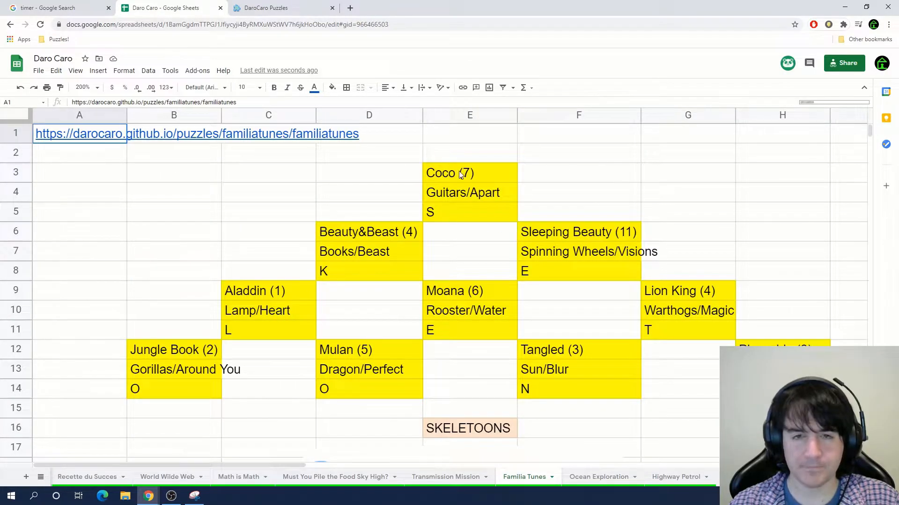
pyautogui.moveTo(448, 203)
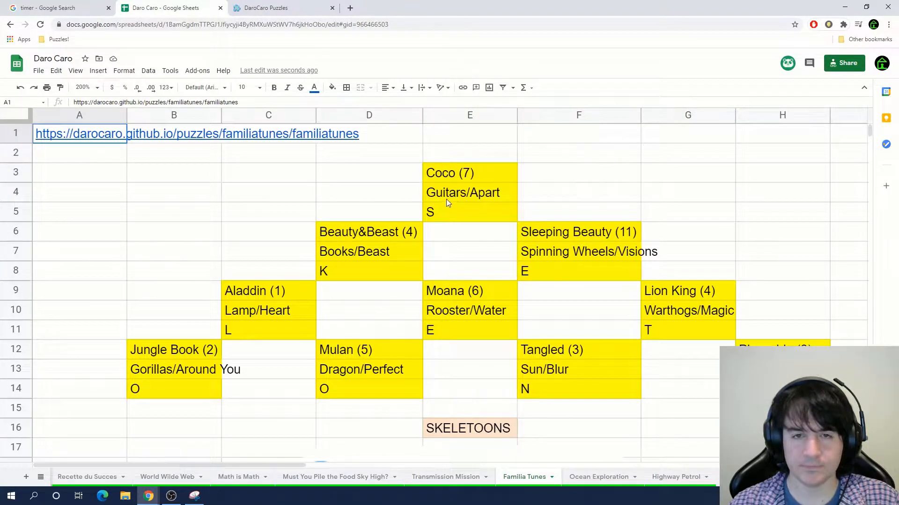
pyautogui.click(265, 7)
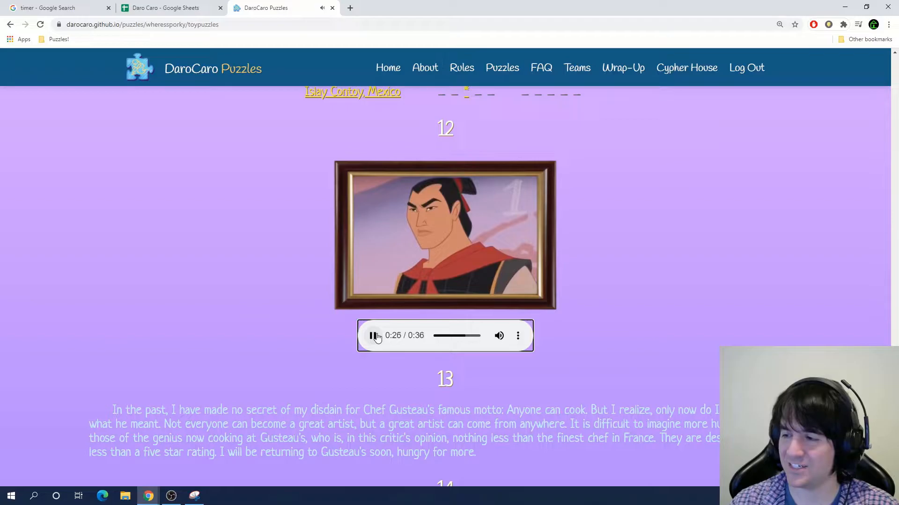
pyautogui.click(166, 8)
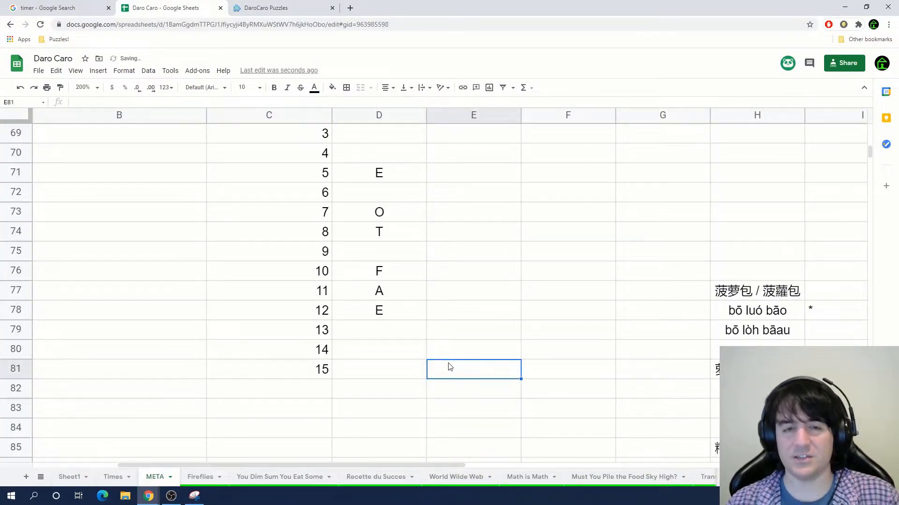
# Inspect puzzle 13 to record I beside 13, then scroll the puzzle page to card puzzle 15
pyautogui.click(281, 8)
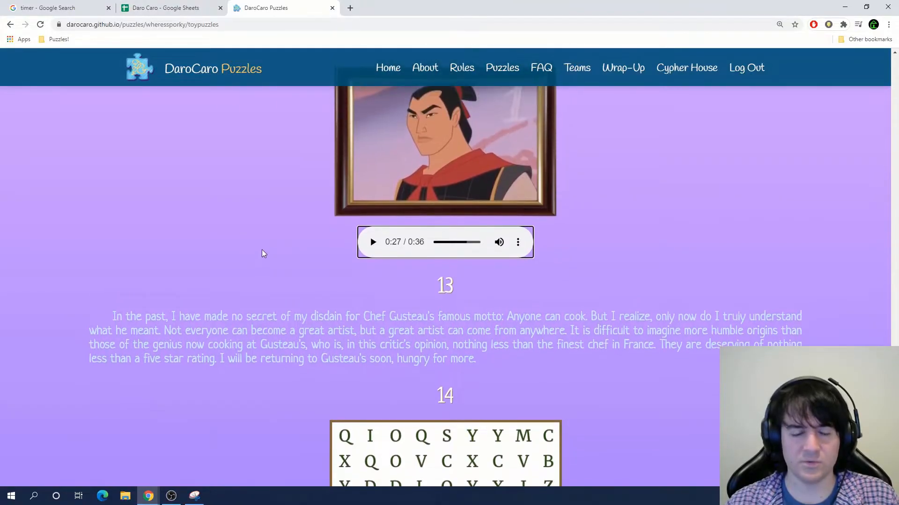
pyautogui.moveTo(201, 286)
pyautogui.write('R')
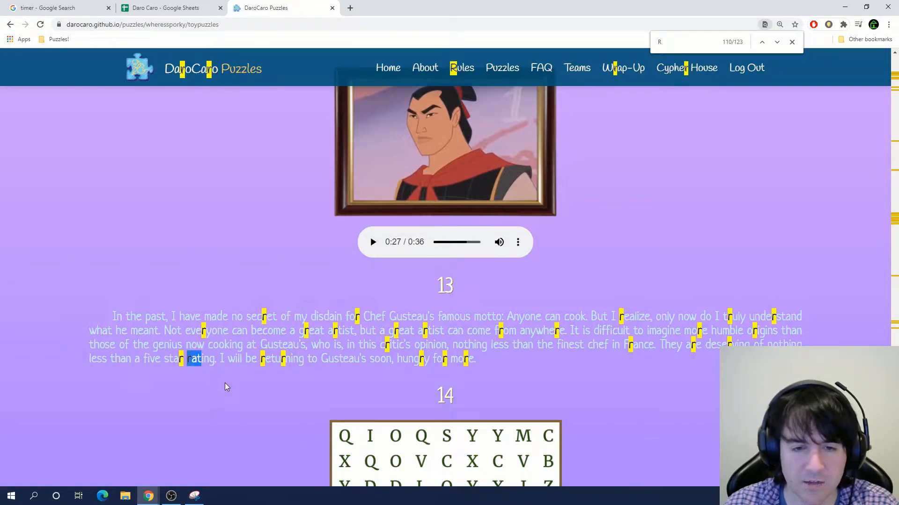
pyautogui.click(167, 7)
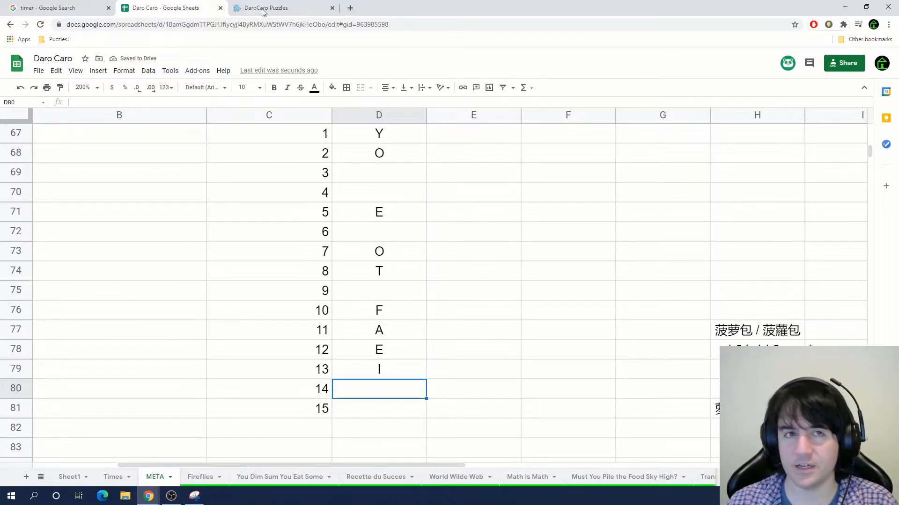
pyautogui.click(281, 8)
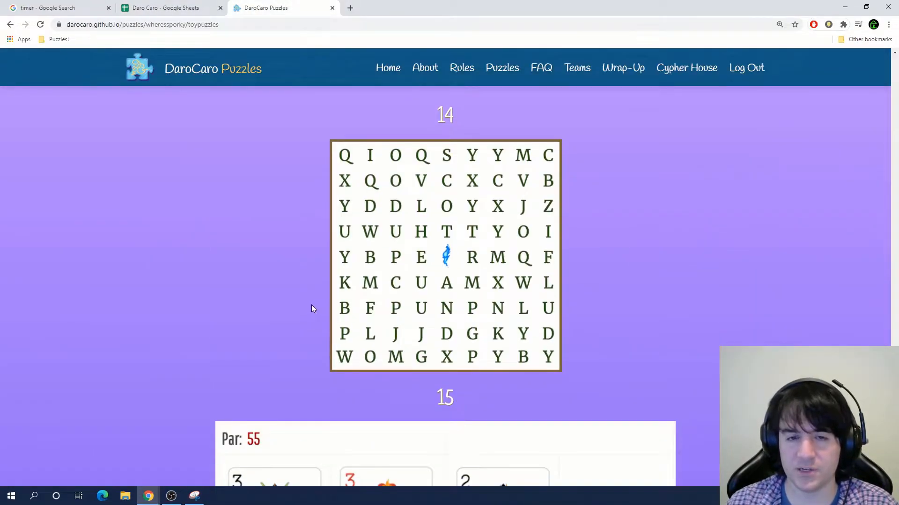
pyautogui.scroll(-3)
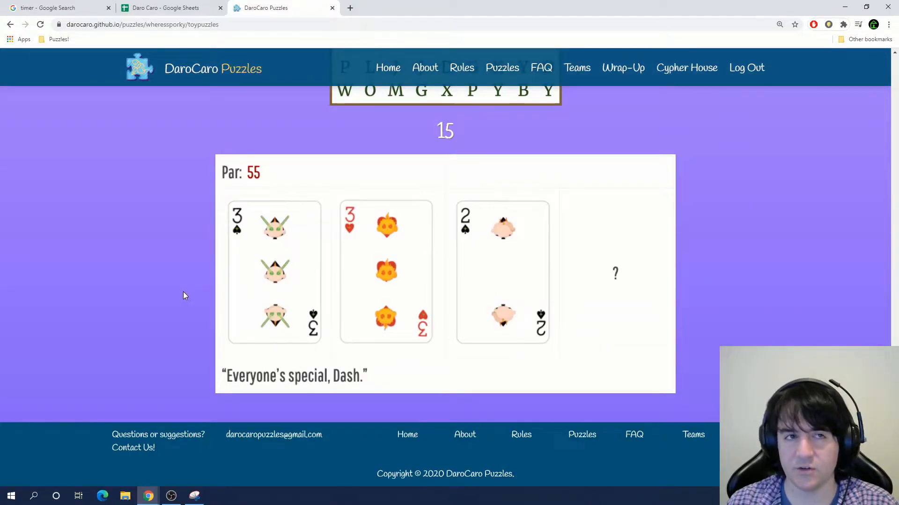
pyautogui.click(166, 7)
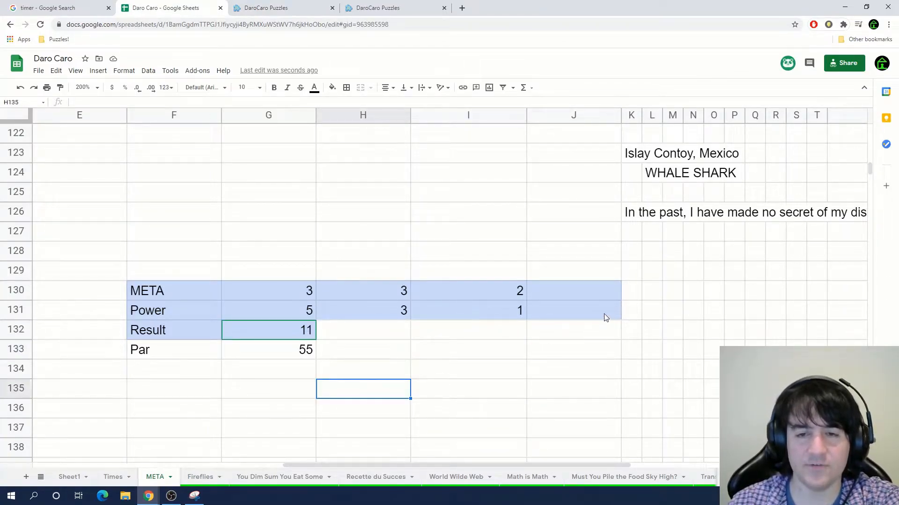
# Add card value 5 with power 1 in J130:J131 so Result reads 55, matching Par 55
pyautogui.click(573, 291)
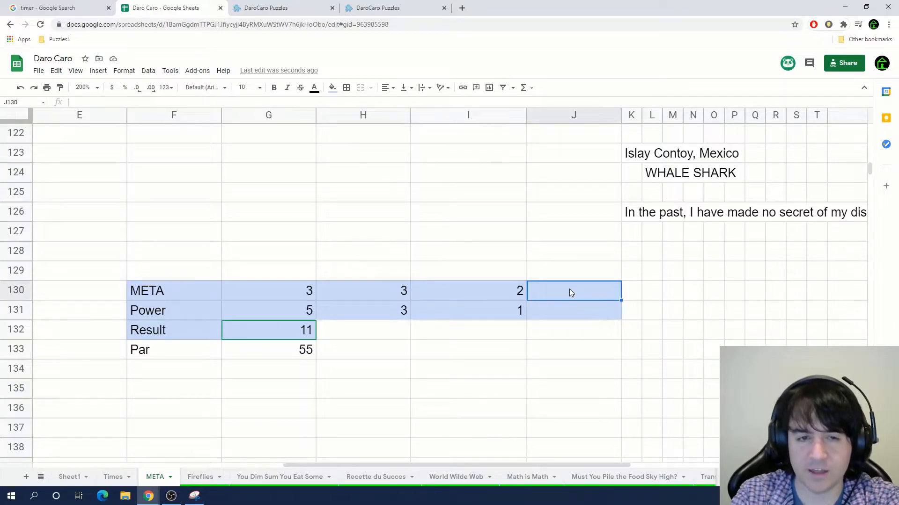
pyautogui.write('5')
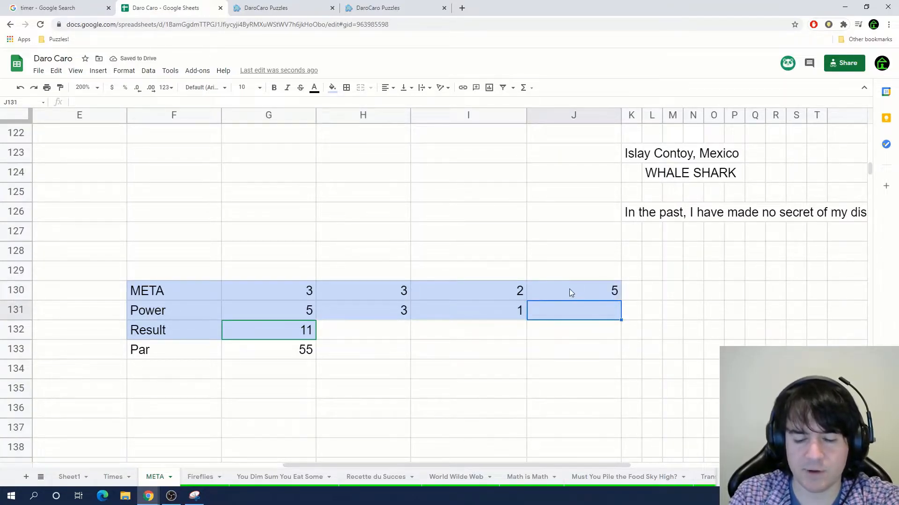
pyautogui.write('1')
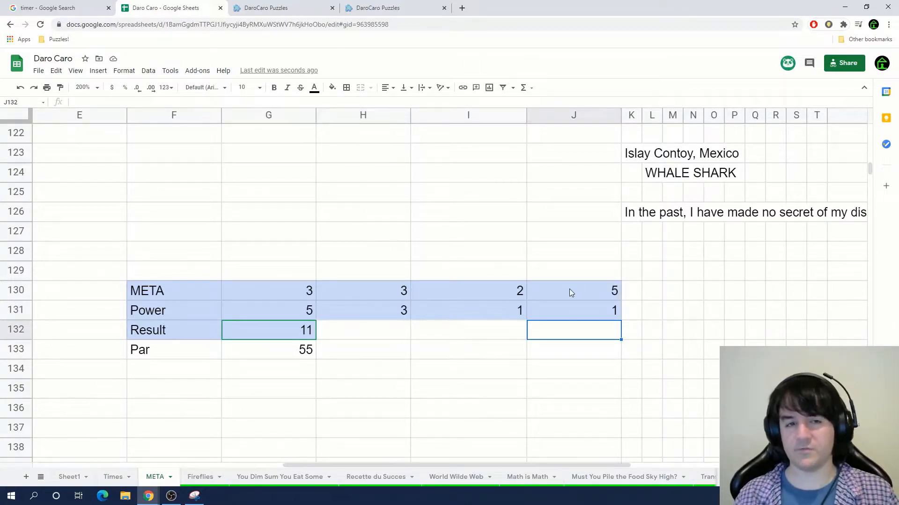
pyautogui.click(282, 8)
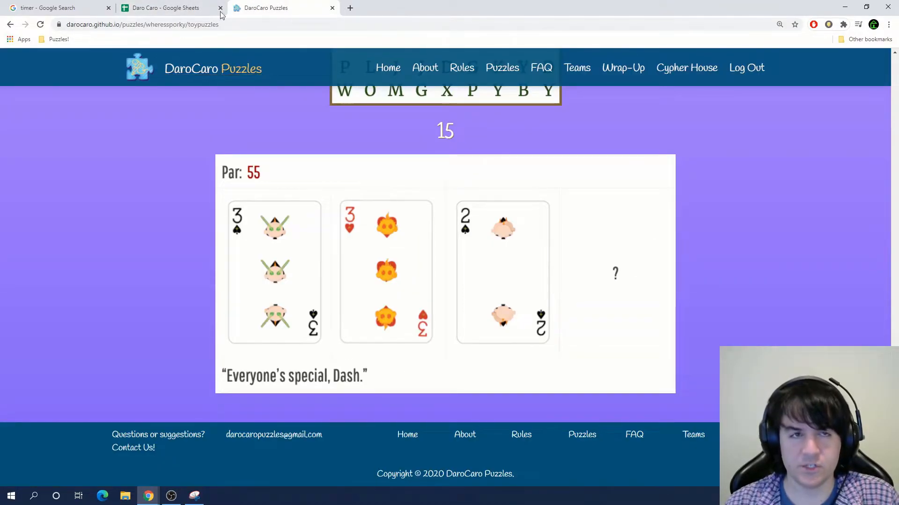
# Compare against the Math is Math sheet and the puzzle page, recording Y beside 15
pyautogui.click(166, 7)
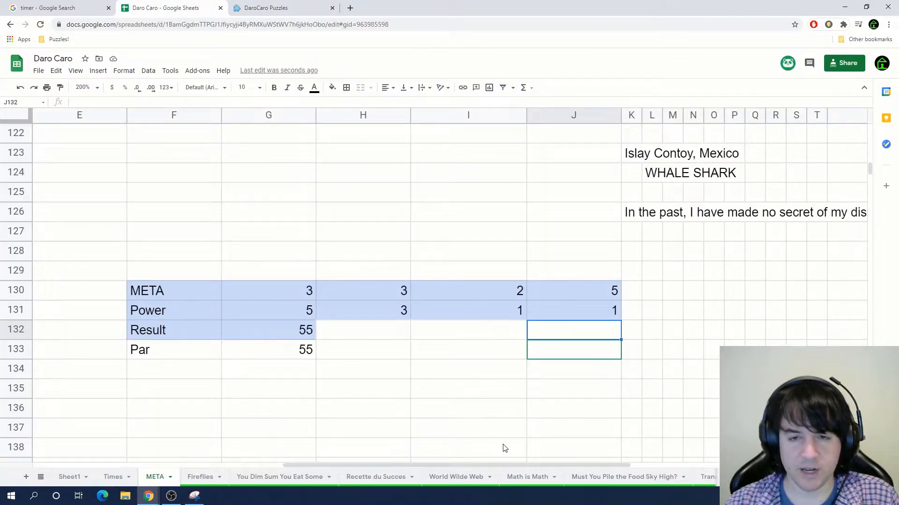
pyautogui.click(526, 477)
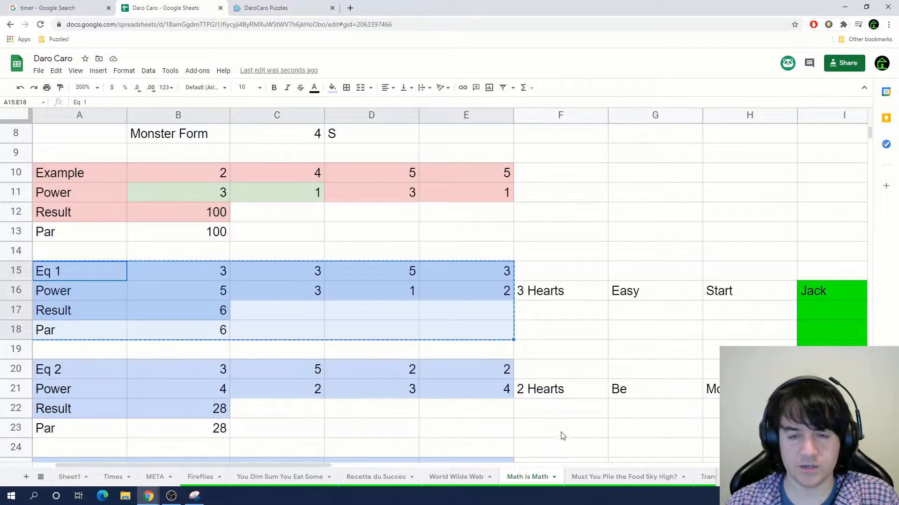
pyautogui.click(155, 476)
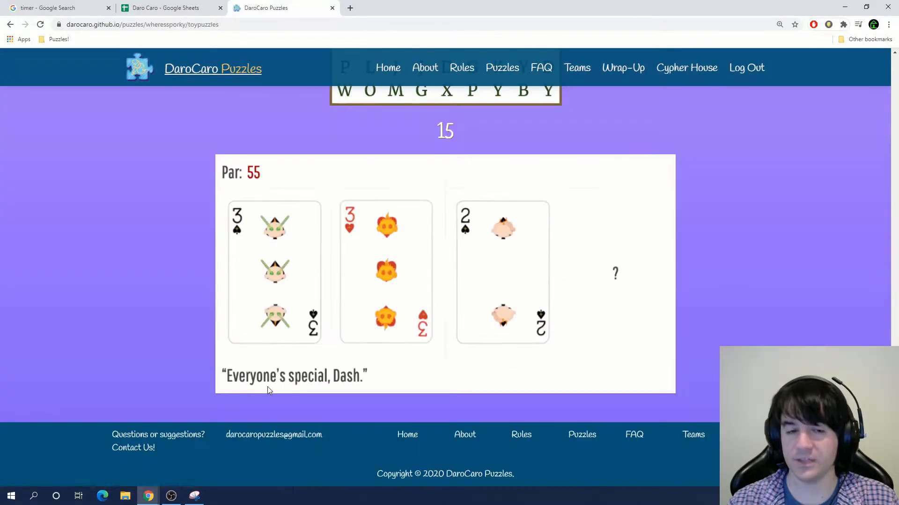
pyautogui.click(166, 8)
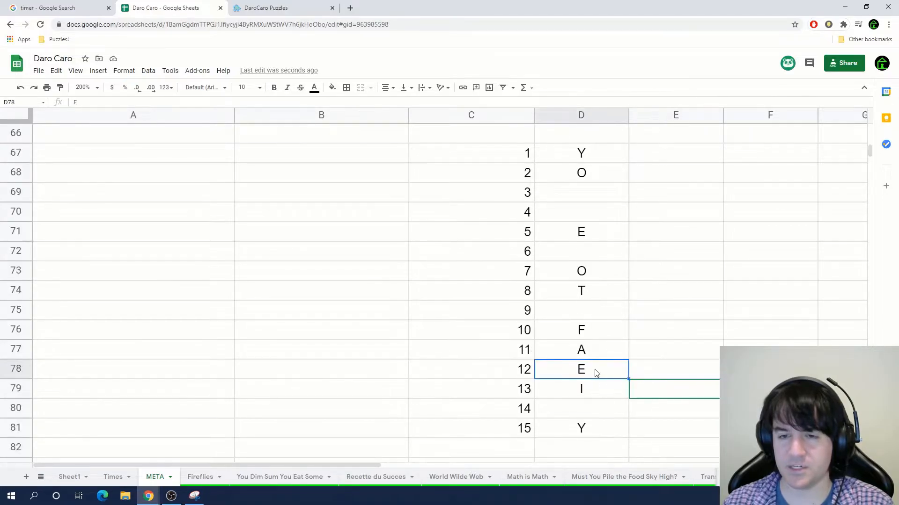
# Replace E with M beside 12, select blank D75 beside 9, and return to the puzzle page
pyautogui.click(280, 7)
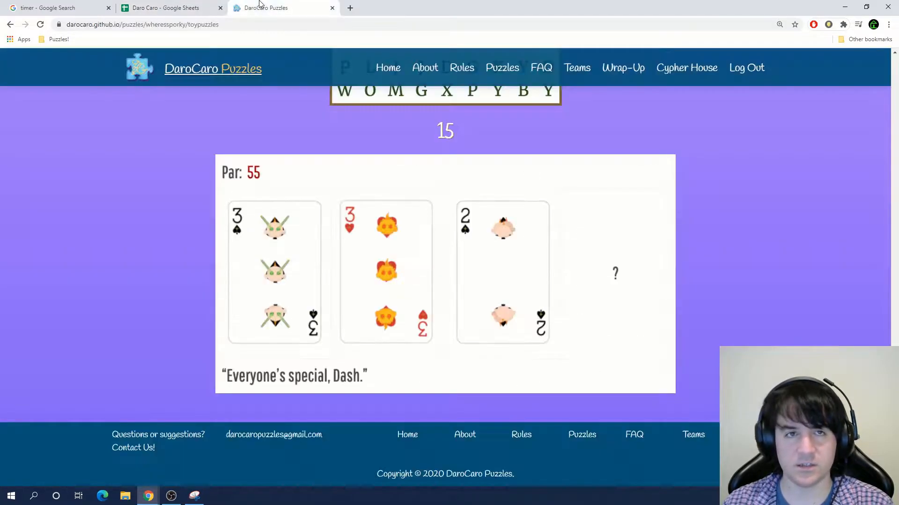
pyautogui.click(166, 7)
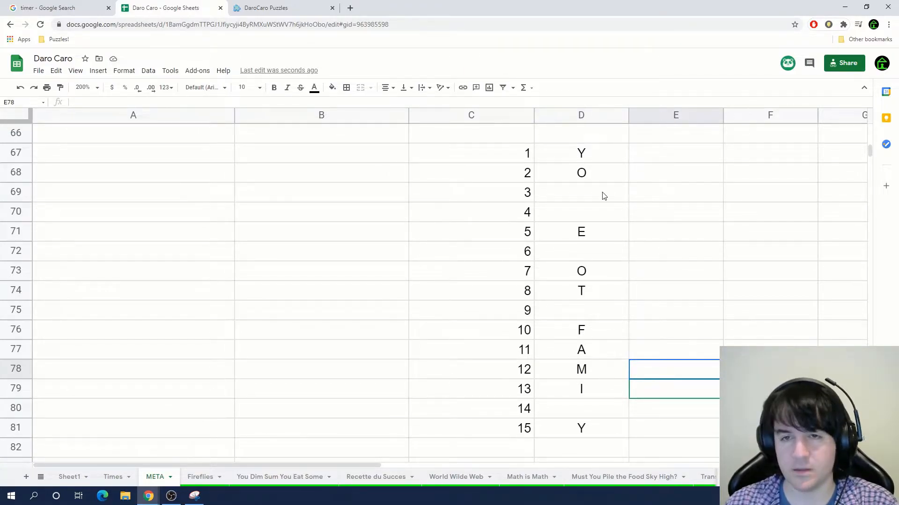
pyautogui.click(580, 310)
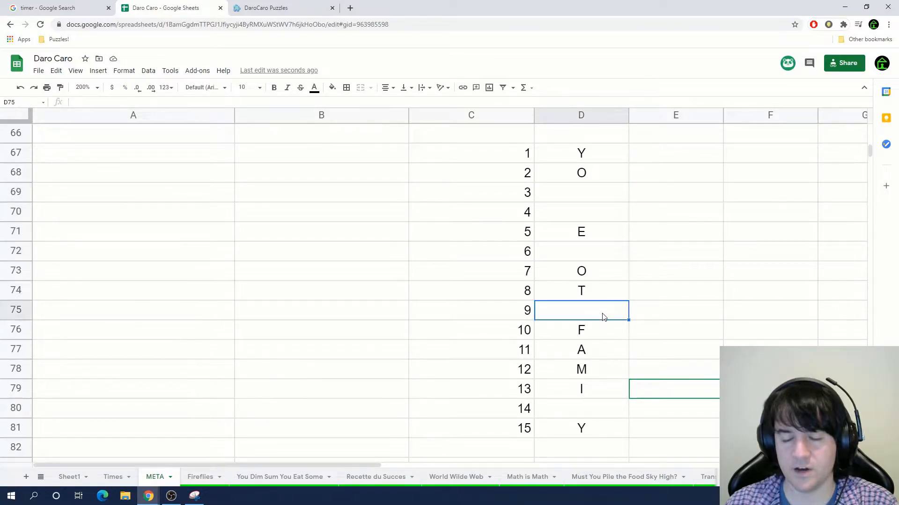
pyautogui.moveTo(280, 214)
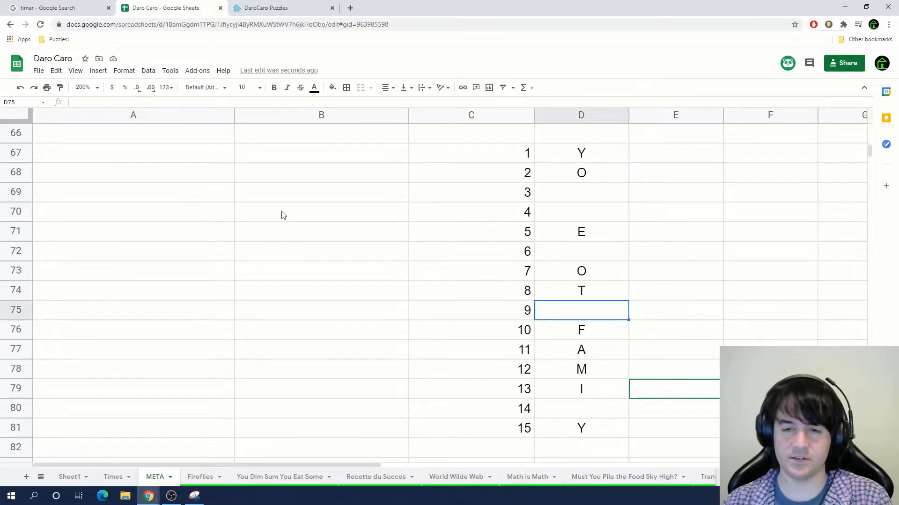
pyautogui.click(281, 7)
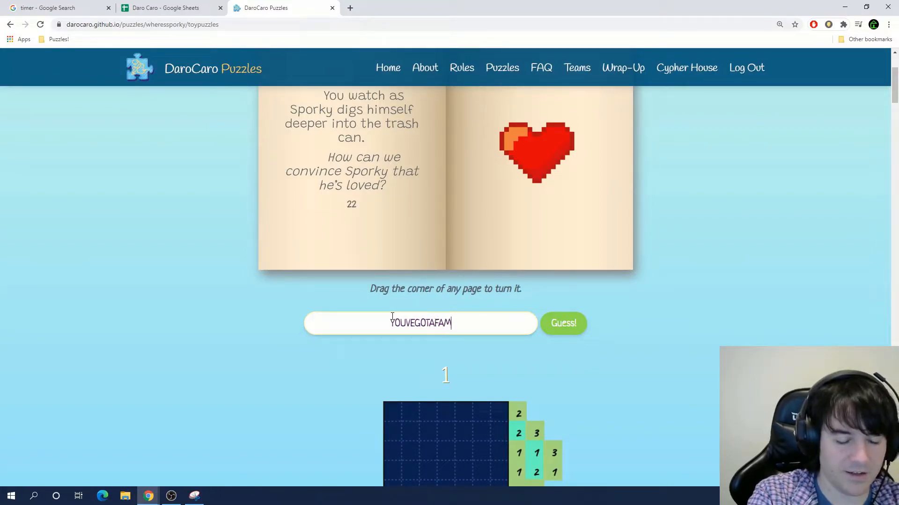
# Submit the meta answer, reach the END congratulations page, and check the stopwatch at 1h 16m 22s
pyautogui.click(562, 322)
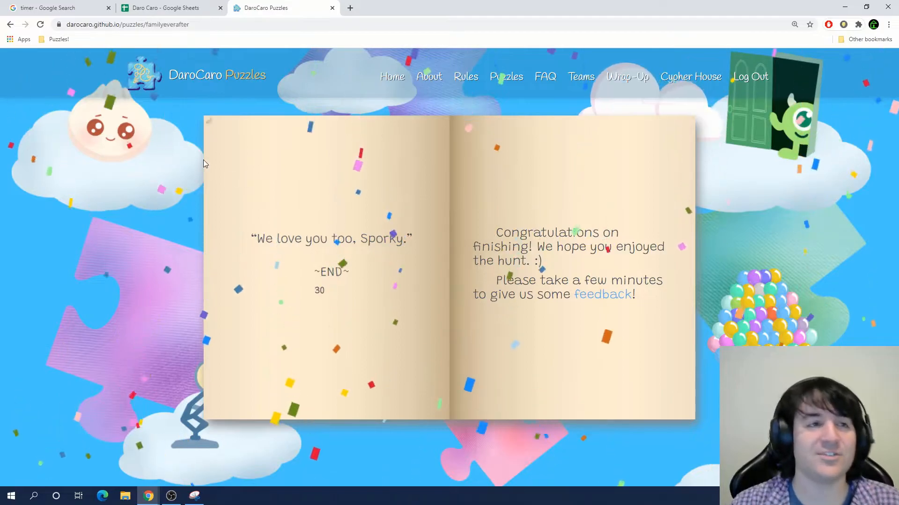
pyautogui.click(54, 8)
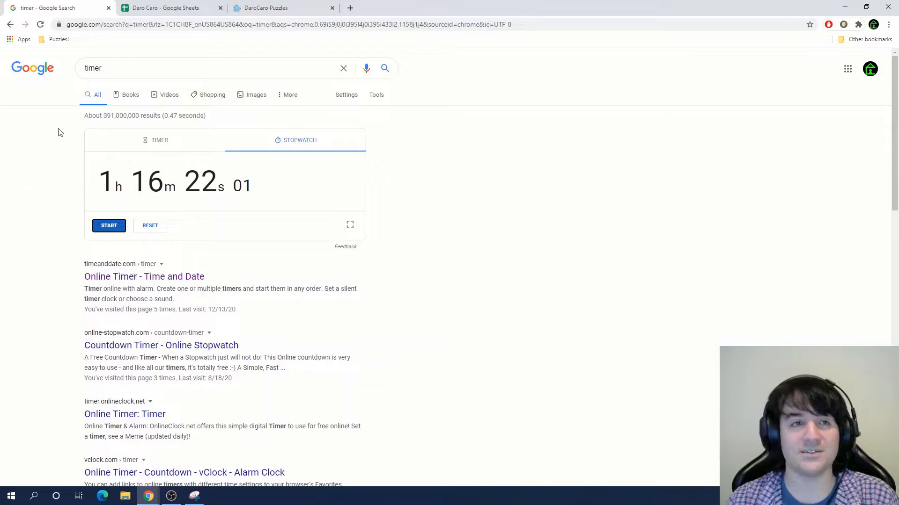
# Enter =B14/60 in Times C14 to show 425 minutes as about 7.08 hours, then go to Wheel Decide
pyautogui.click(166, 7)
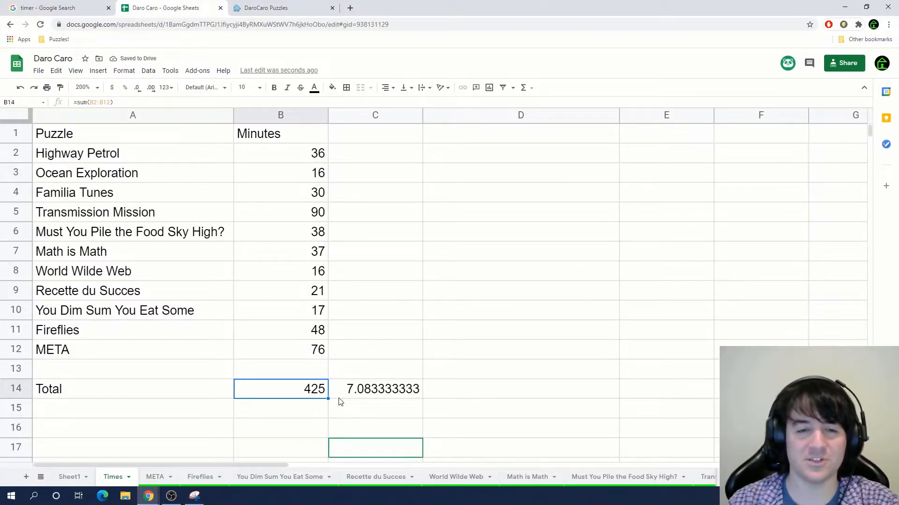
pyautogui.click(376, 388)
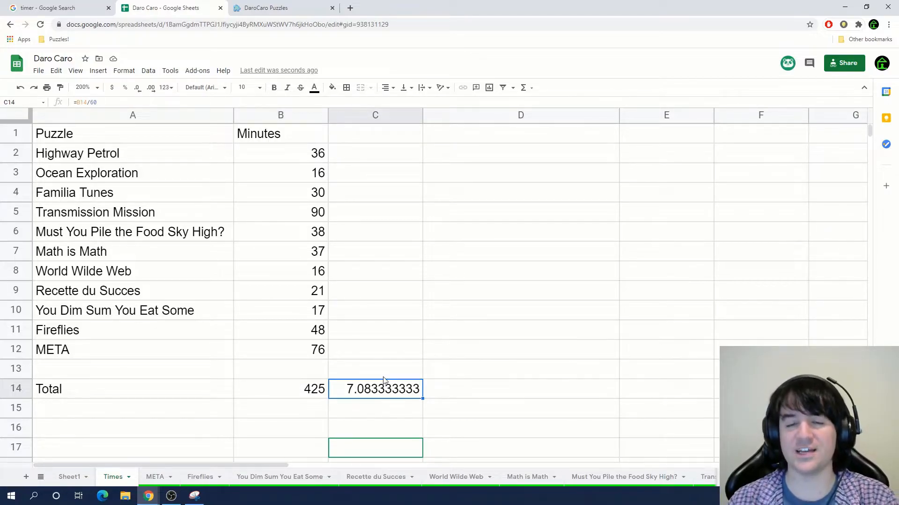
pyautogui.click(275, 7)
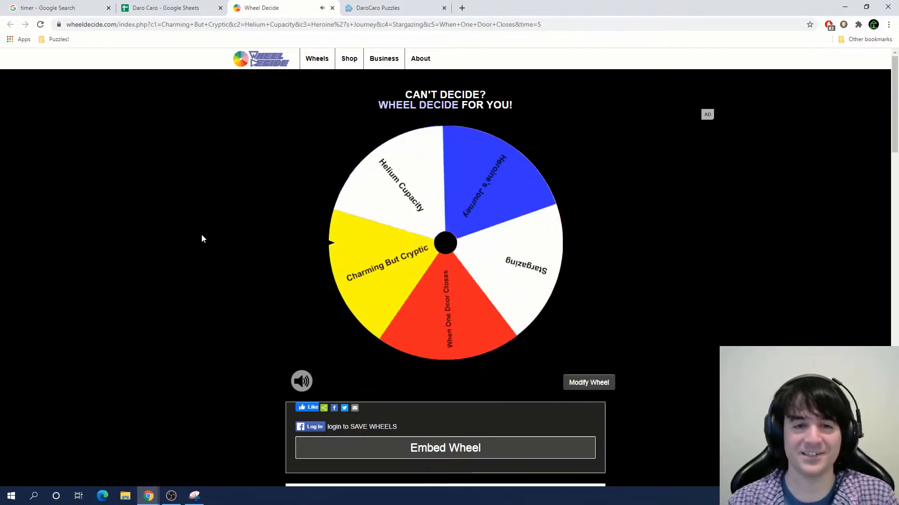
# Spin the Wheel Decide wheel, which lands on Heroine's Journey as the next puzzle
pyautogui.click(445, 242)
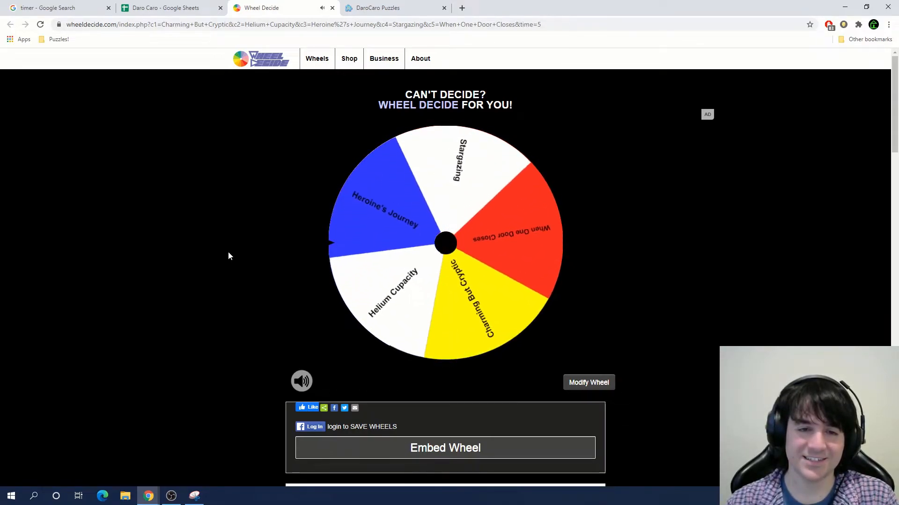
pyautogui.click(444, 242)
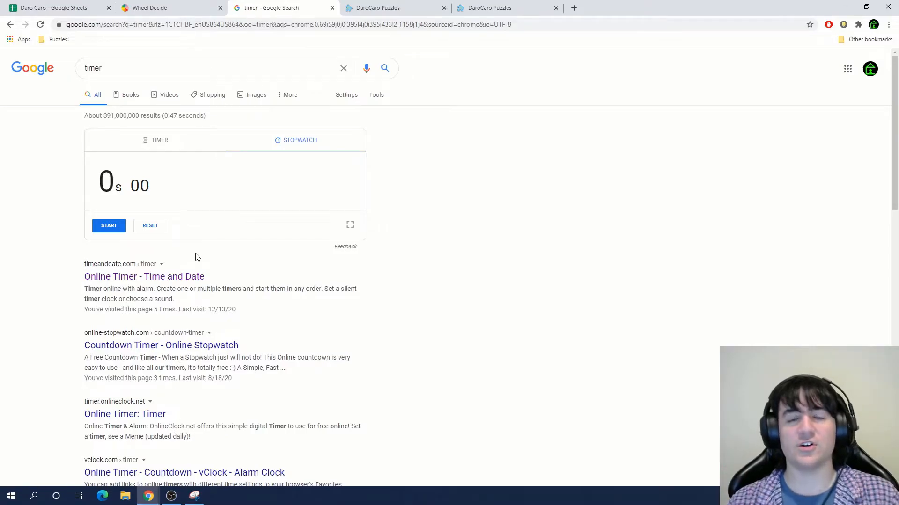
pyautogui.moveTo(109, 225)
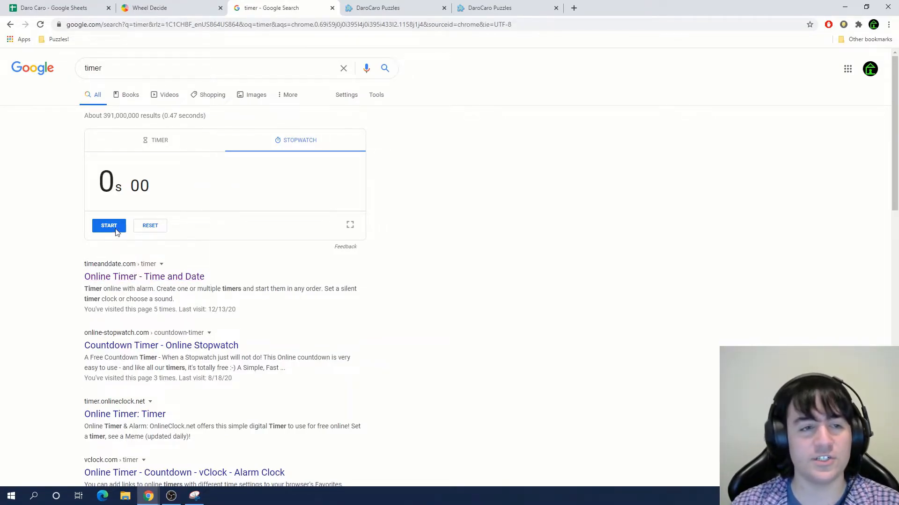
# Start the Google stopwatch and switch to the Heroine's Journey puzzle page
pyautogui.click(108, 225)
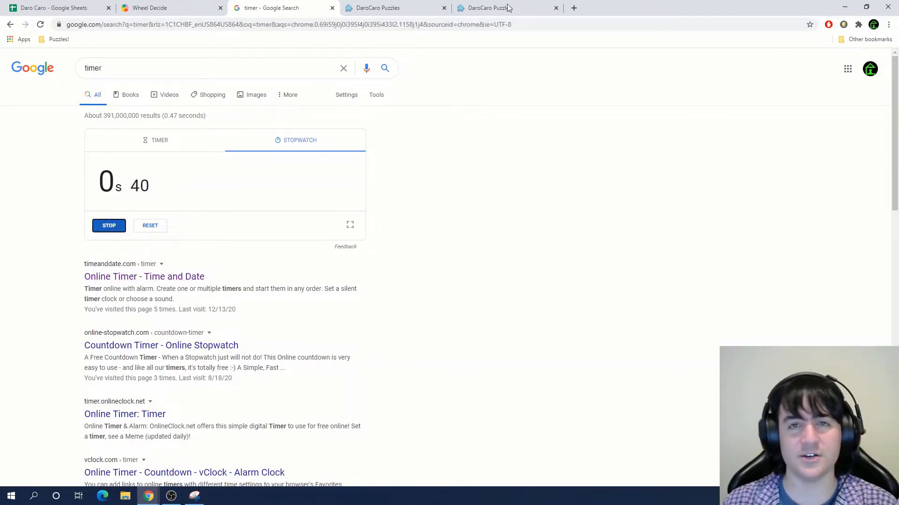
pyautogui.click(498, 8)
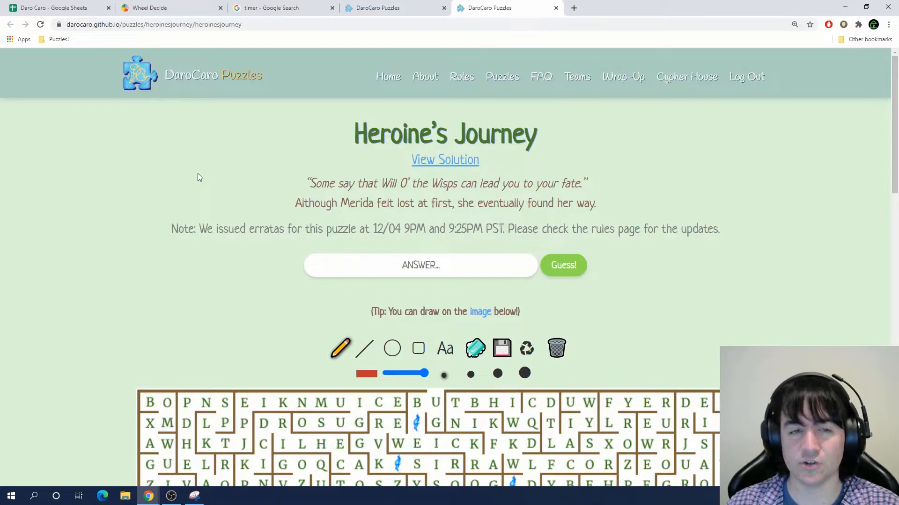
# Scroll through the Heroine's Journey maze and switch the pen colour from red to blue
pyautogui.scroll(-3)
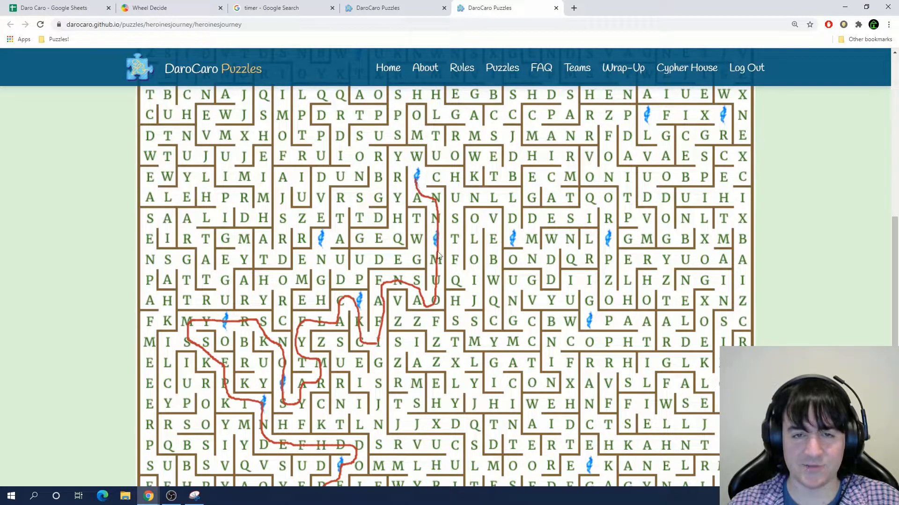
pyautogui.scroll(-3)
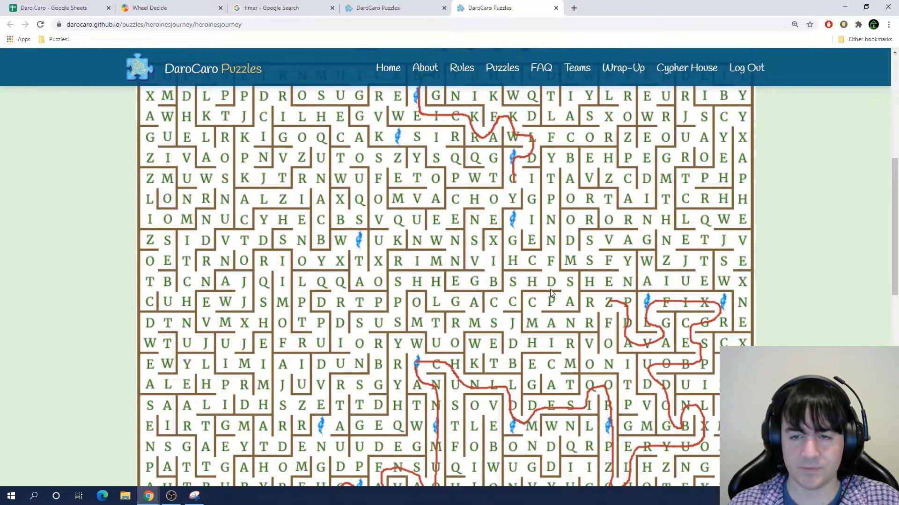
pyautogui.scroll(-3)
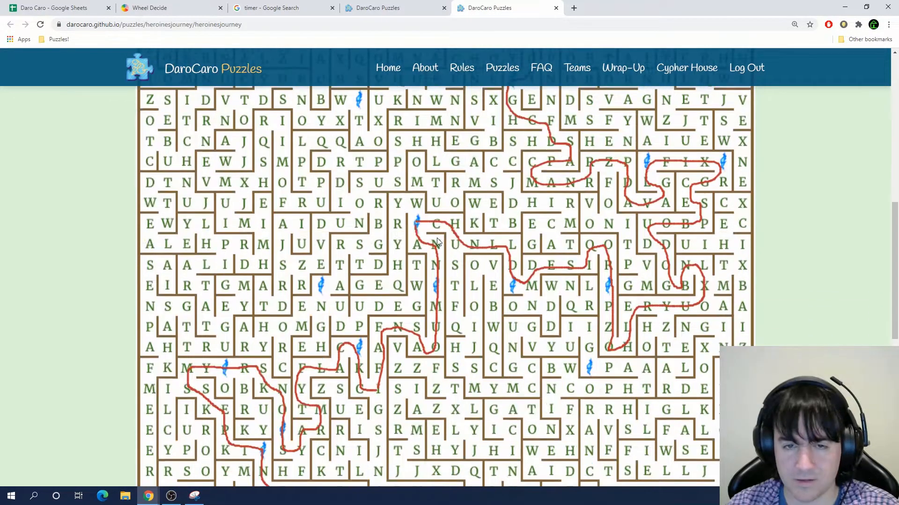
pyautogui.scroll(-3)
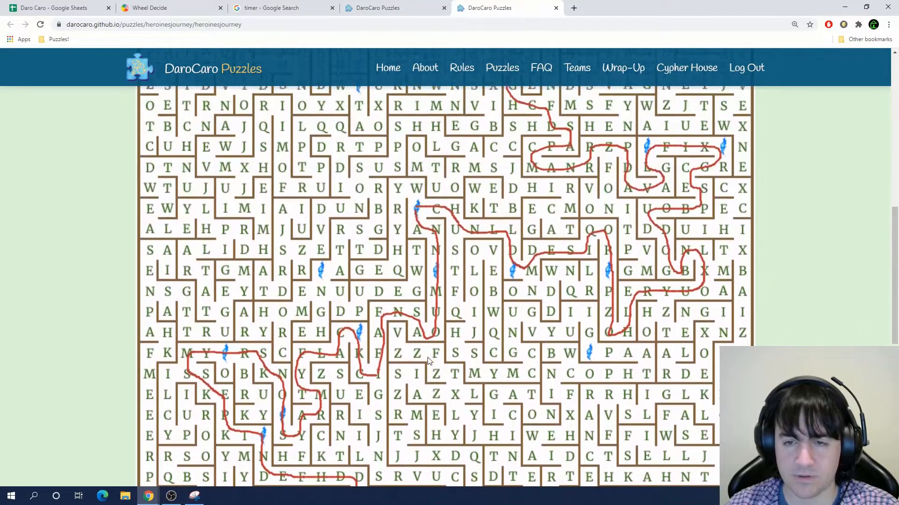
pyautogui.scroll(3)
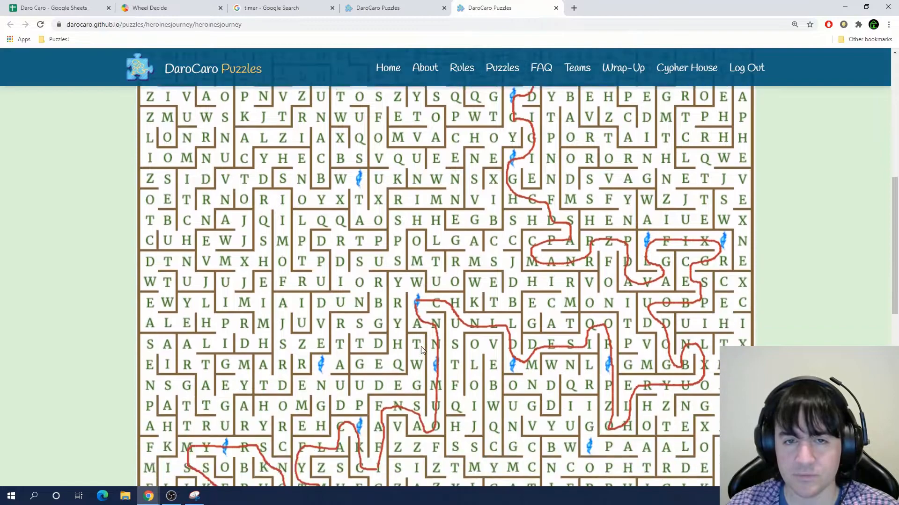
pyautogui.scroll(-3)
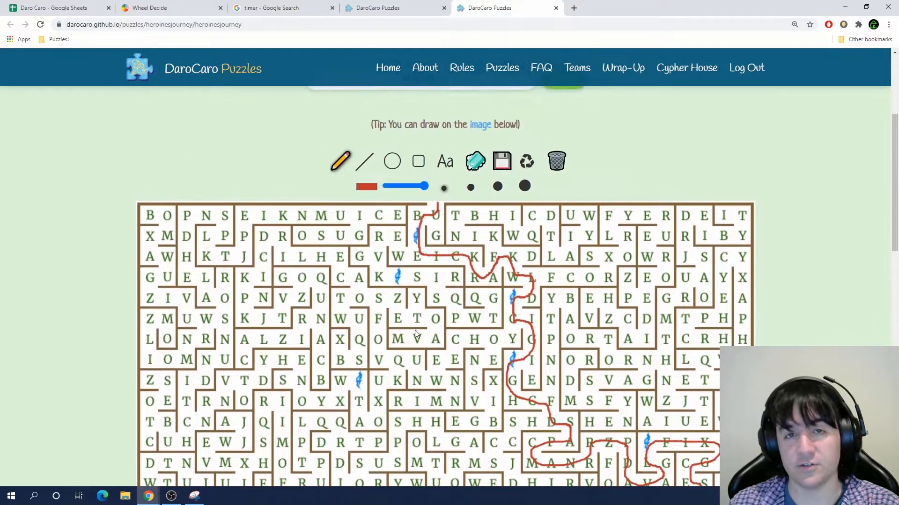
pyautogui.click(366, 187)
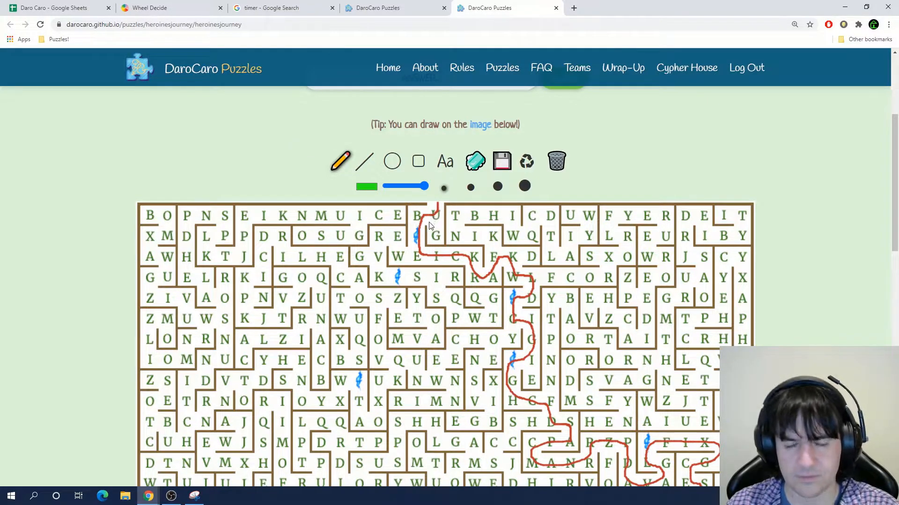
pyautogui.scroll(-3)
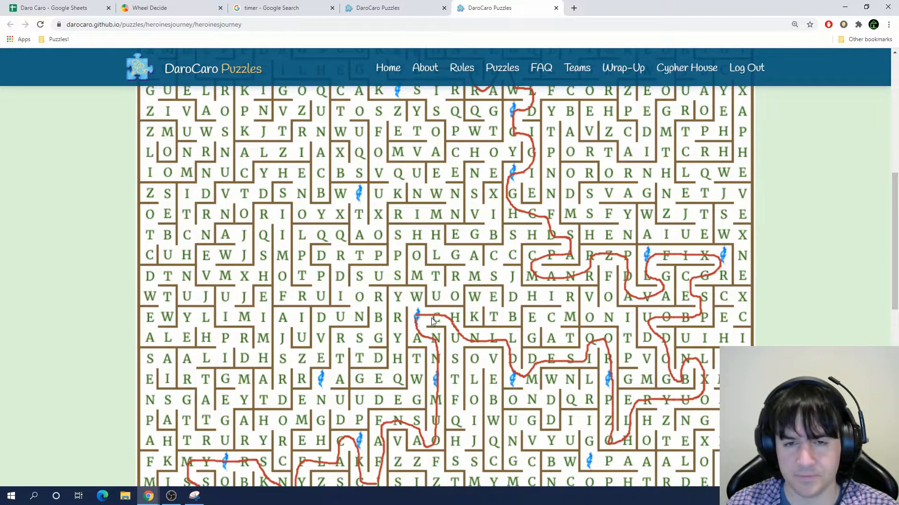
pyautogui.scroll(-3)
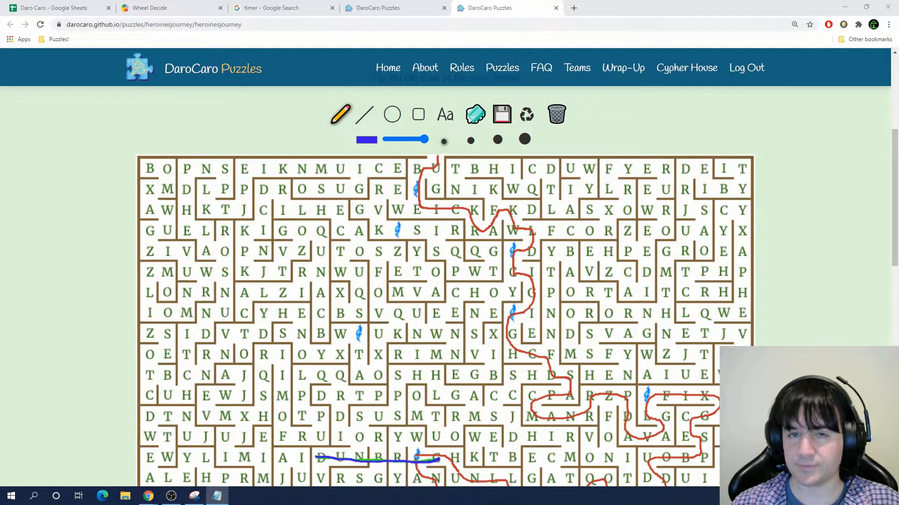
# Strike through hidden words in the second row and the QUEEN row in blue
pyautogui.moveTo(401, 189); pyautogui.dragTo(495, 189)
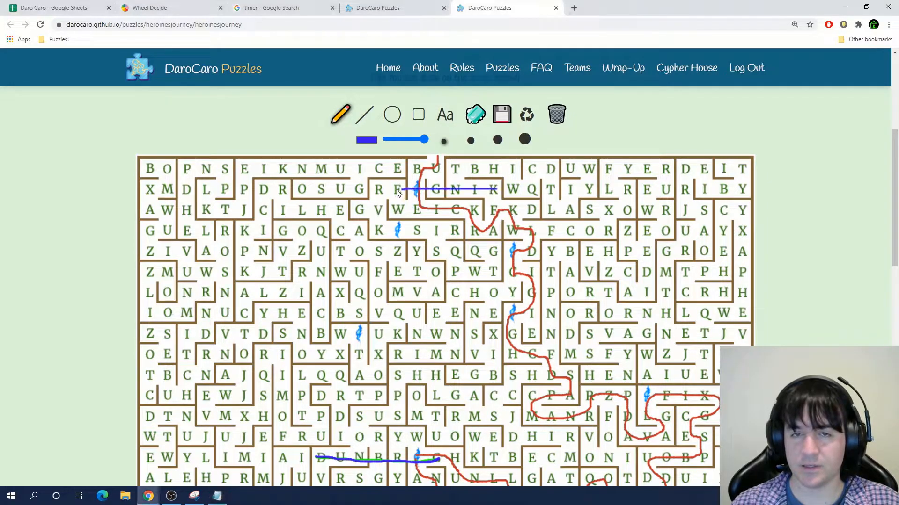
pyautogui.scroll(-3)
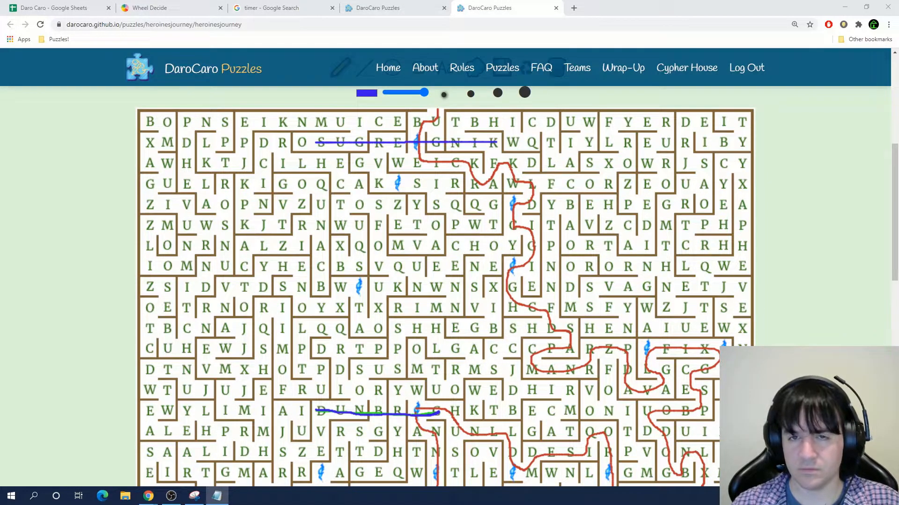
pyautogui.moveTo(593, 125)
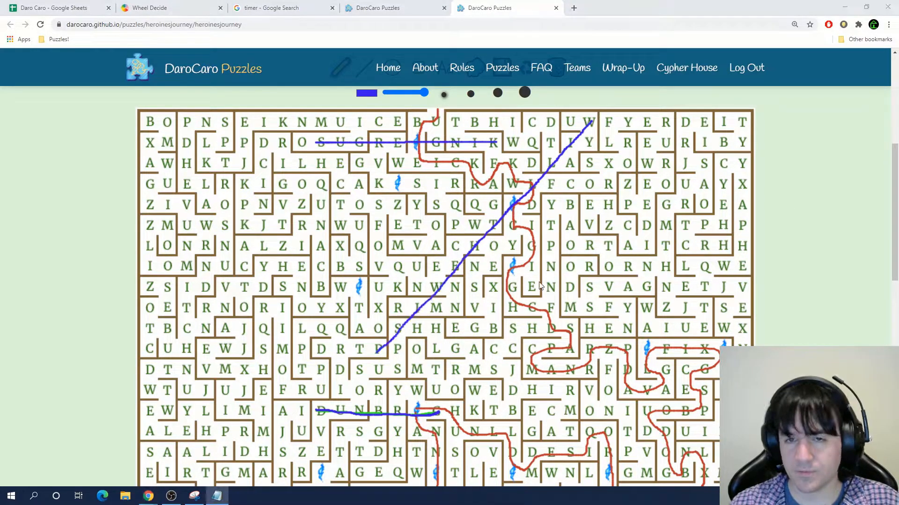
pyautogui.moveTo(393, 272)
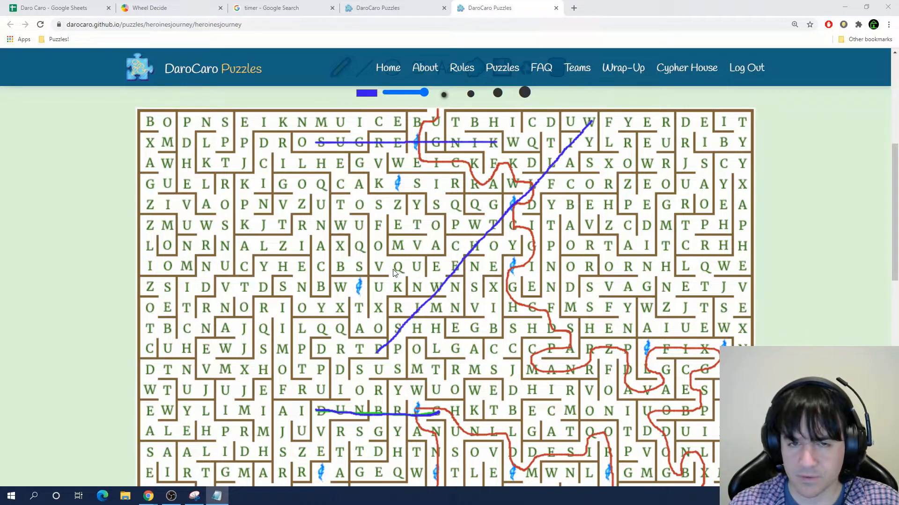
pyautogui.moveTo(393, 268); pyautogui.dragTo(593, 268)
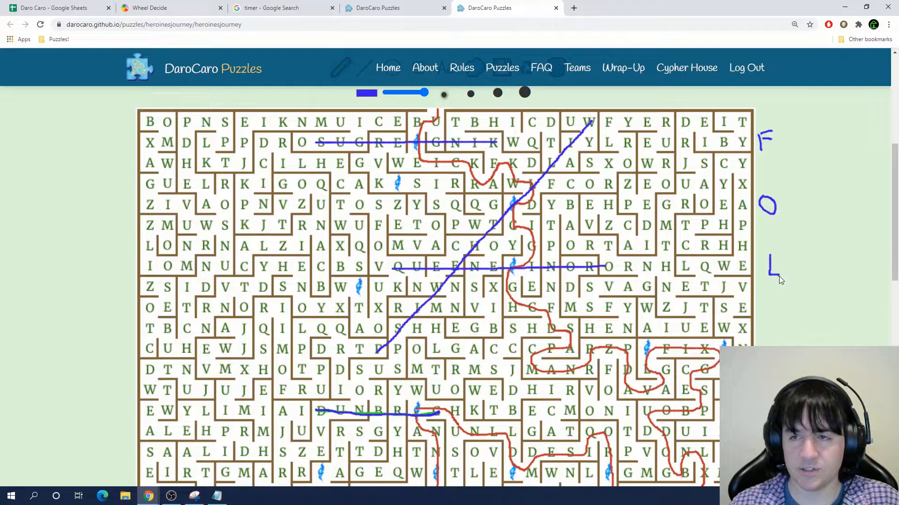
pyautogui.scroll(-3)
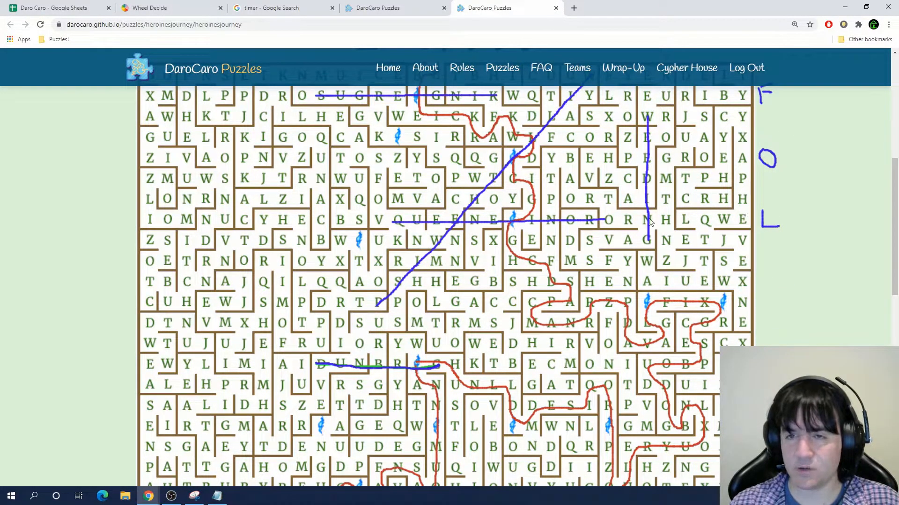
pyautogui.scroll(-3)
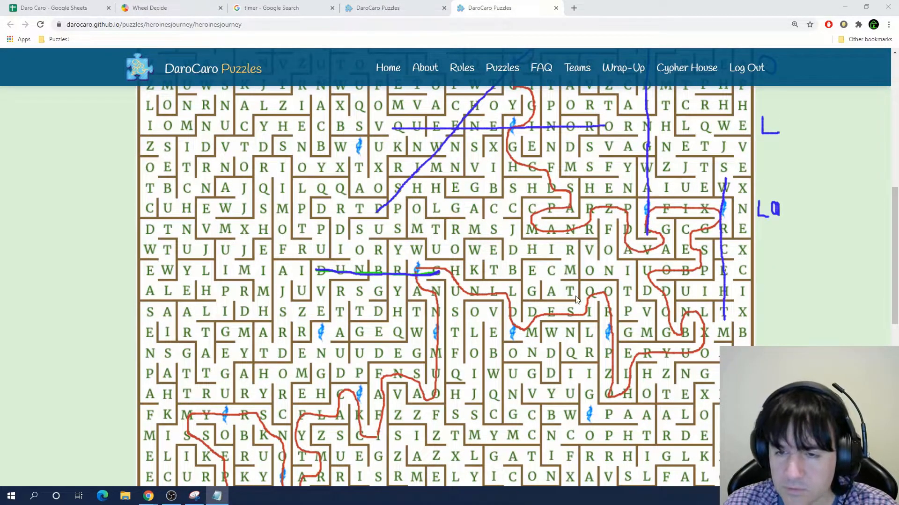
# Strike through a diagonal word lower in the grid and another hidden word, noting extracted letters
pyautogui.moveTo(524, 247); pyautogui.dragTo(664, 395)
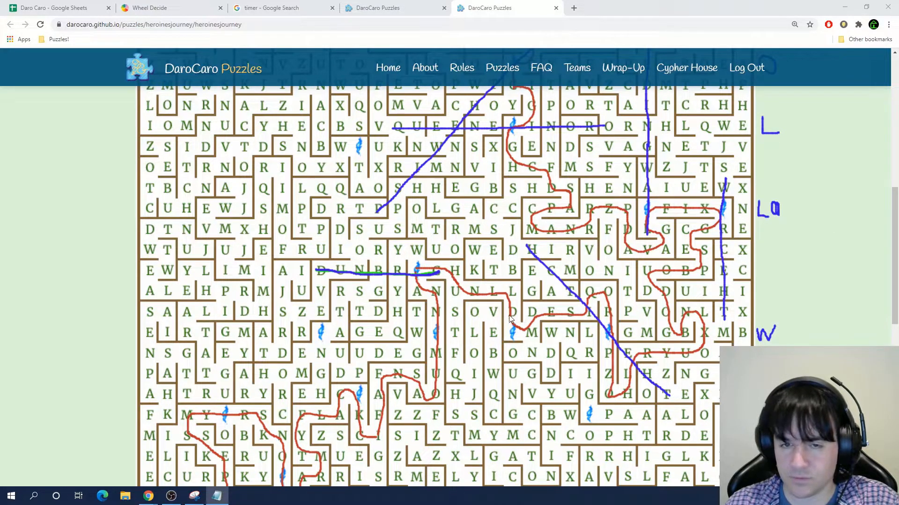
pyautogui.scroll(-3)
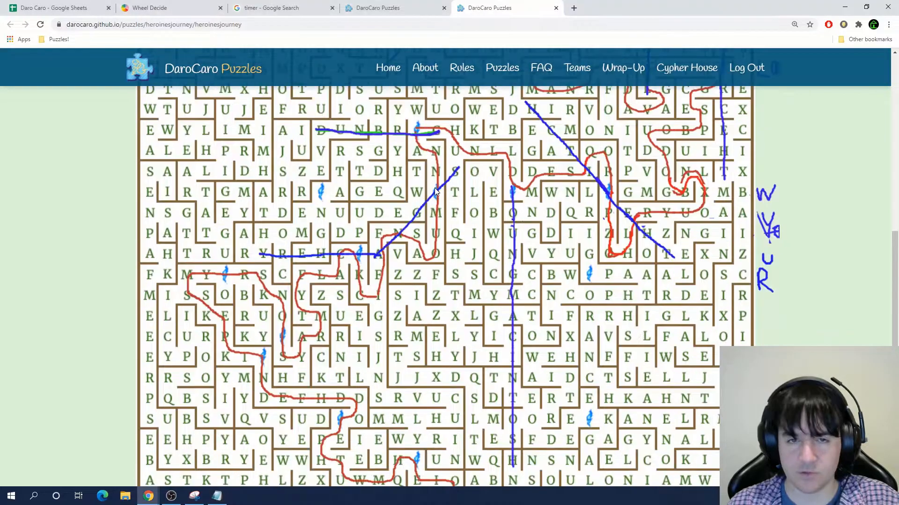
pyautogui.scroll(-3)
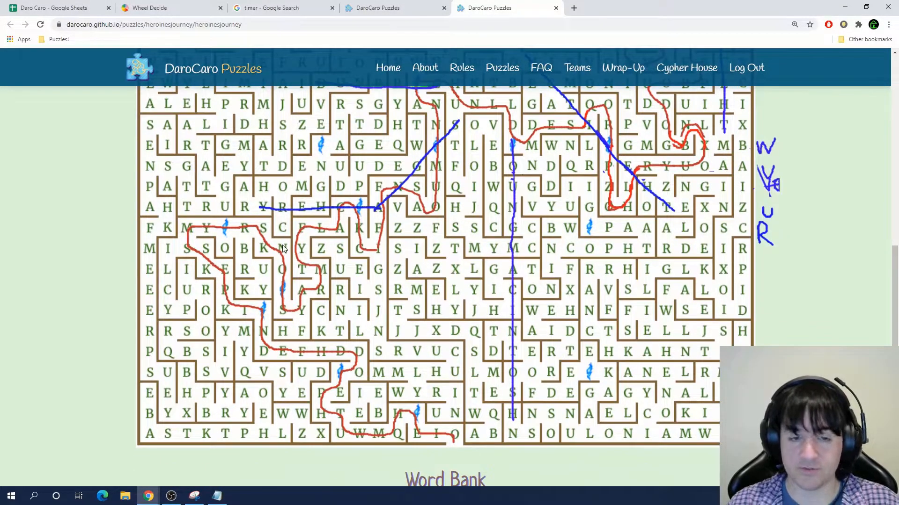
pyautogui.moveTo(371, 321)
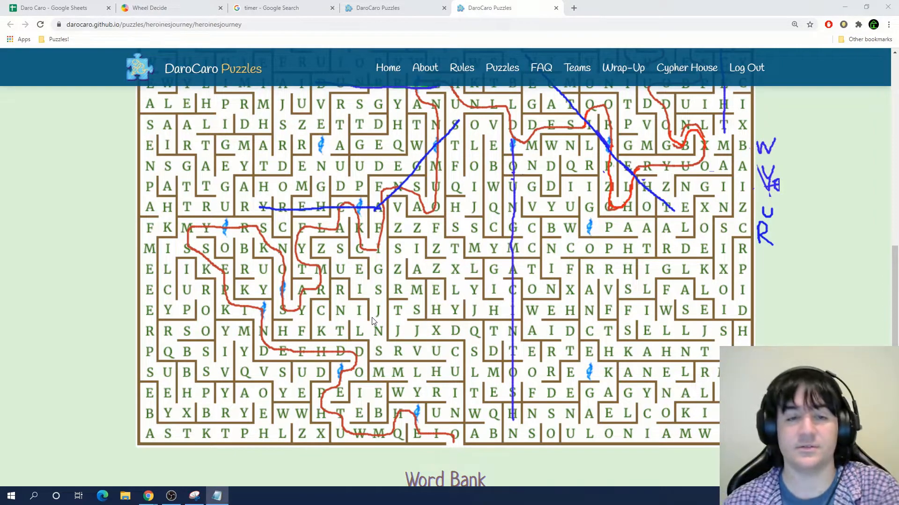
pyautogui.moveTo(341, 302)
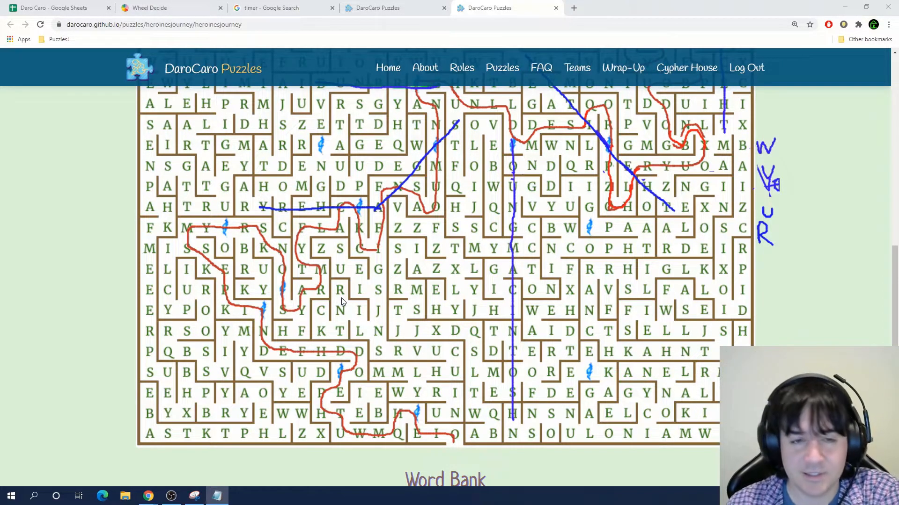
pyautogui.moveTo(292, 281)
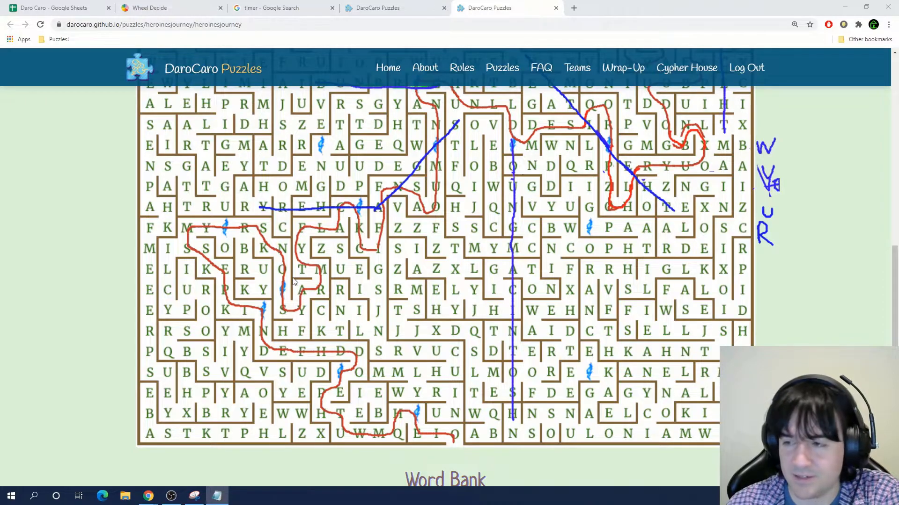
pyautogui.moveTo(276, 289); pyautogui.dragTo(373, 292)
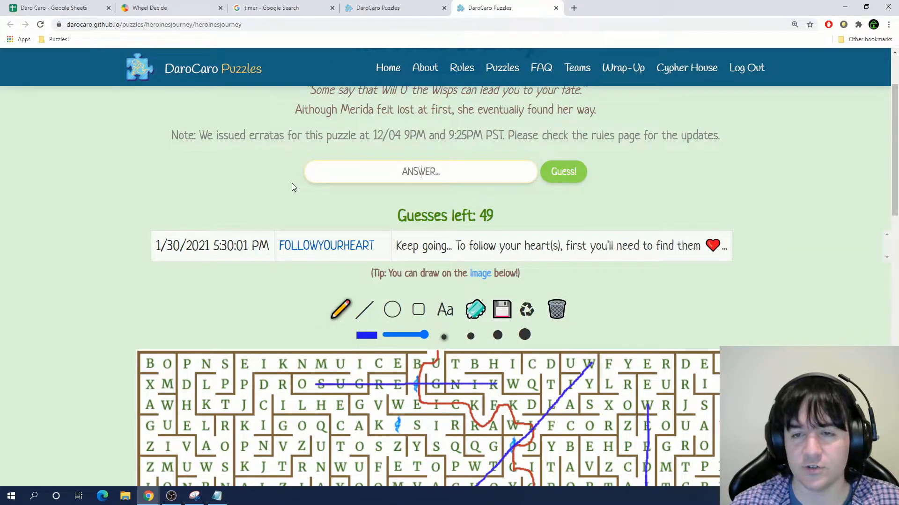
# Scroll back down to the maze after the FOLLOWYOURHEART guess
pyautogui.scroll(-3)
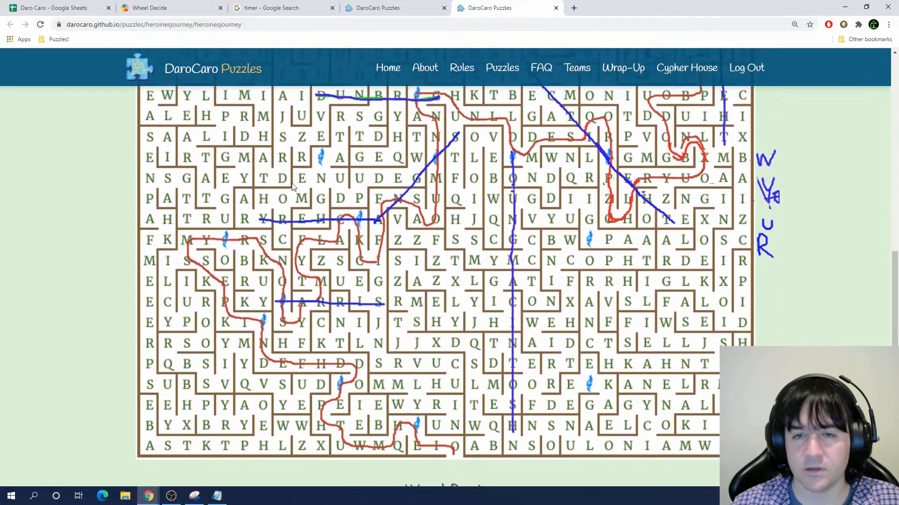
pyautogui.scroll(-3)
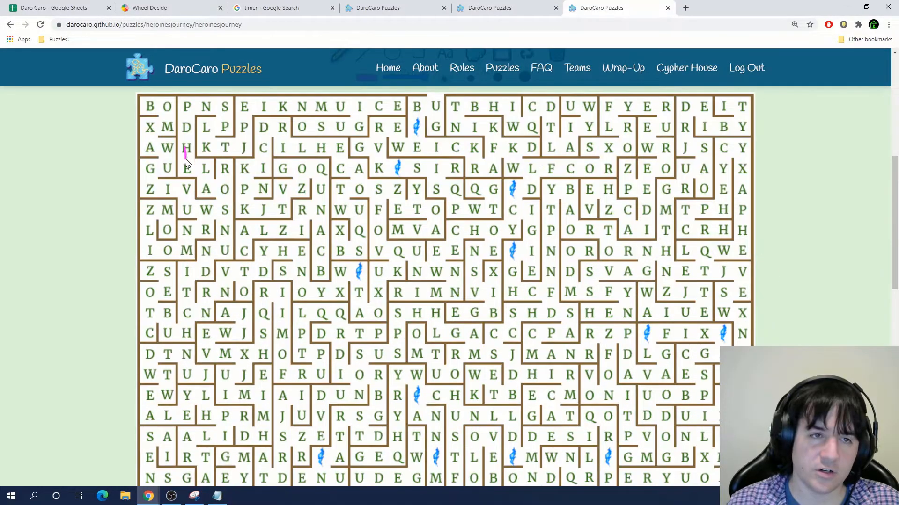
# Circle the hearts on a fresh grid copy and submit LOVINGFAMILY as the correct answer
pyautogui.moveTo(186, 148); pyautogui.dragTo(205, 189)
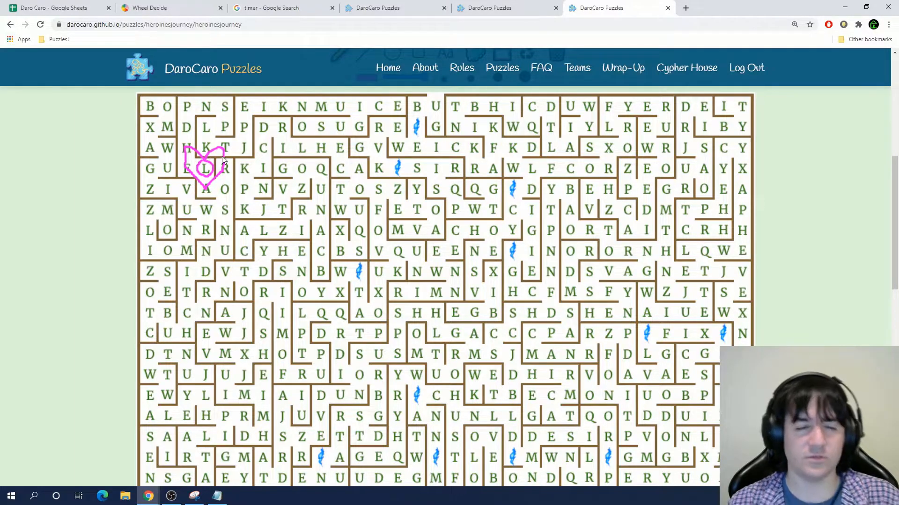
pyautogui.moveTo(308, 153)
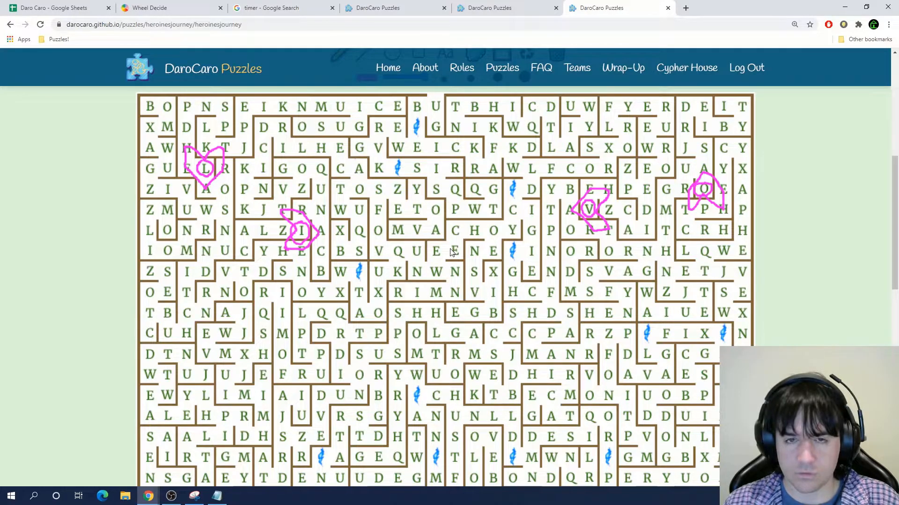
pyautogui.scroll(-3)
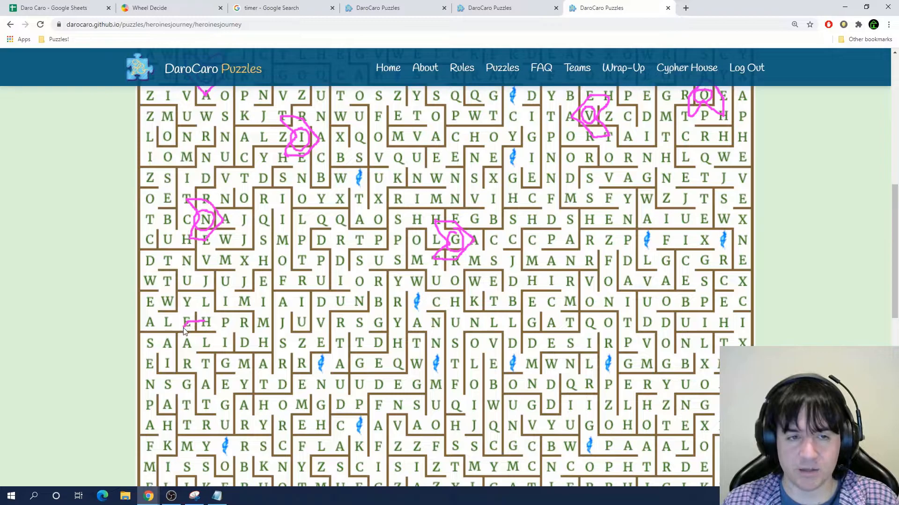
pyautogui.scroll(-3)
pyautogui.write('LOVINGFAMILY')
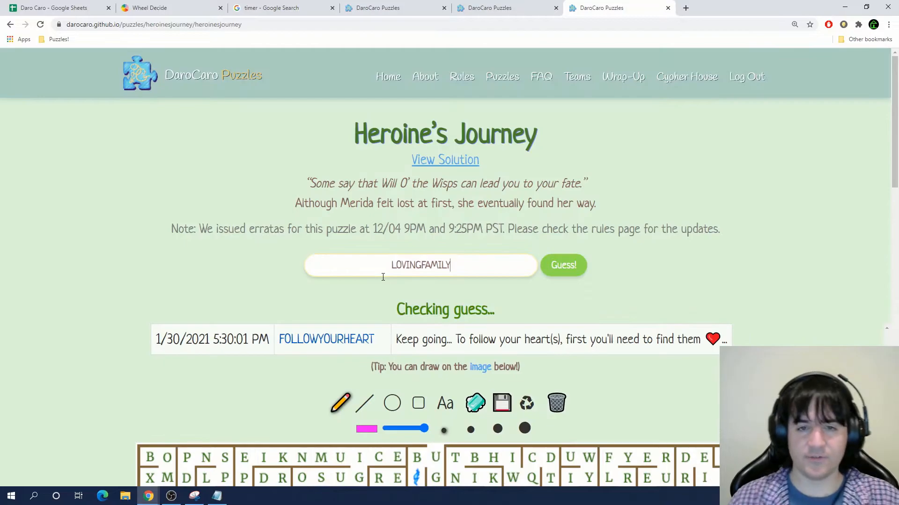
pyautogui.click(563, 265)
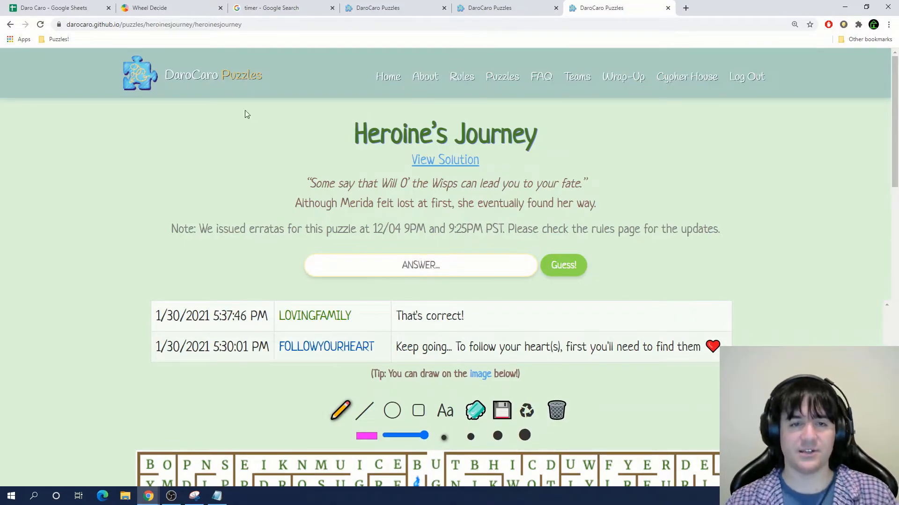
pyautogui.click(281, 8)
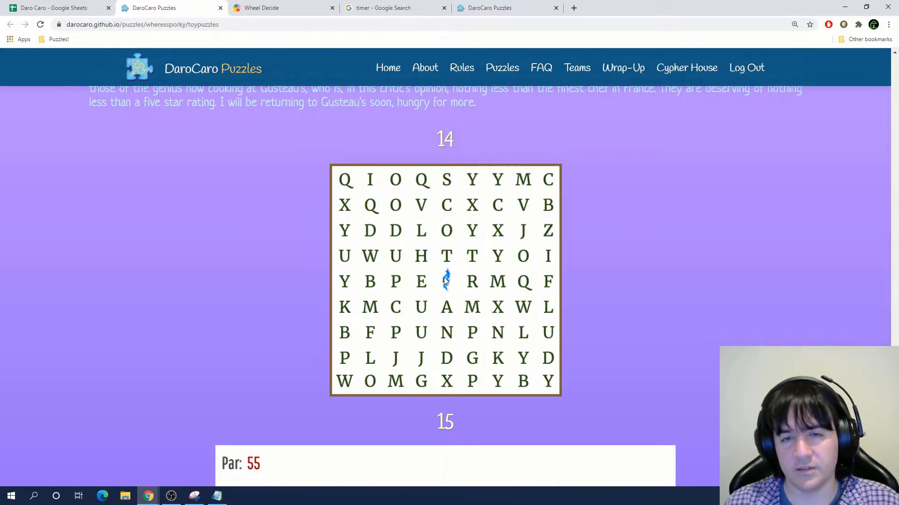
# Spin the Wheel Decide wheel, landing on When One Door Closes
pyautogui.click(171, 7)
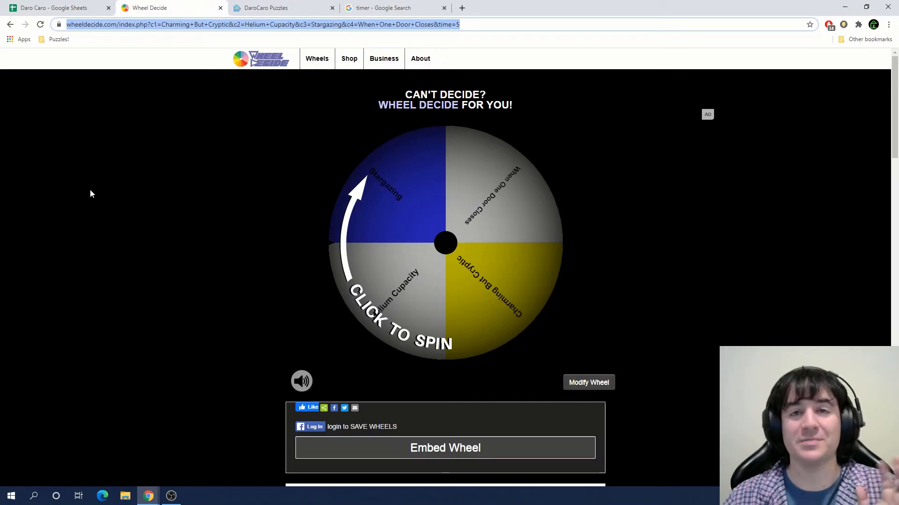
pyautogui.click(445, 242)
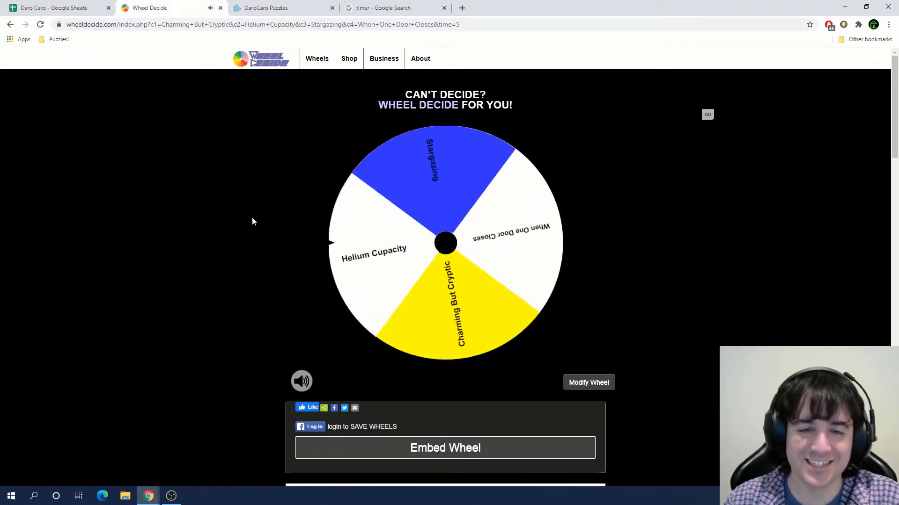
pyautogui.click(445, 243)
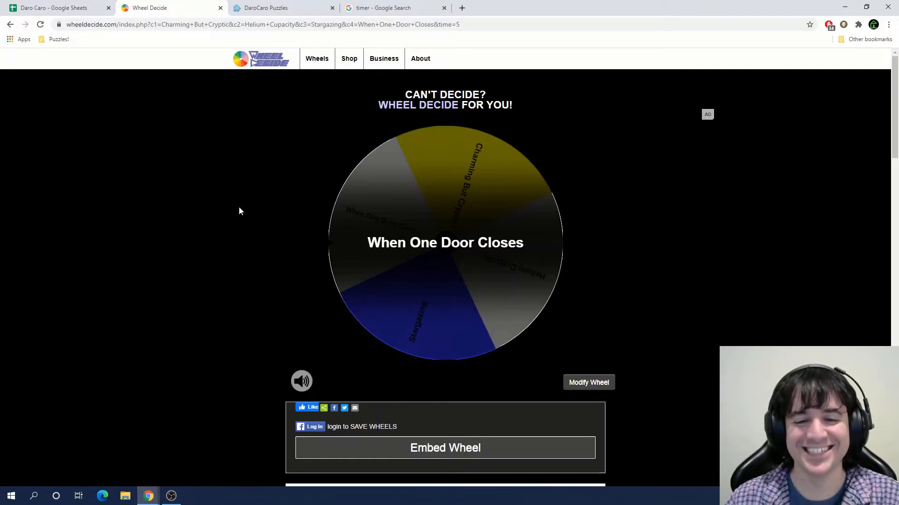
# Start the Google stopwatch and bring up the When One Door Closes puzzle page
pyautogui.click(380, 7)
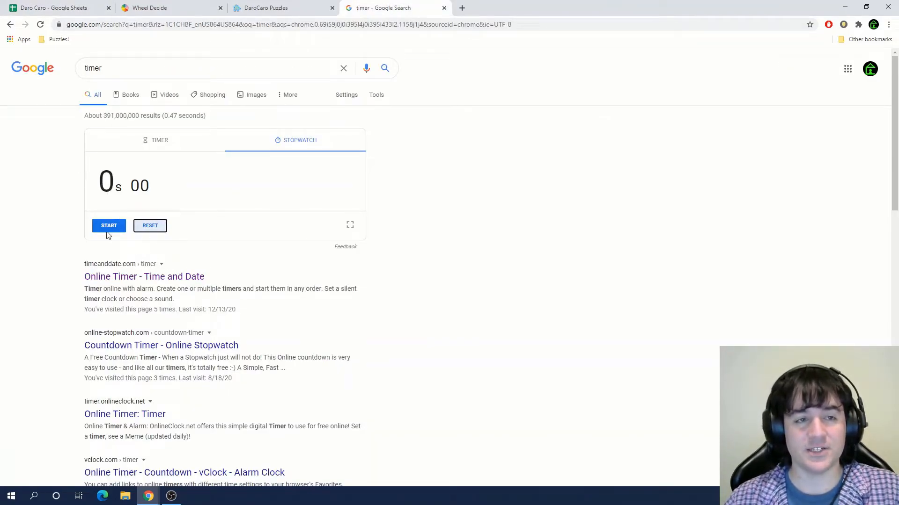
pyautogui.click(108, 226)
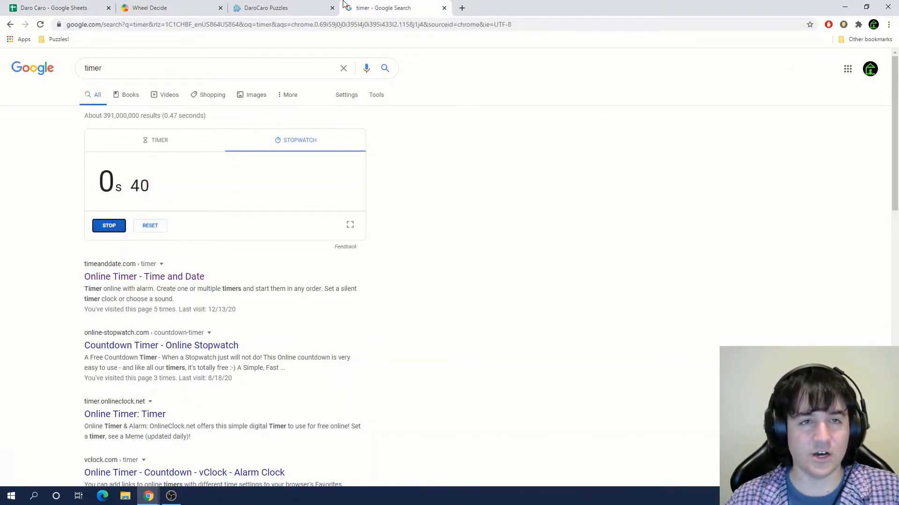
pyautogui.click(270, 8)
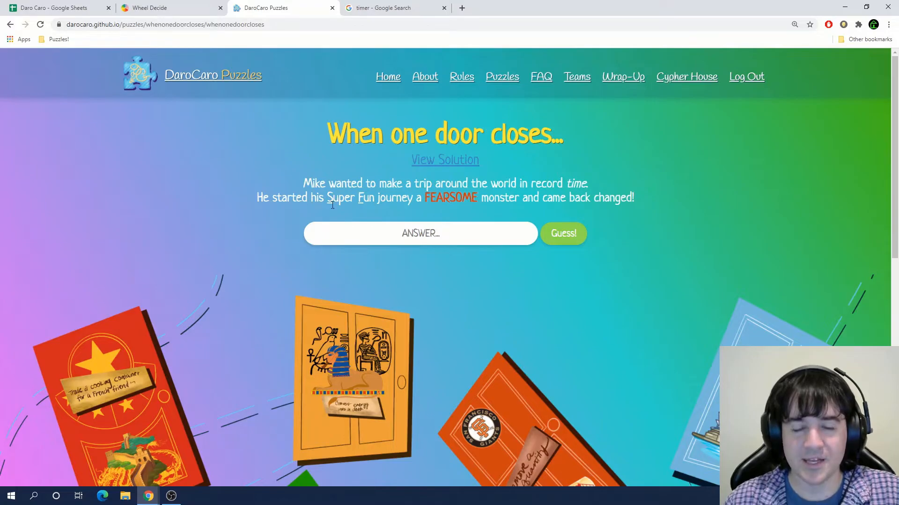
pyautogui.moveTo(421, 209)
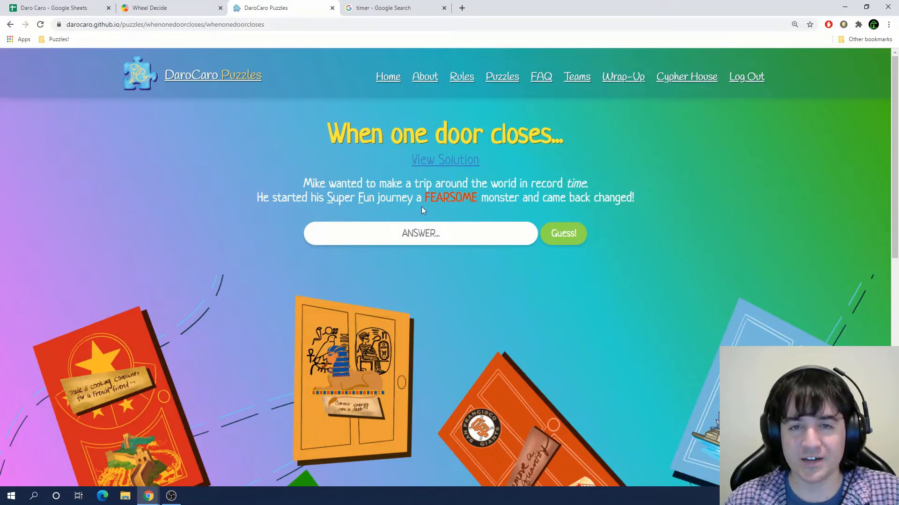
pyautogui.moveTo(591, 199)
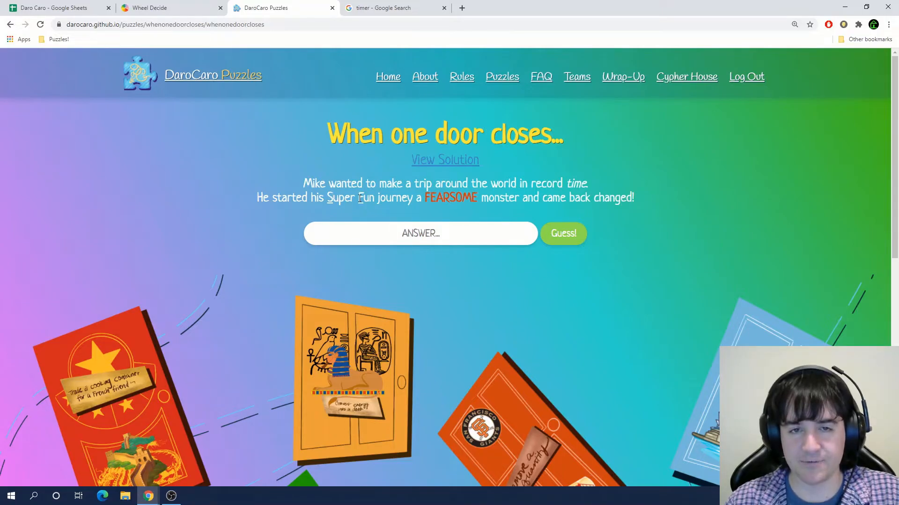
# Scroll through the When One Door Closes door pictures
pyautogui.scroll(-3)
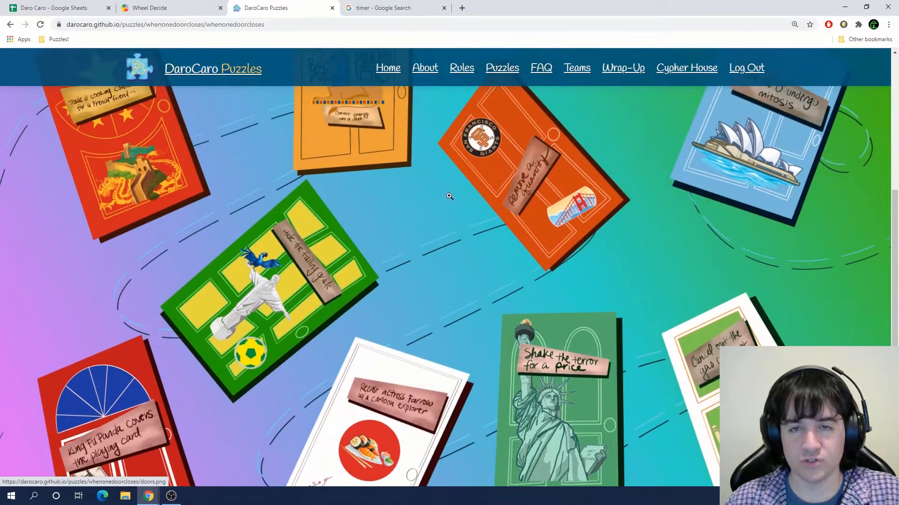
pyautogui.scroll(-3)
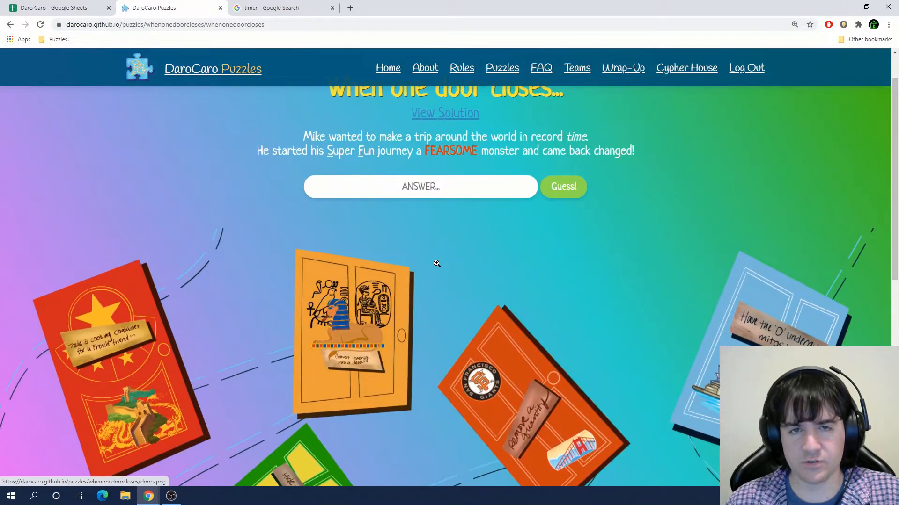
pyautogui.moveTo(434, 262)
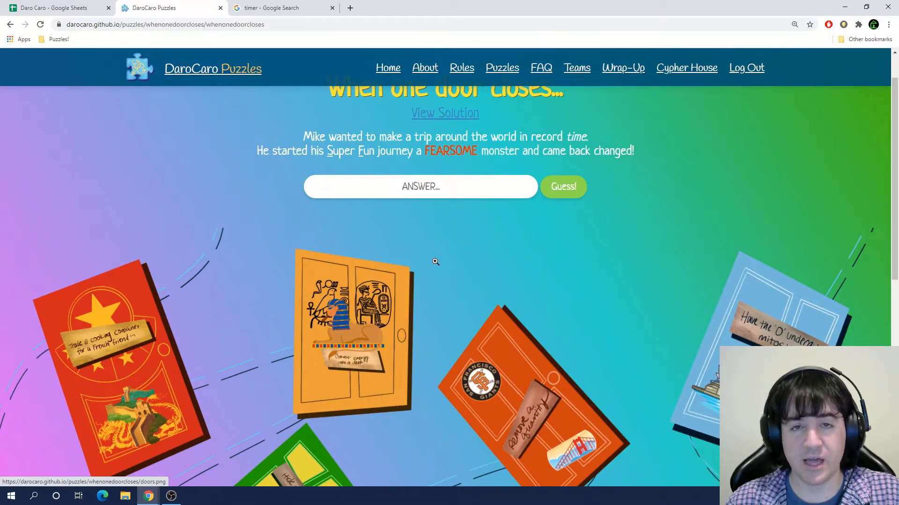
pyautogui.moveTo(338, 148)
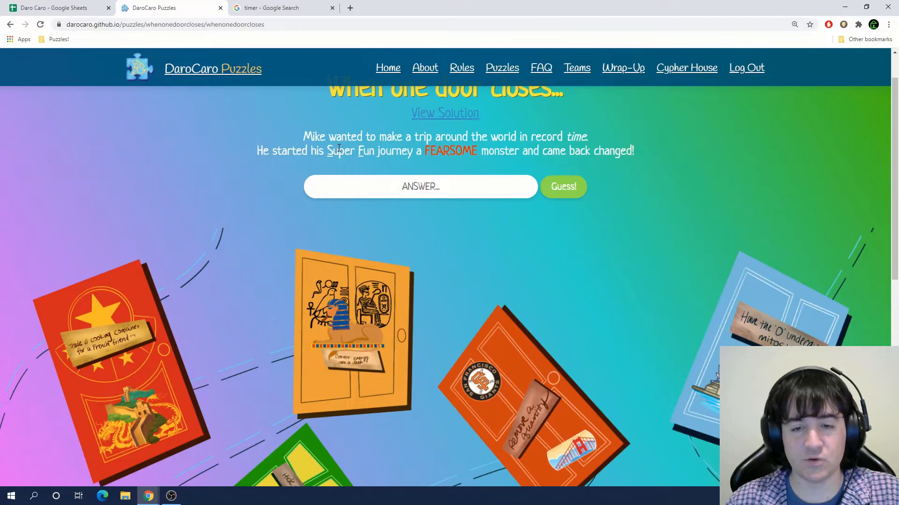
pyautogui.scroll(-3)
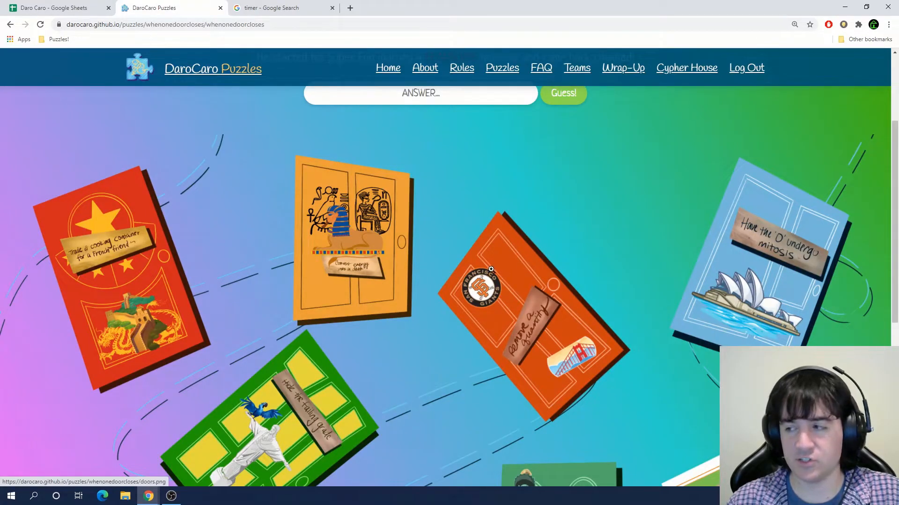
pyautogui.scroll(-3)
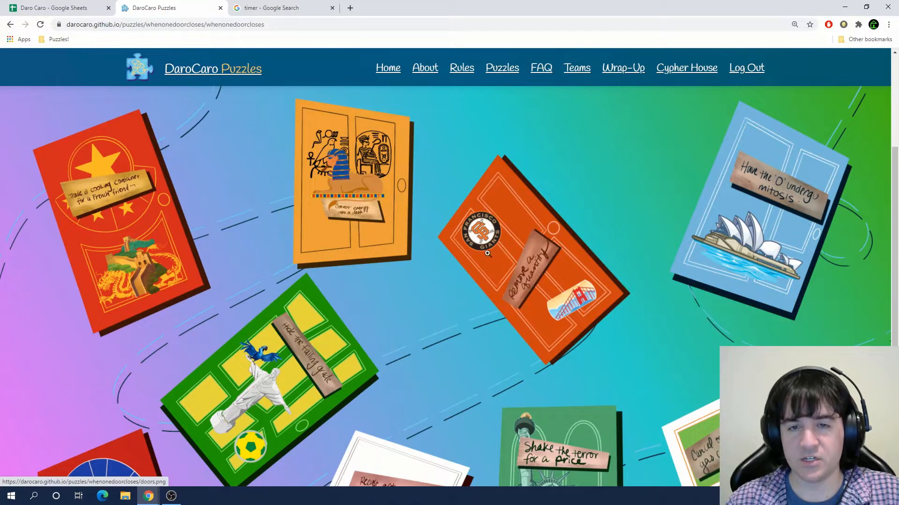
pyautogui.moveTo(484, 242)
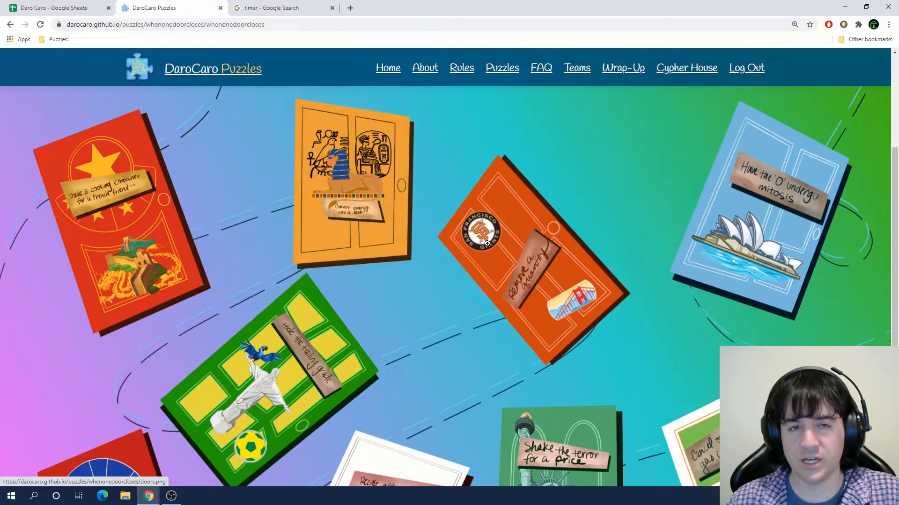
pyautogui.scroll(-3)
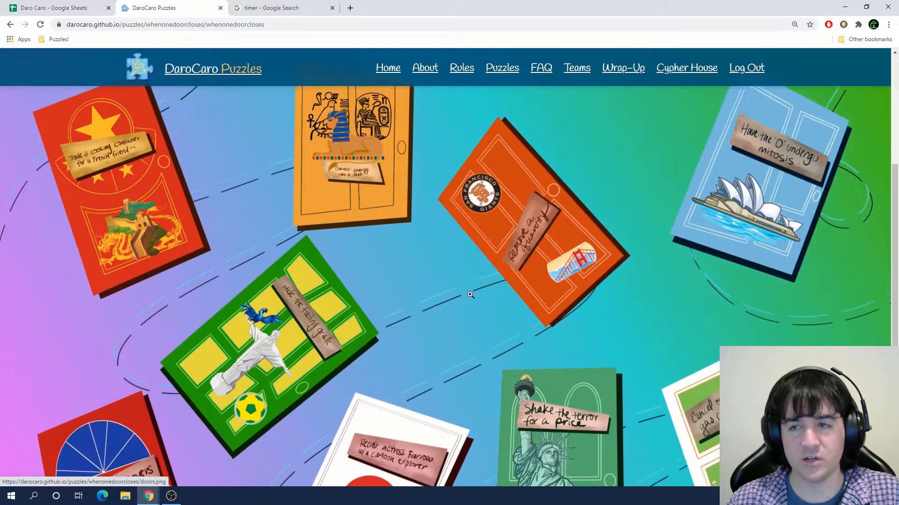
pyautogui.scroll(-3)
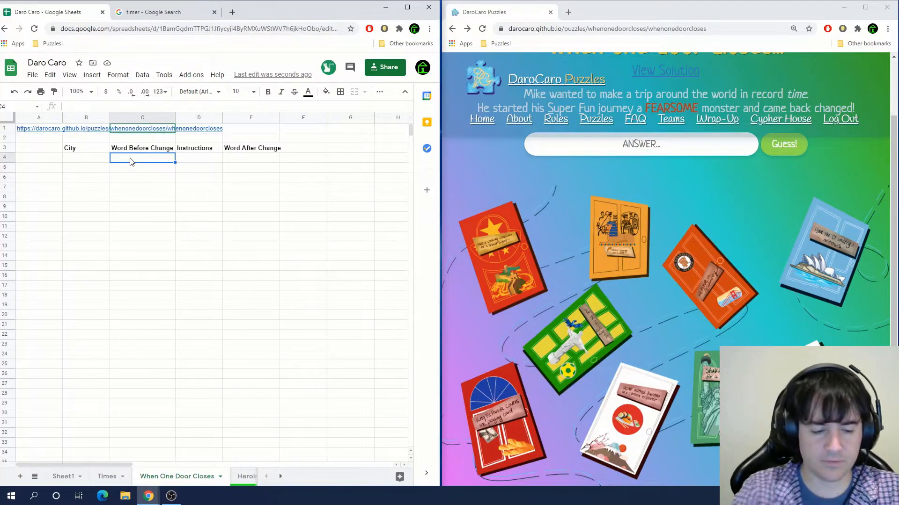
# Enter FEARSOME as the first Word Before Change and select the first city cell
pyautogui.write('FEARSOME')
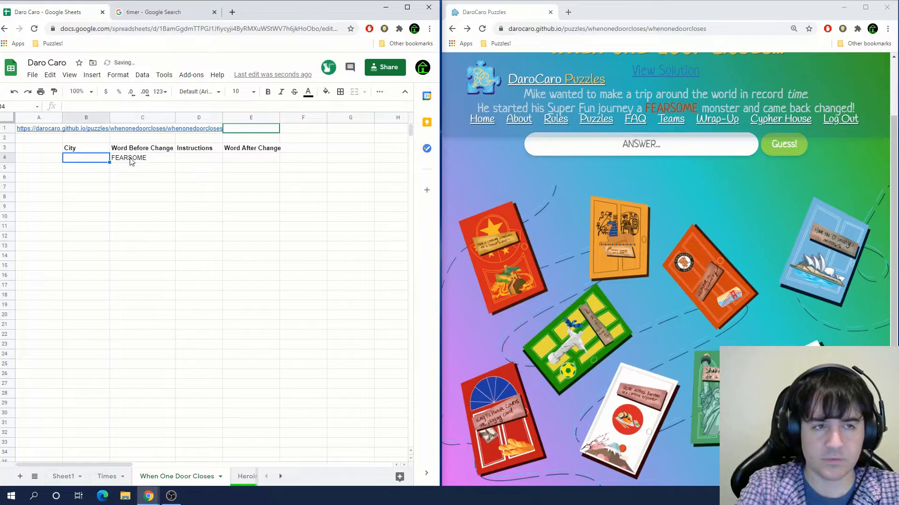
pyautogui.click(141, 166)
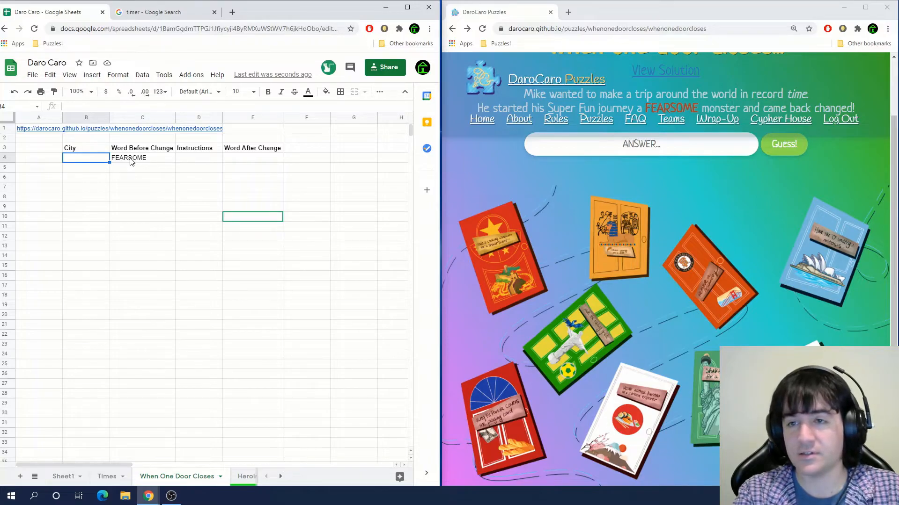
pyautogui.moveTo(247, 287)
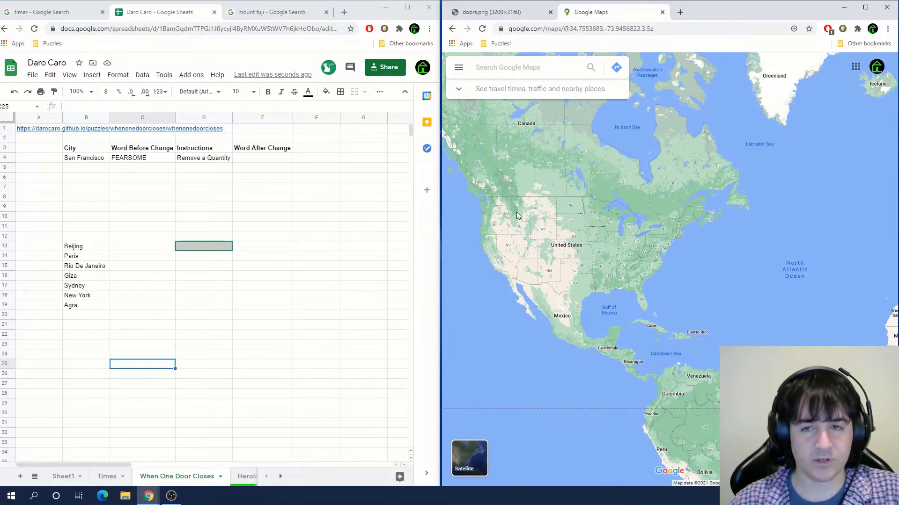
pyautogui.moveTo(103, 285)
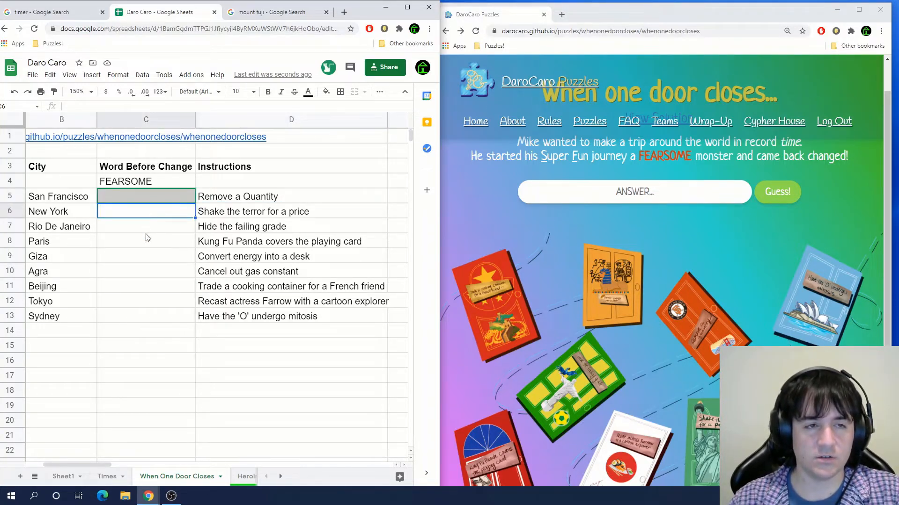
# Fill the word column with FEAR, FARE, ARE and PORE beside the first cities
pyautogui.write('FEAR')
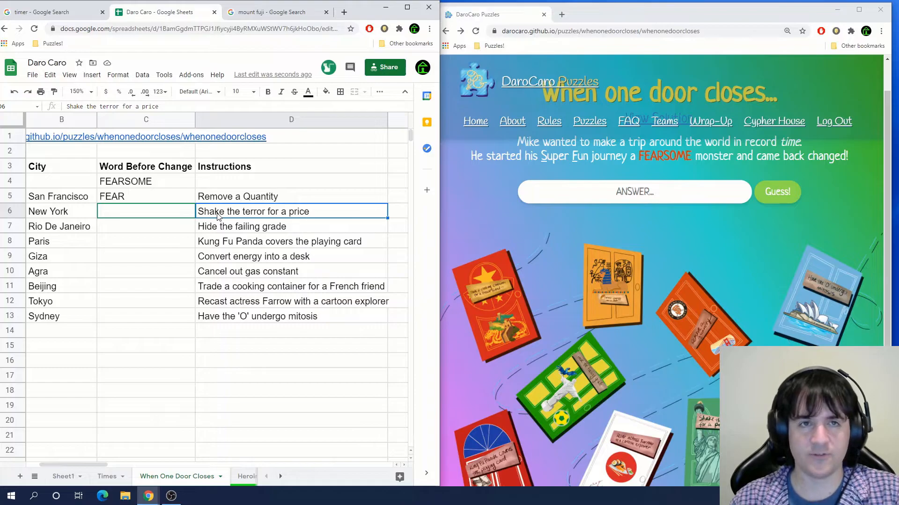
pyautogui.click(561, 14)
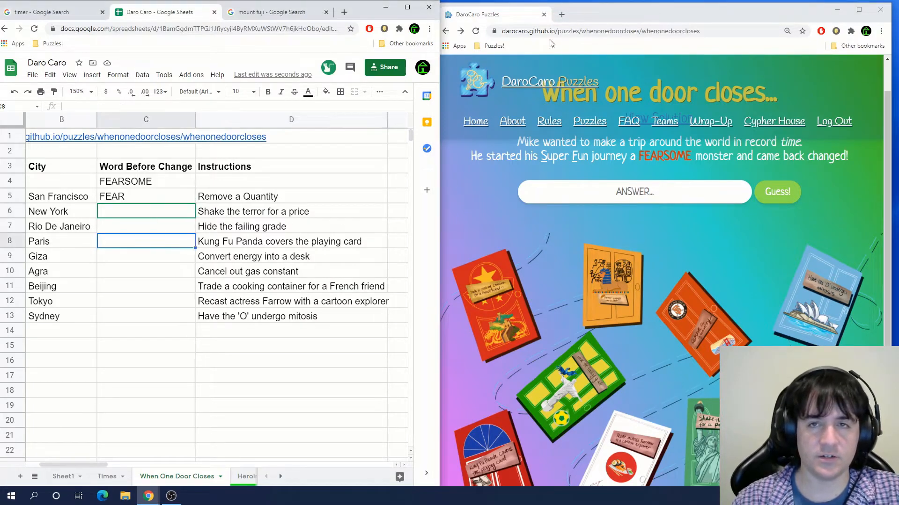
pyautogui.write('FARE')
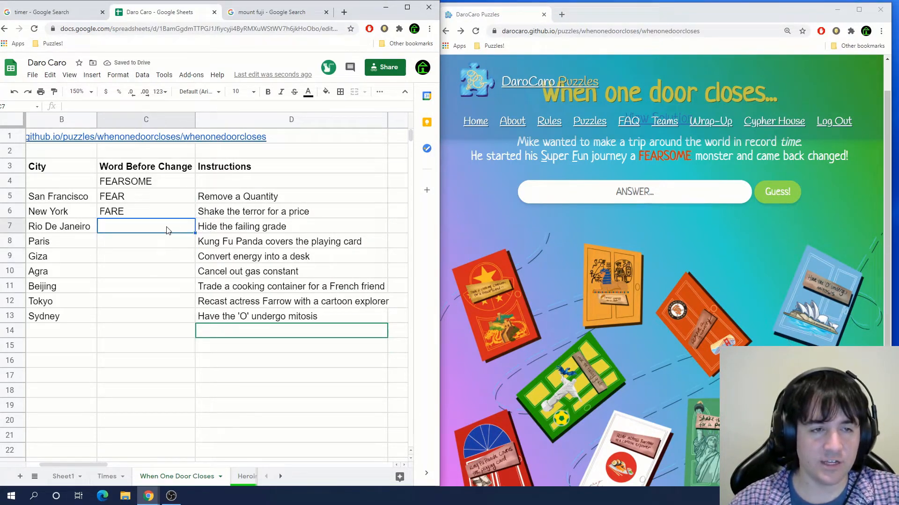
pyautogui.write('ARE')
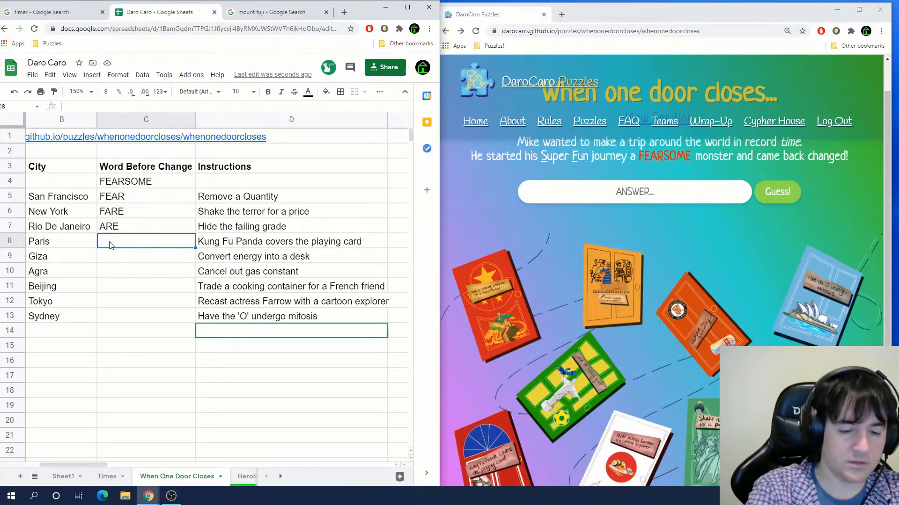
pyautogui.write('PORE')
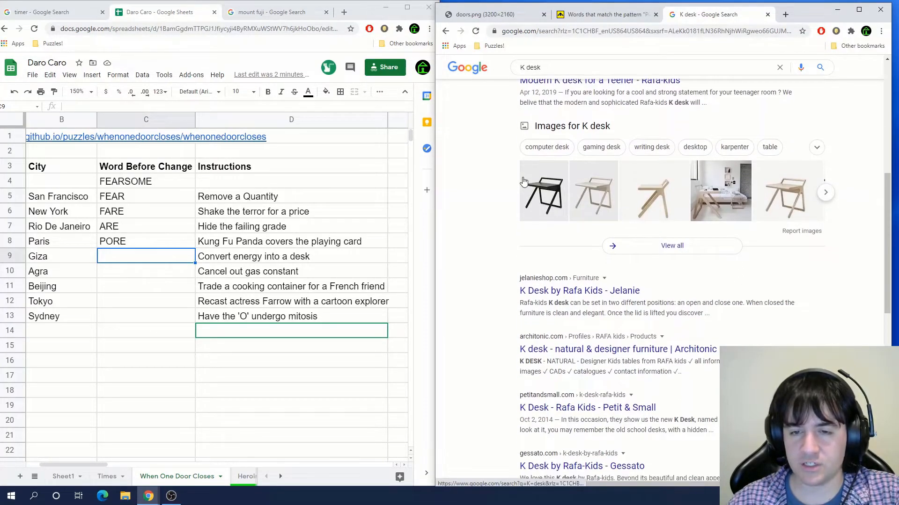
pyautogui.scroll(-3)
pyautogui.write('PORK')
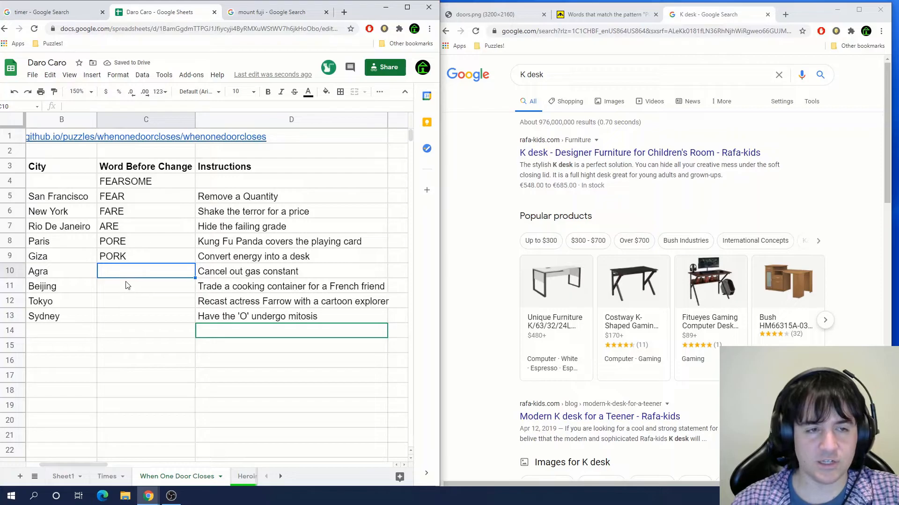
# Look up 'actress Farrow' in Google and fill the remaining words through DORA and ADORE
pyautogui.write('POK')
pyautogui.click(672, 74)
pyautogui.write('FRIEND IN FRENCH')
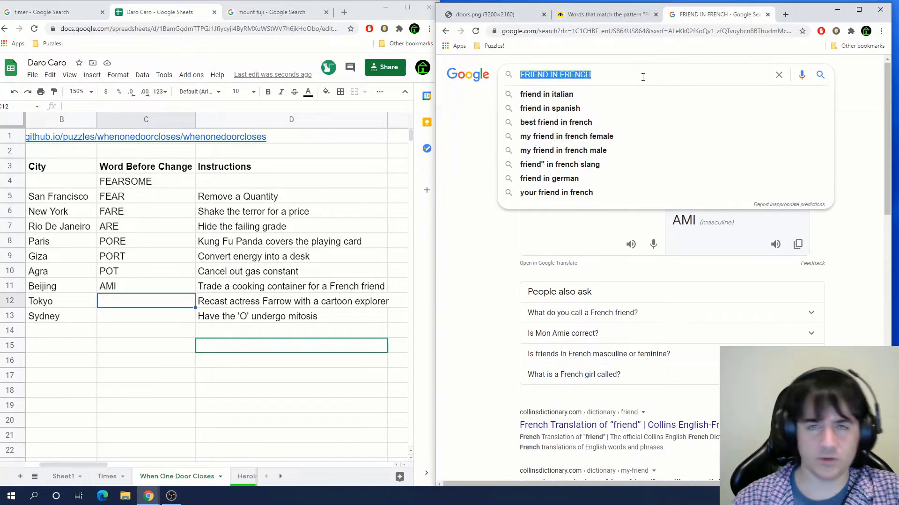
pyautogui.write('ACTRESS FARROW')
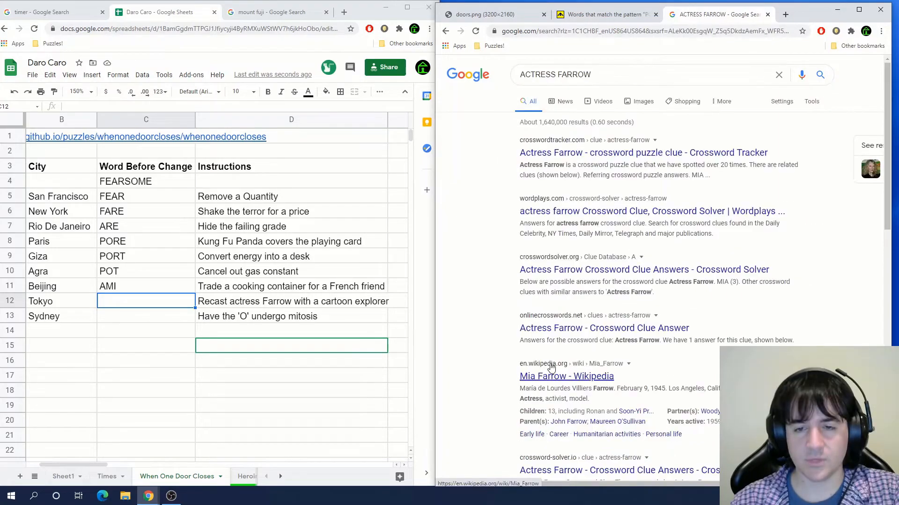
pyautogui.scroll(-3)
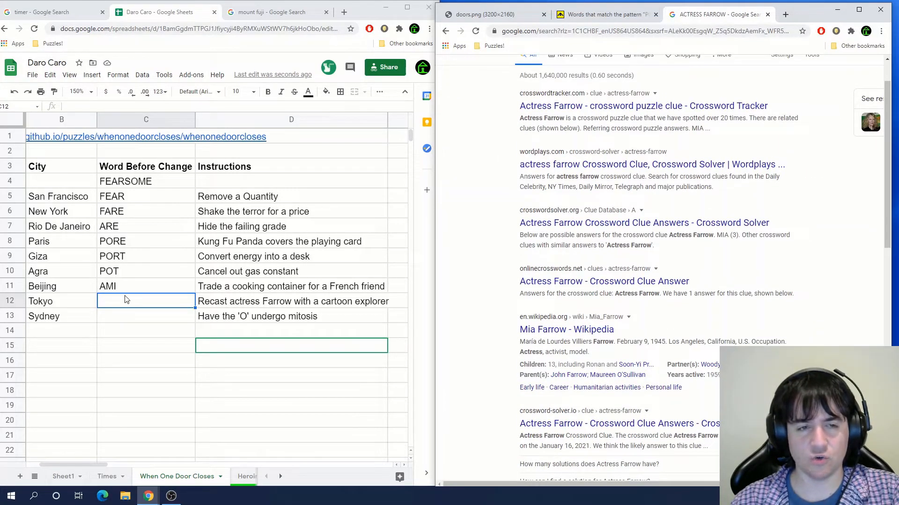
pyautogui.write('DORA')
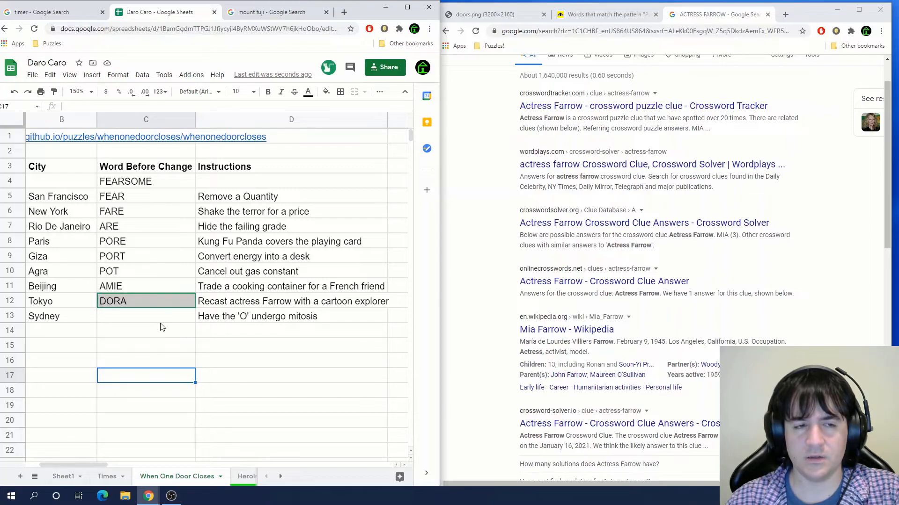
pyautogui.write('ADORE')
pyautogui.click(147, 317)
pyautogui.write('ADOORE')
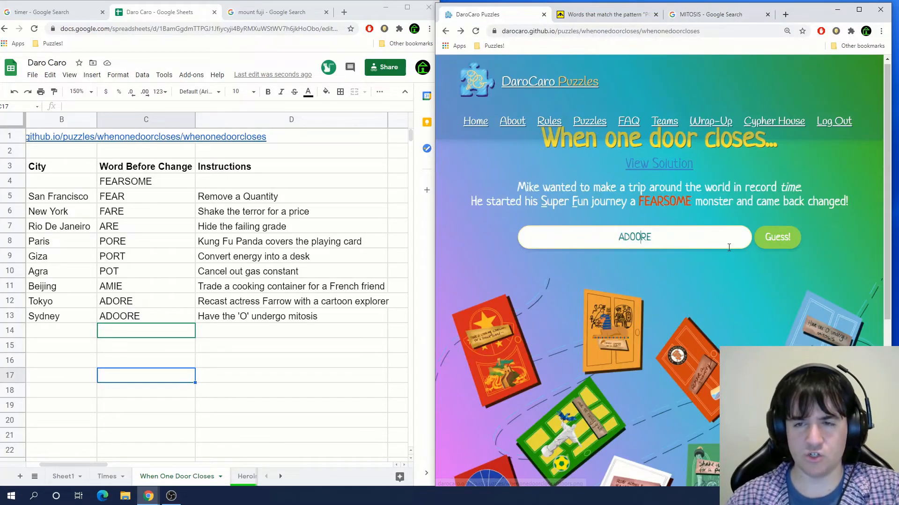
# Submit ADOORE as the puzzle answer and get ready for another guess
pyautogui.click(776, 237)
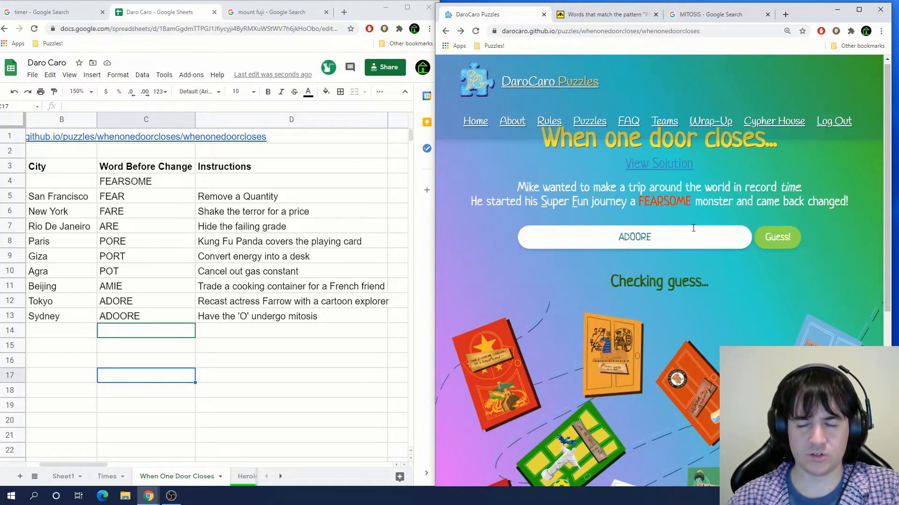
pyautogui.click(776, 237)
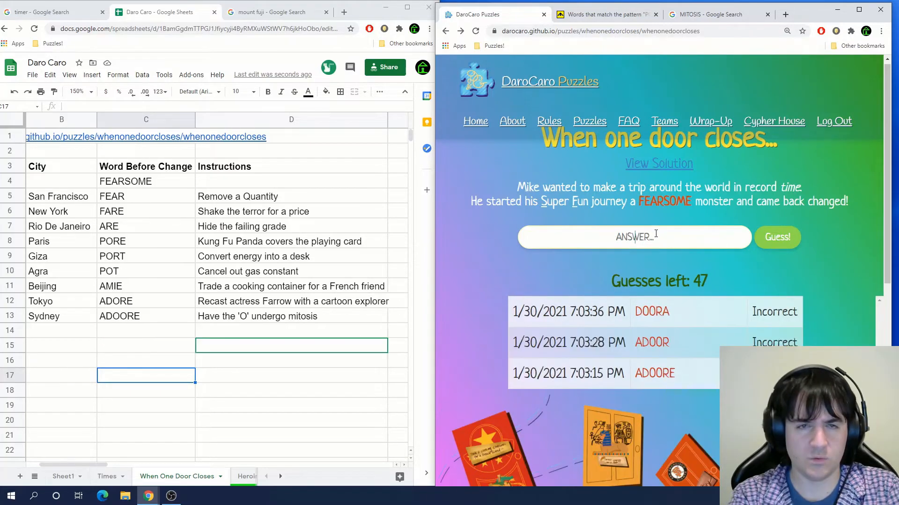
pyautogui.click(604, 14)
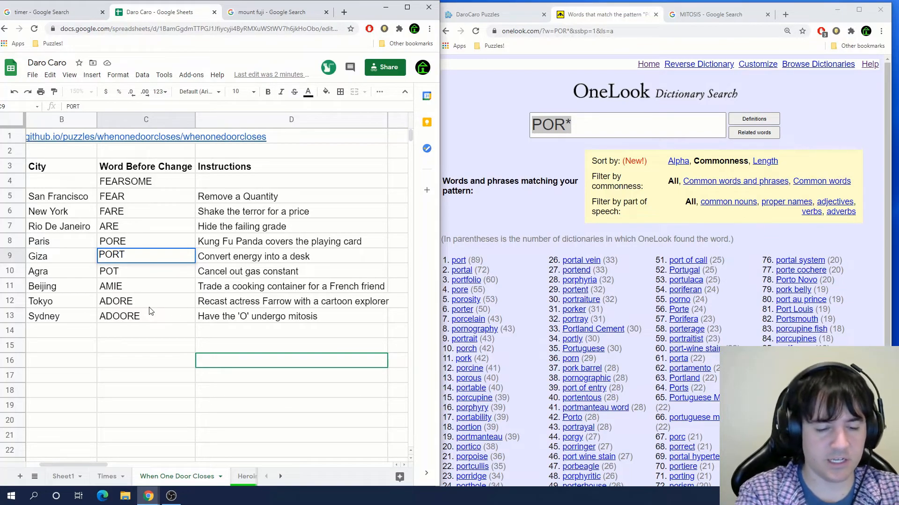
# Lengthen the words to PORTABLE, POTABLE, AMIABLE, ADORABLE, ADOORABLE and stop the stopwatch at 19m 47s
pyautogui.write('PORTABLE')
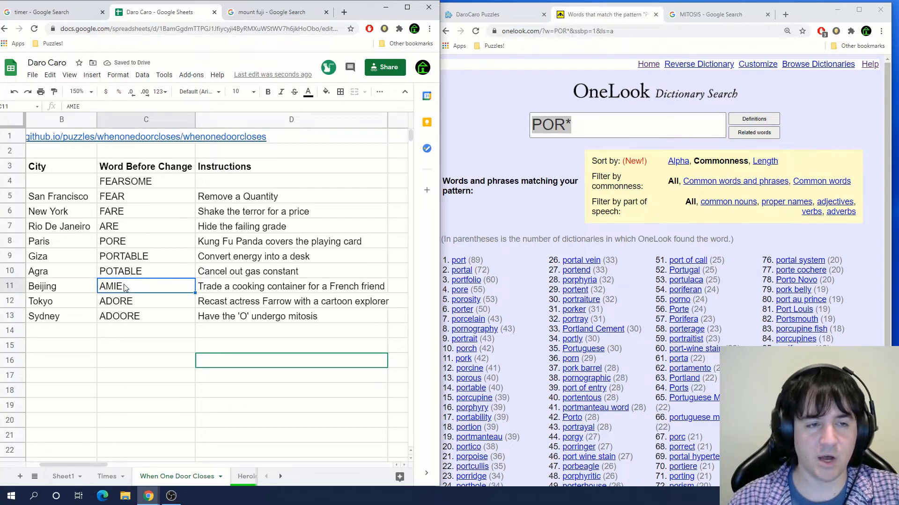
pyautogui.press('Backspace')
pyautogui.write('A')
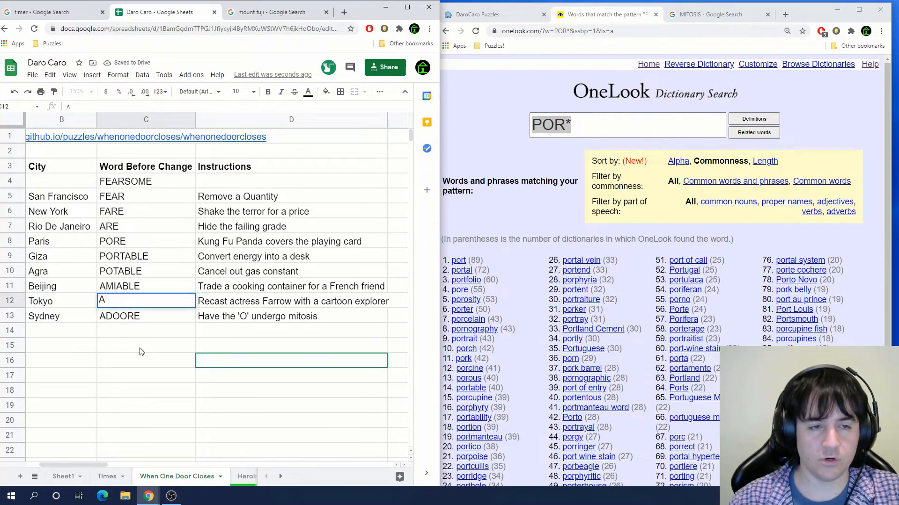
pyautogui.write('DORABLE')
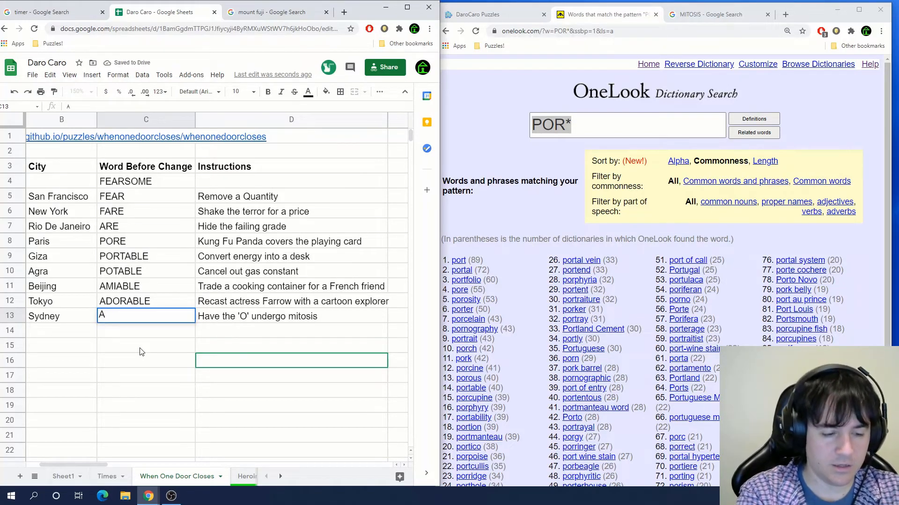
pyautogui.write('DOORABLE')
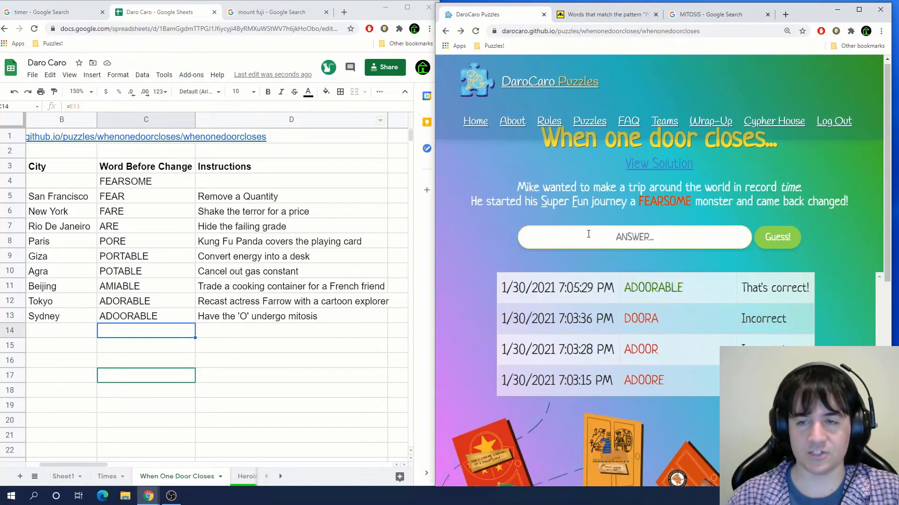
pyautogui.click(52, 12)
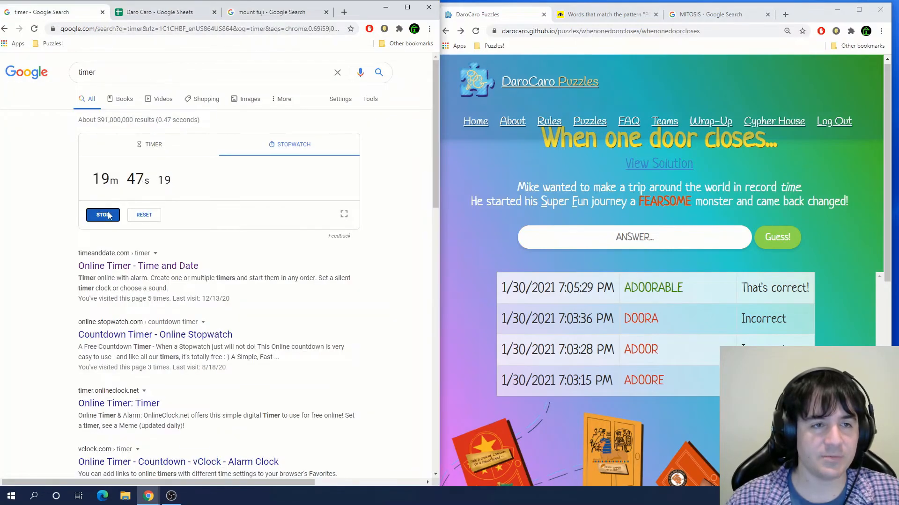
pyautogui.click(164, 11)
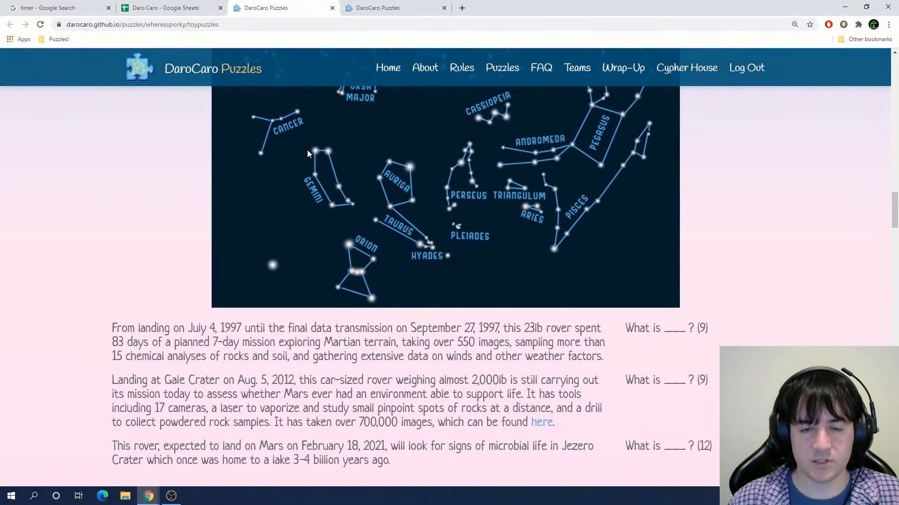
# Scroll the toy puzzles page down to puzzle 9, the Monsters, INCORPORATED door
pyautogui.scroll(-3)
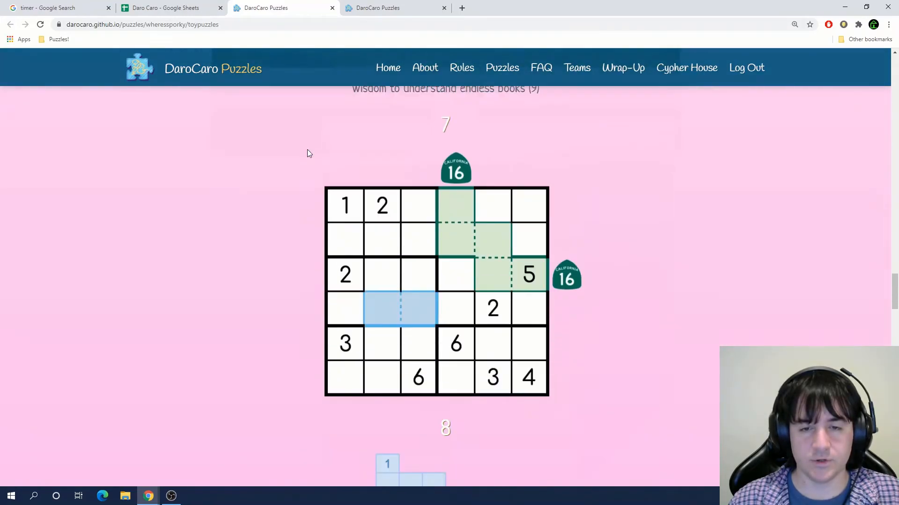
pyautogui.scroll(-3)
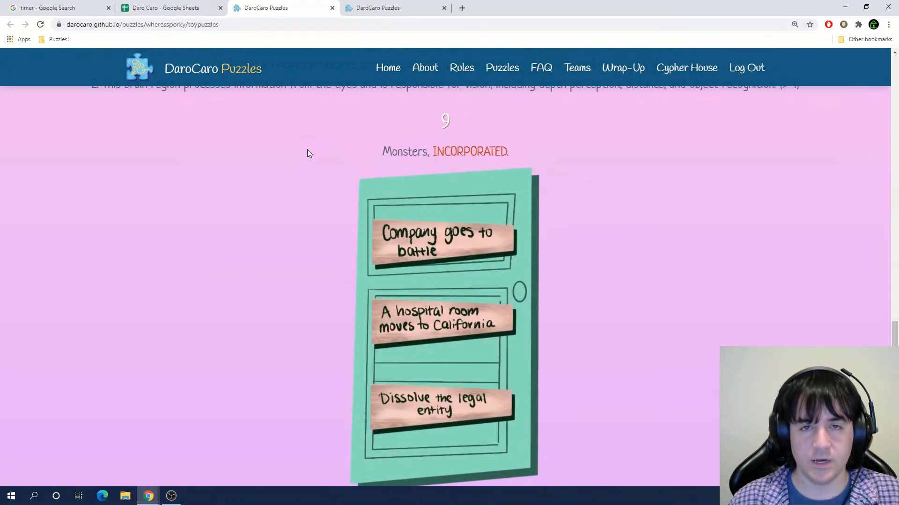
pyautogui.scroll(-3)
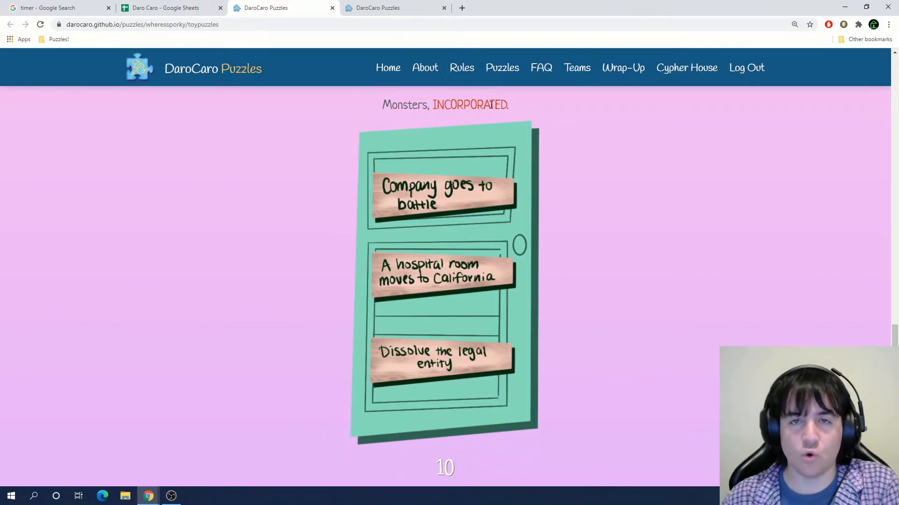
pyautogui.moveTo(441, 202)
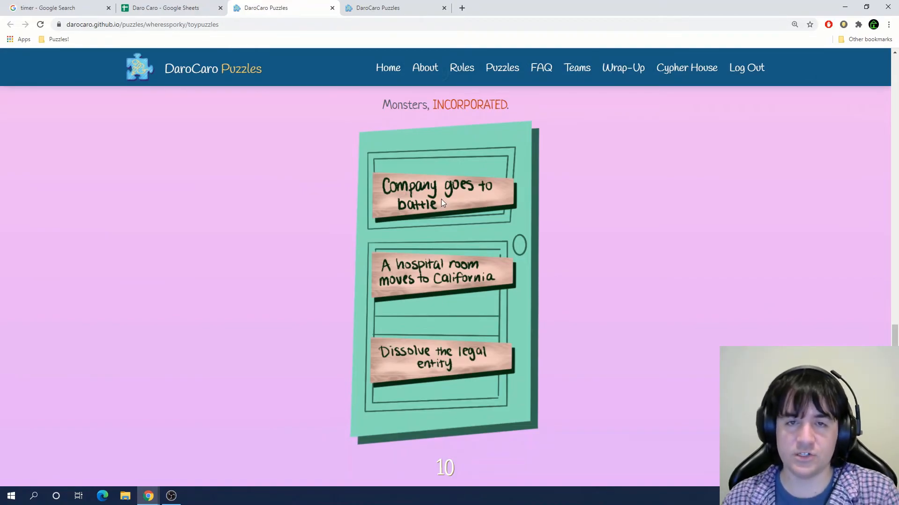
pyautogui.click(166, 8)
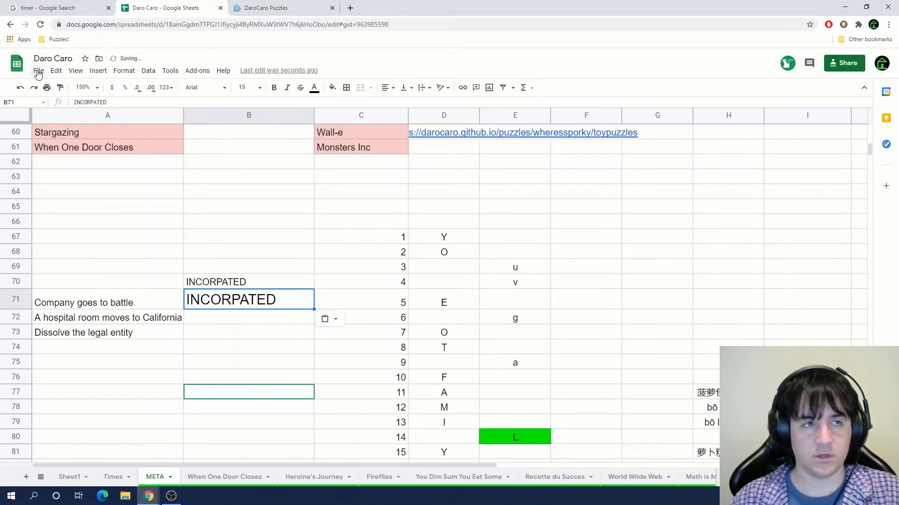
# Enter INCA and A beside the META door clues, then mark When One Door Closes solved on Sheet1
pyautogui.click(249, 318)
pyautogui.write('INWARD')
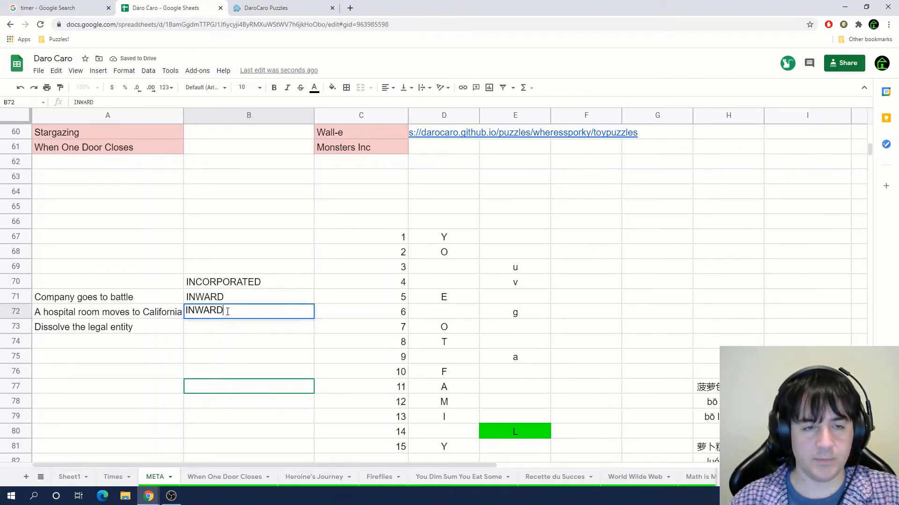
pyautogui.write('INCA')
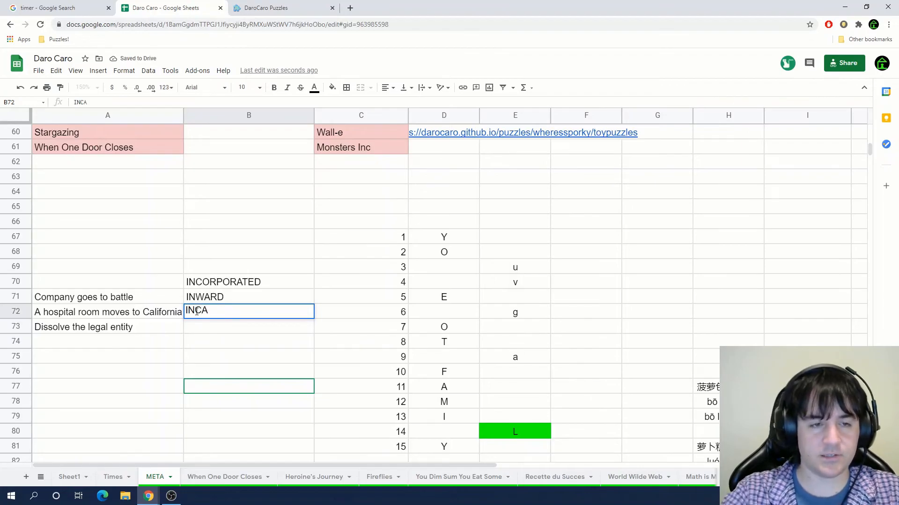
pyautogui.press('enter')
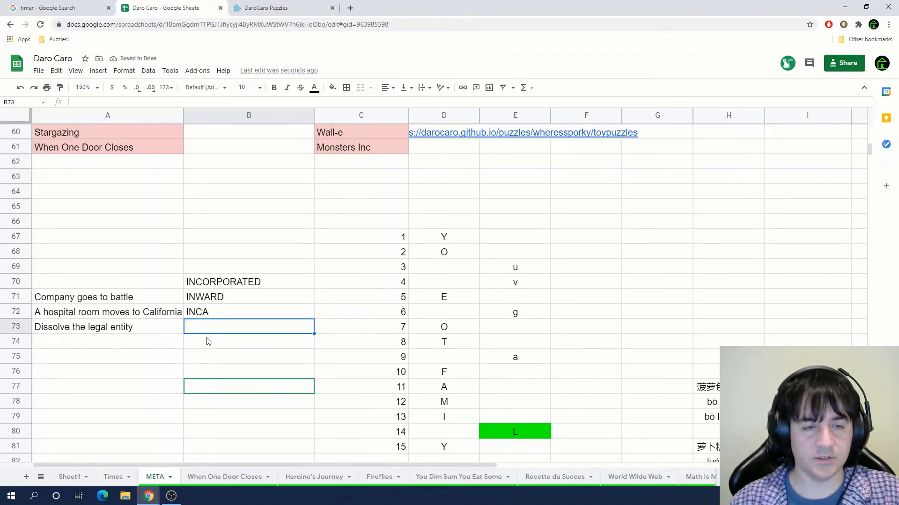
pyautogui.click(248, 312)
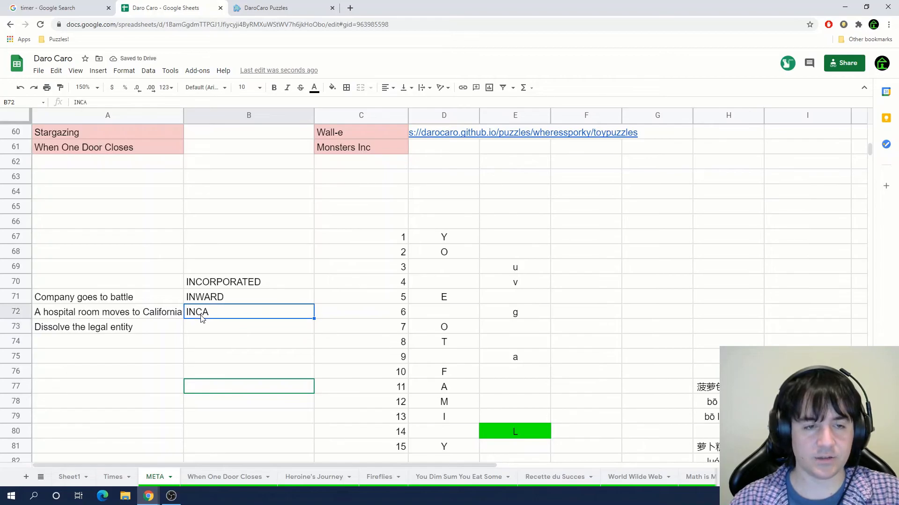
pyautogui.write('A')
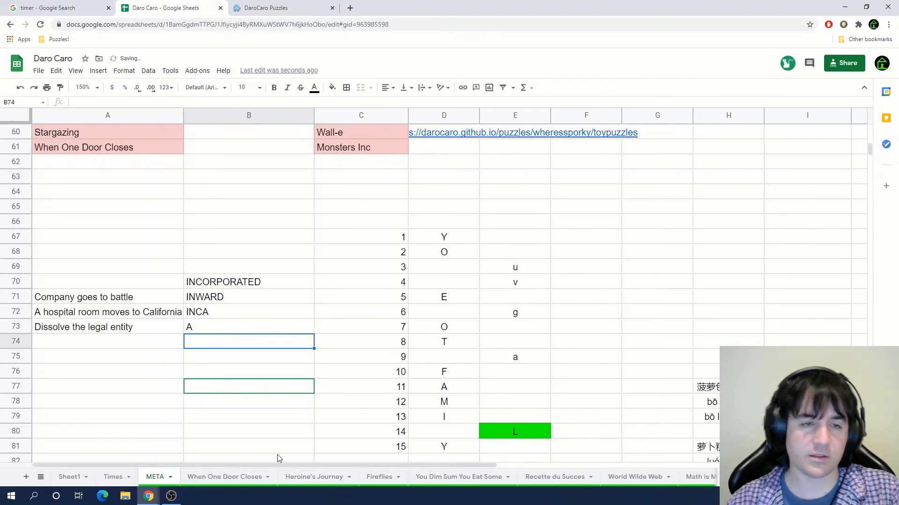
pyautogui.click(68, 477)
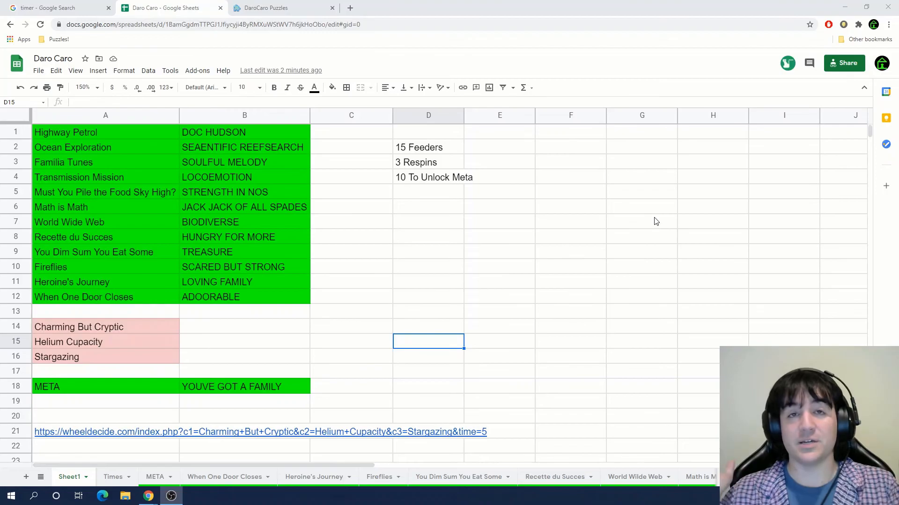
pyautogui.click(498, 296)
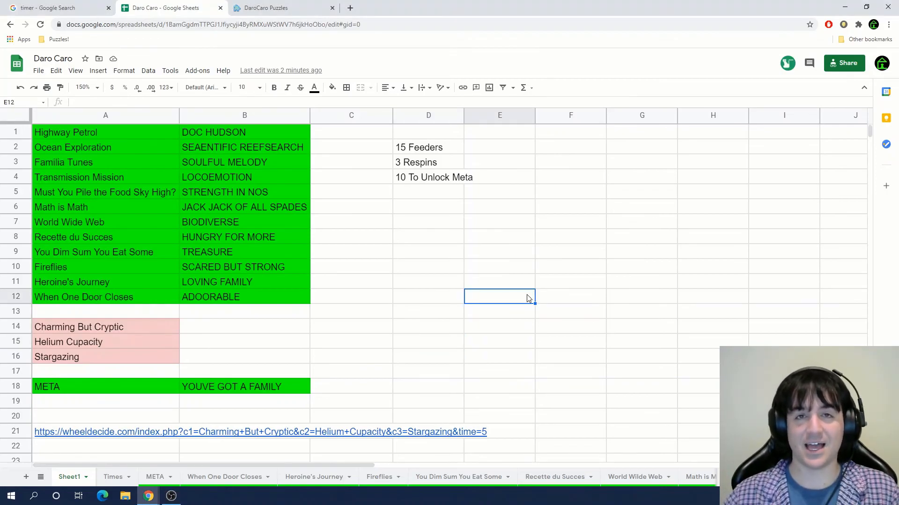